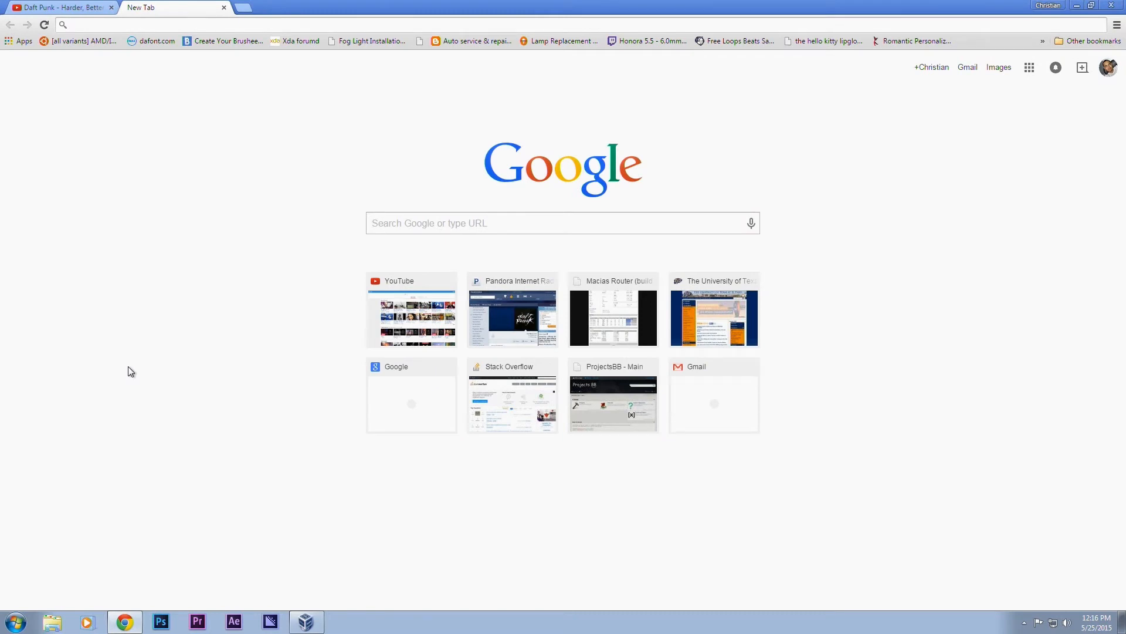
{"action": "mouse_move", "coordinate": [252, 369]}
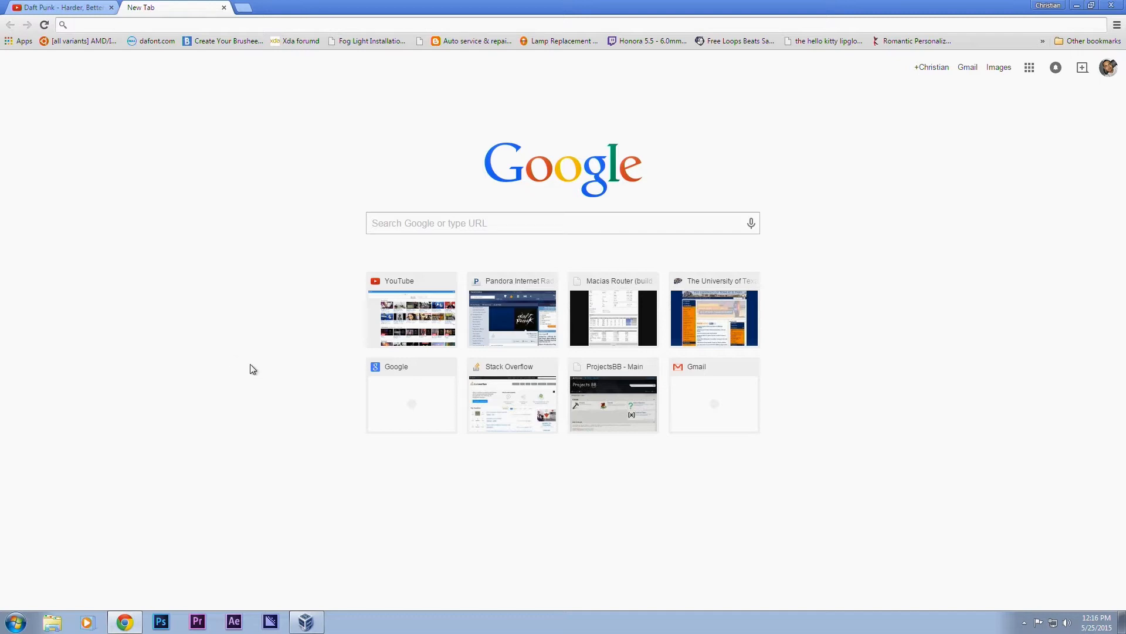
{"action": "mouse_move", "coordinate": [189, 282]}
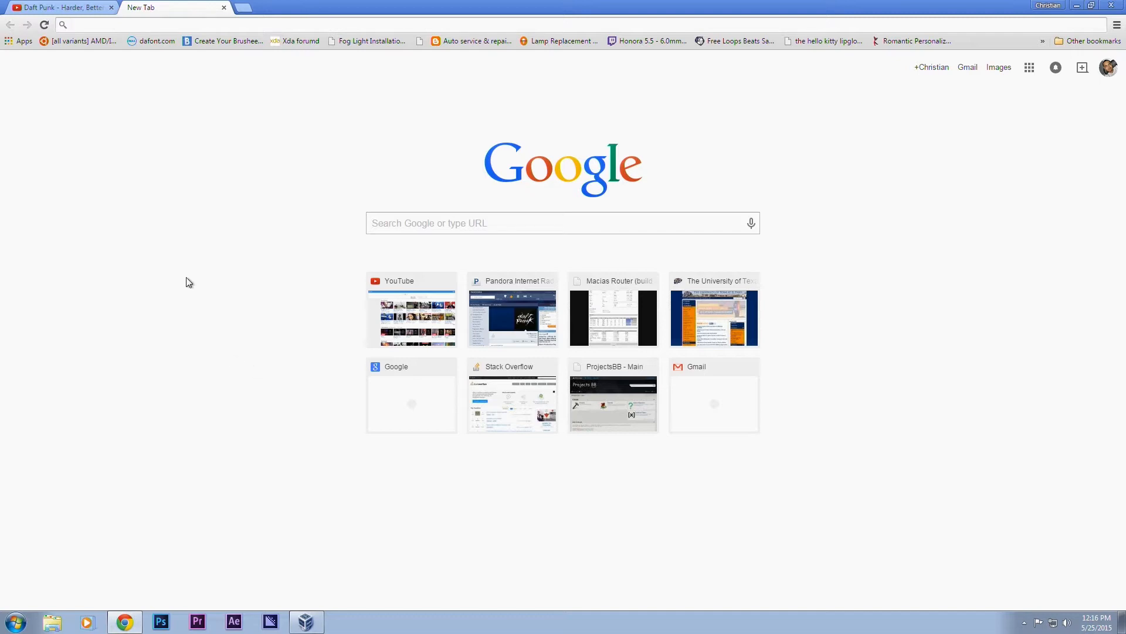
Open Google from the new tab page and start typing 'code' into the search box.
{"action": "left_click", "coordinate": [94, 25]}
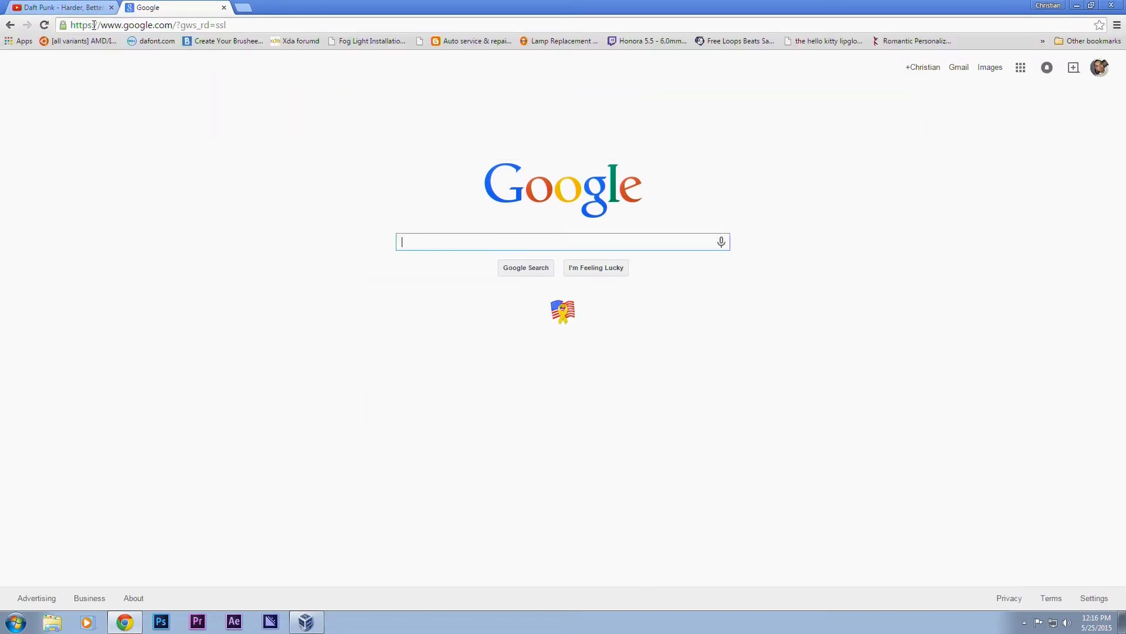
{"action": "type", "text": "code"}
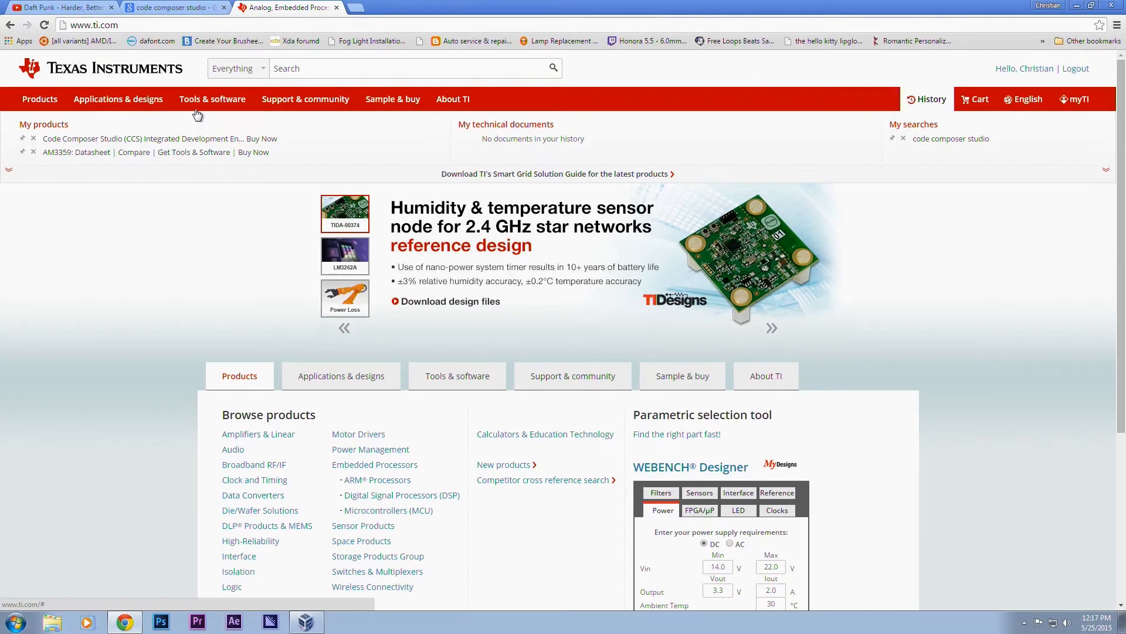
Limit the TI site search to Applications and search for 'code composer studio'.
{"action": "left_click", "coordinate": [237, 68]}
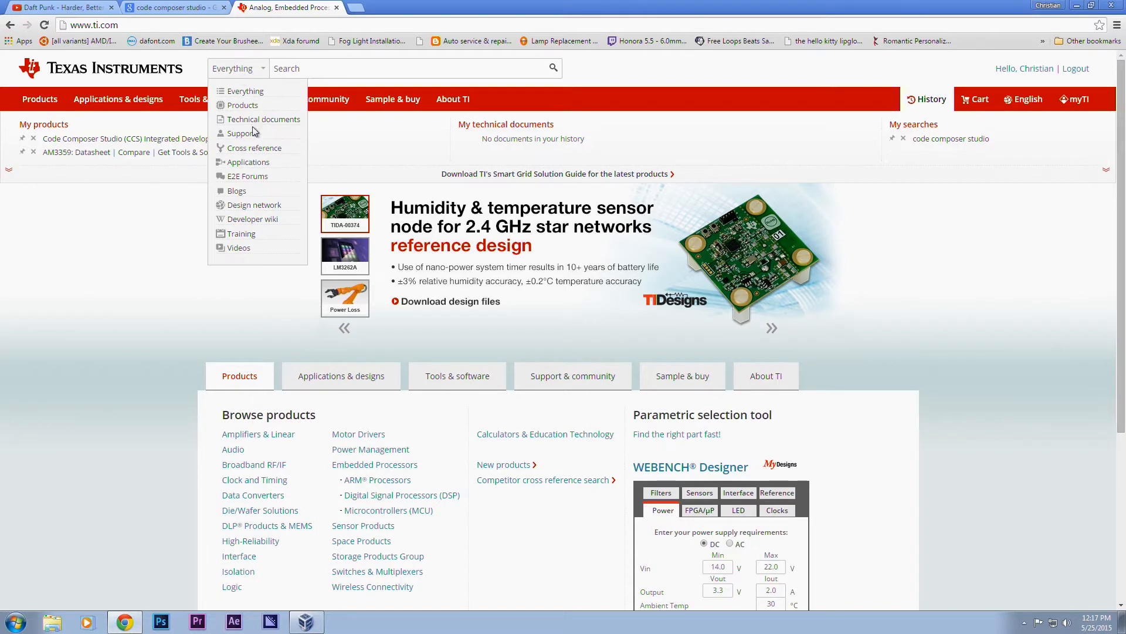
{"action": "left_click", "coordinate": [247, 162]}
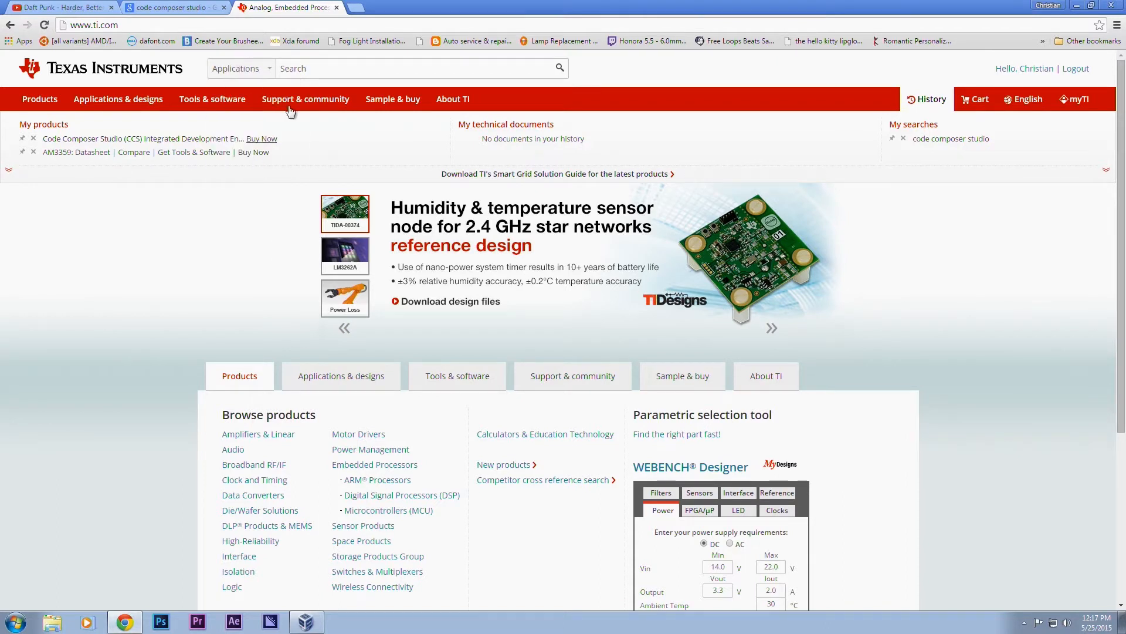
{"action": "type", "text": "code composer studio"}
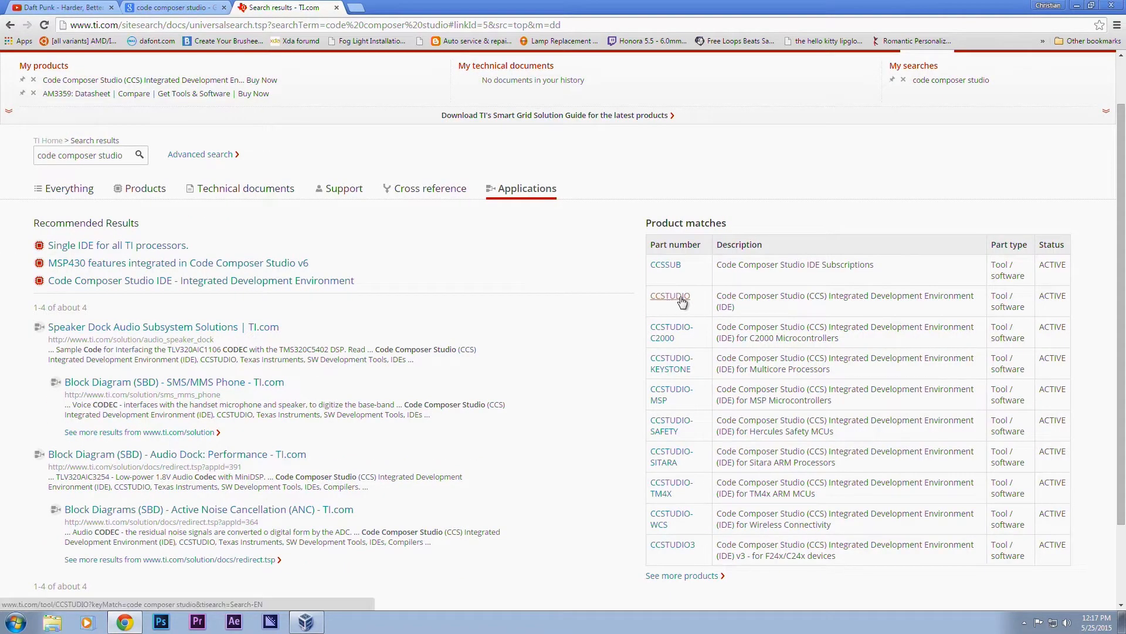
Open the CCSTUDIO product page and scroll down to its Download section.
{"action": "left_click", "coordinate": [668, 295]}
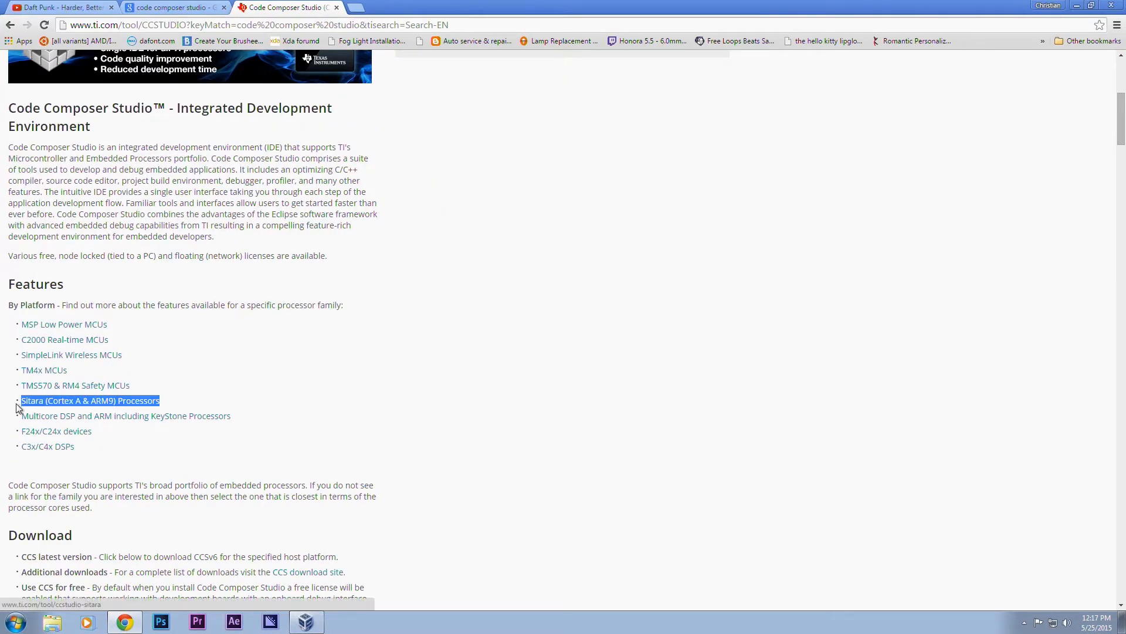
{"action": "mouse_move", "coordinate": [83, 406]}
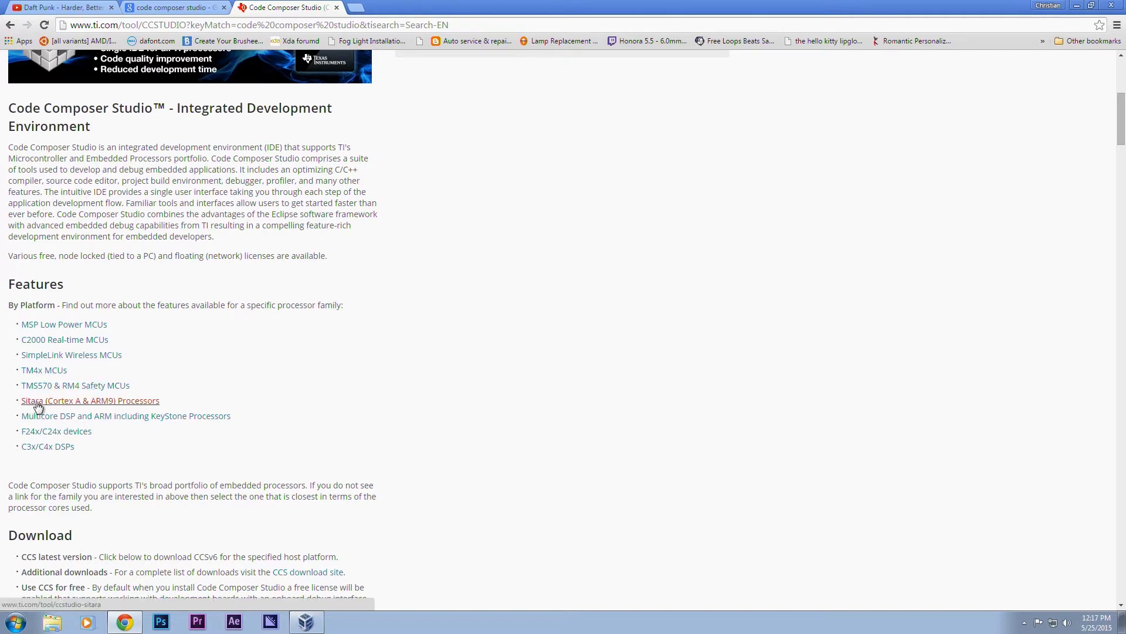
{"action": "scroll", "scroll_direction": "down", "scroll_amount": 3}
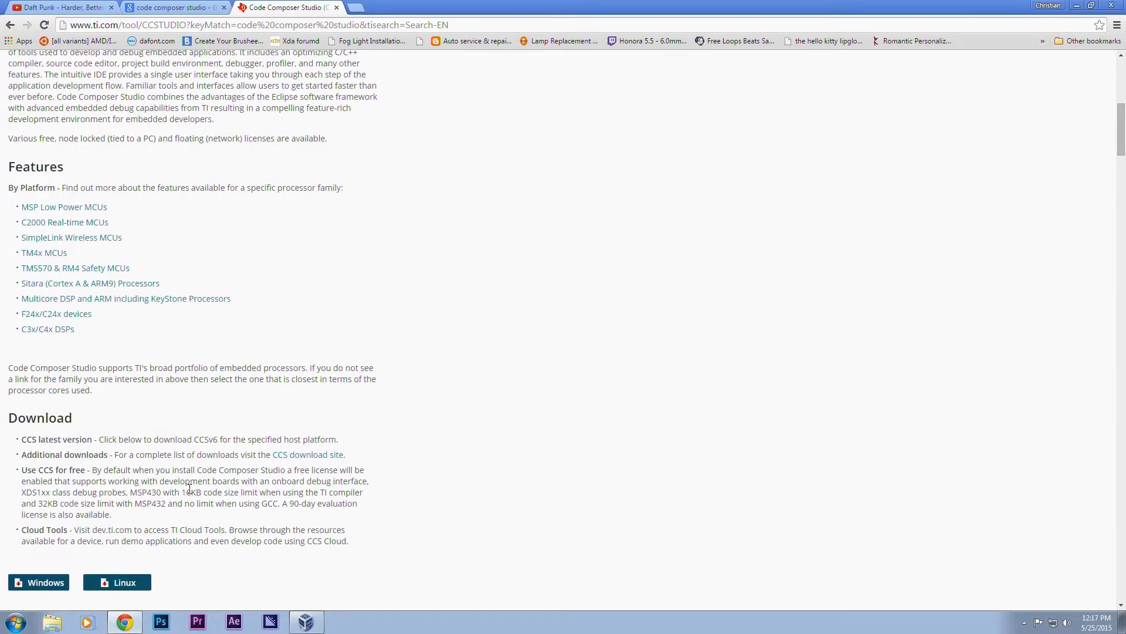
{"action": "scroll", "scroll_direction": "down", "scroll_amount": 3}
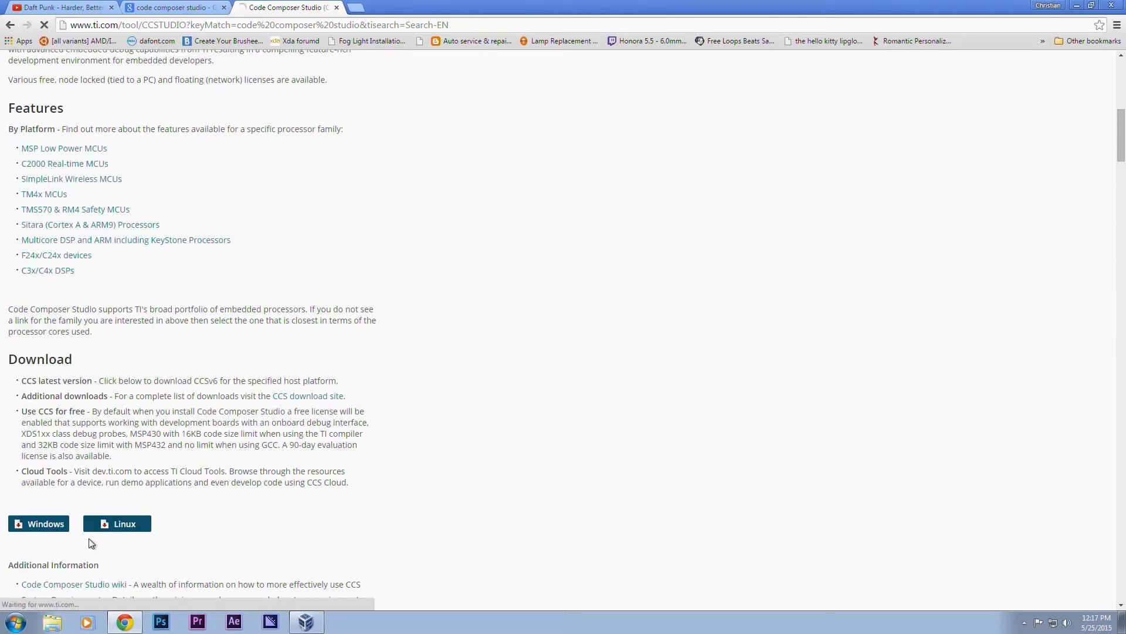
Start the CCS Windows download, sign in with myTI, and certify Yes on the export form.
{"action": "left_click", "coordinate": [38, 523]}
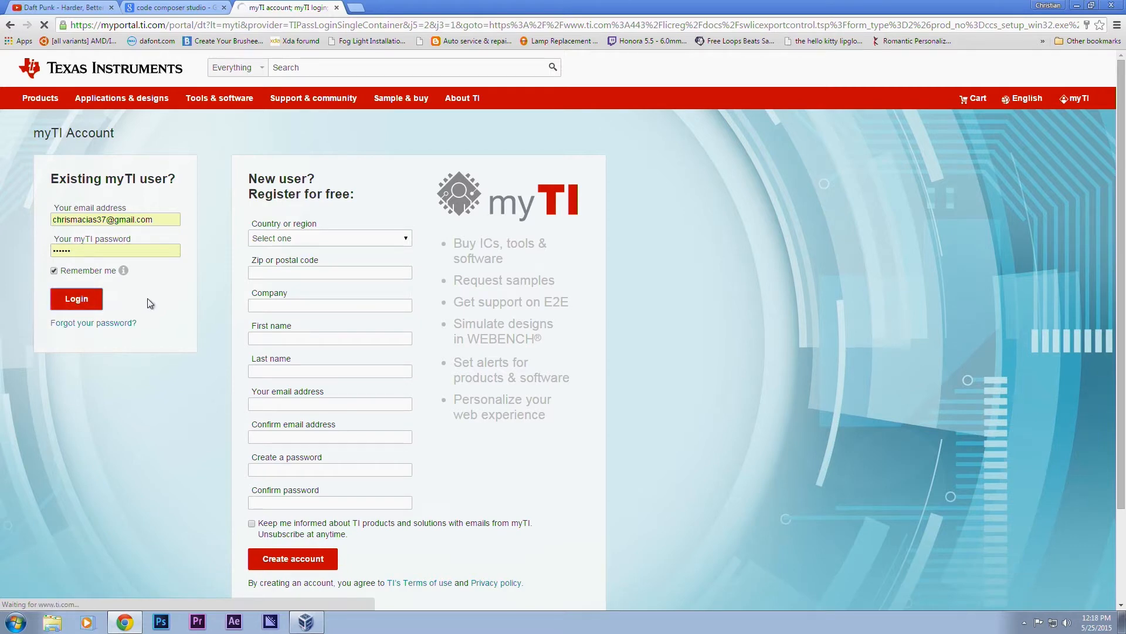
{"action": "left_click", "coordinate": [76, 298]}
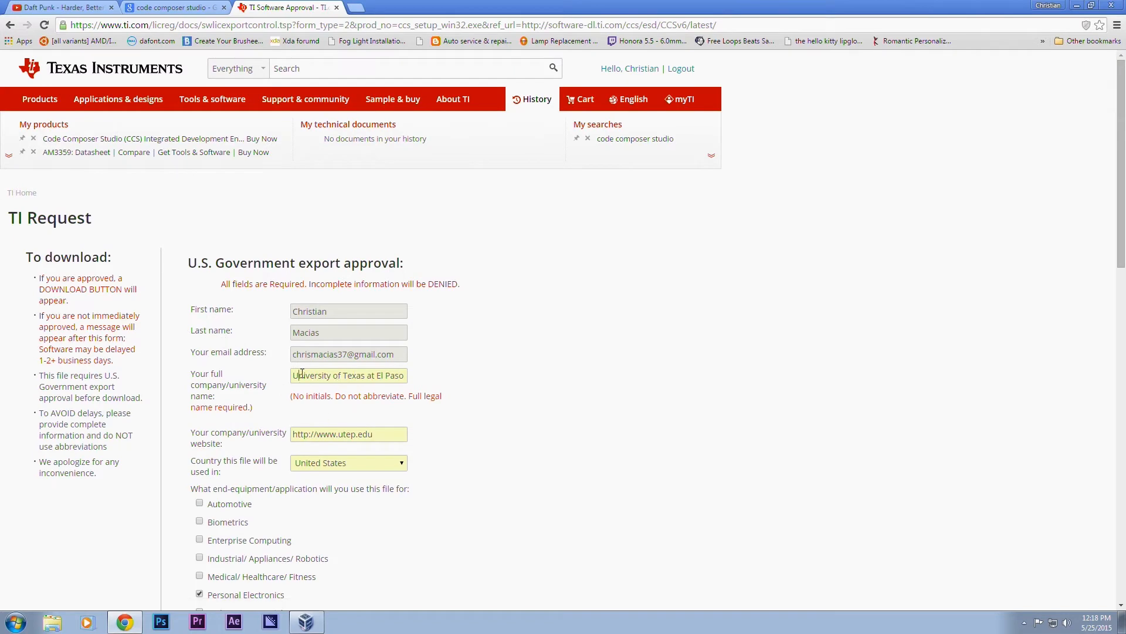
{"action": "scroll", "scroll_direction": "down", "scroll_amount": 3}
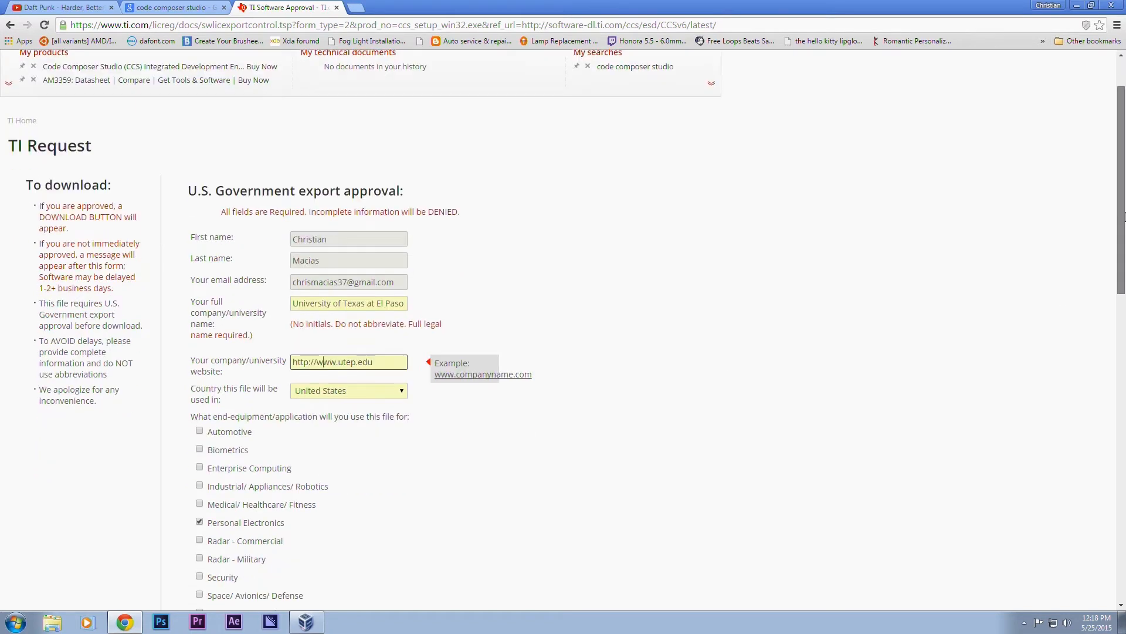
{"action": "scroll", "scroll_direction": "down", "scroll_amount": 3}
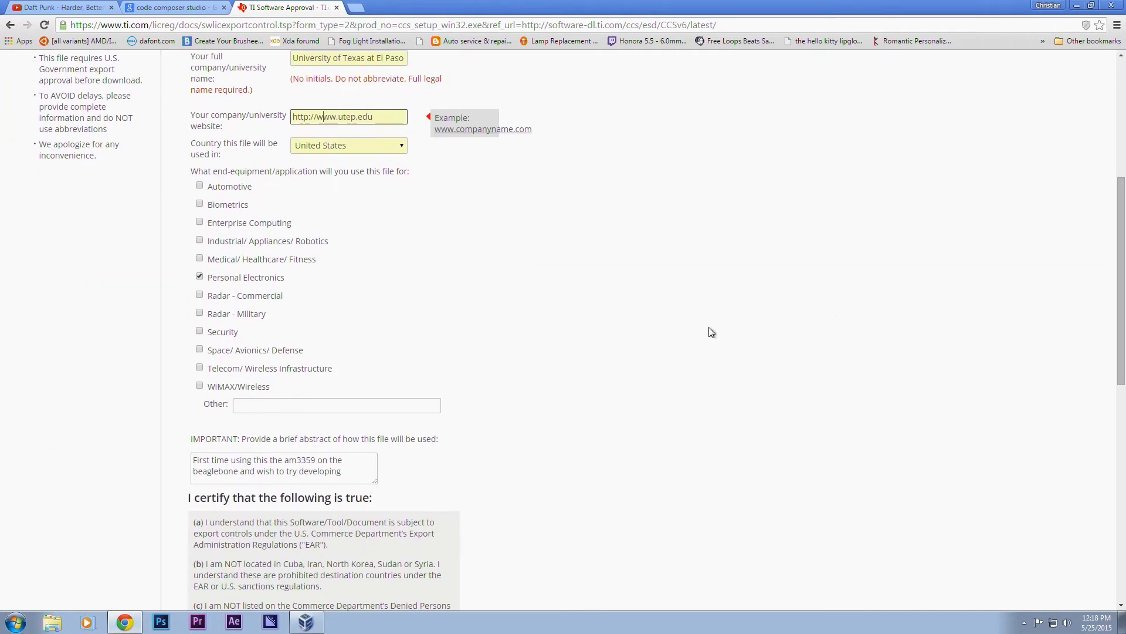
{"action": "scroll", "scroll_direction": "down", "scroll_amount": 3}
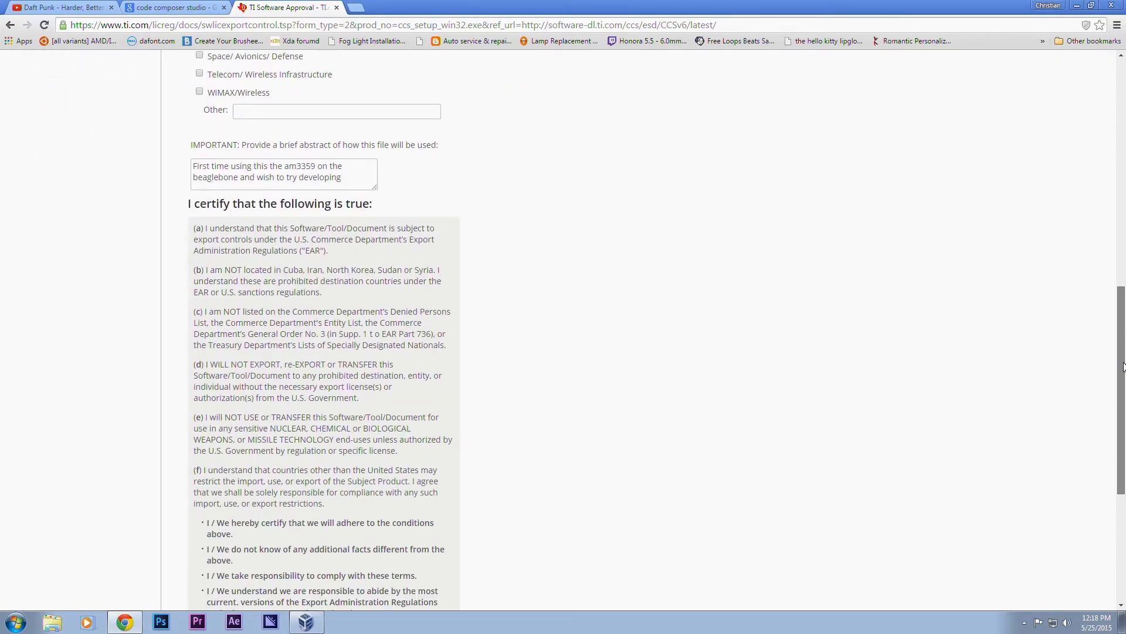
{"action": "scroll", "scroll_direction": "down", "scroll_amount": 3}
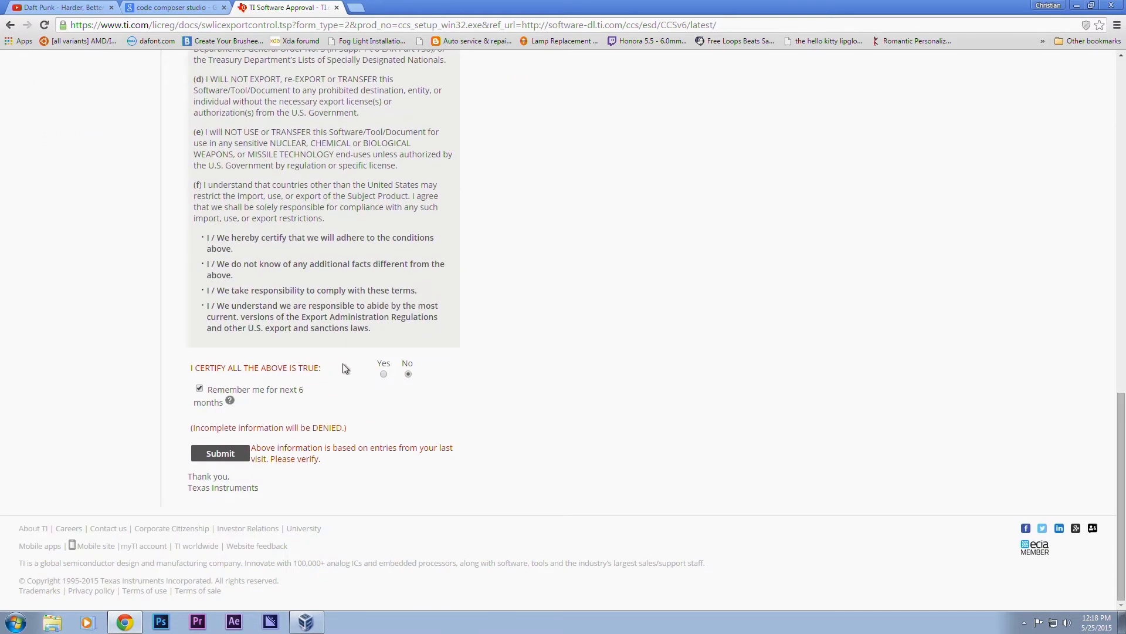
{"action": "left_click", "coordinate": [383, 374]}
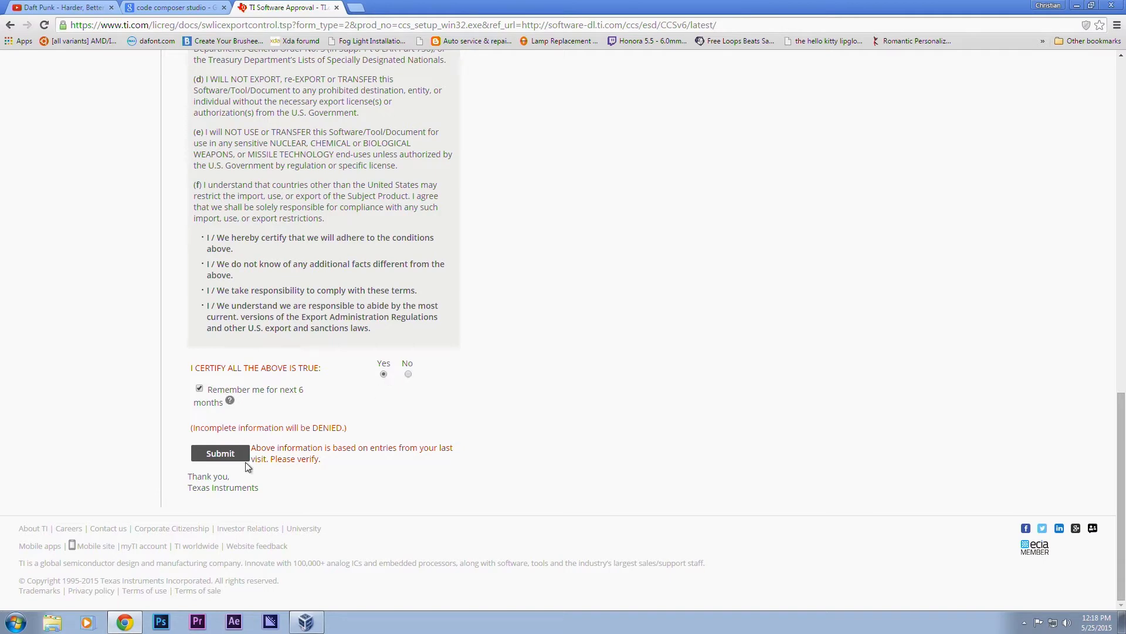
Submit the export form, save ccs_setup_win32.exe to Downloads, and launch it.
{"action": "left_click", "coordinate": [220, 453]}
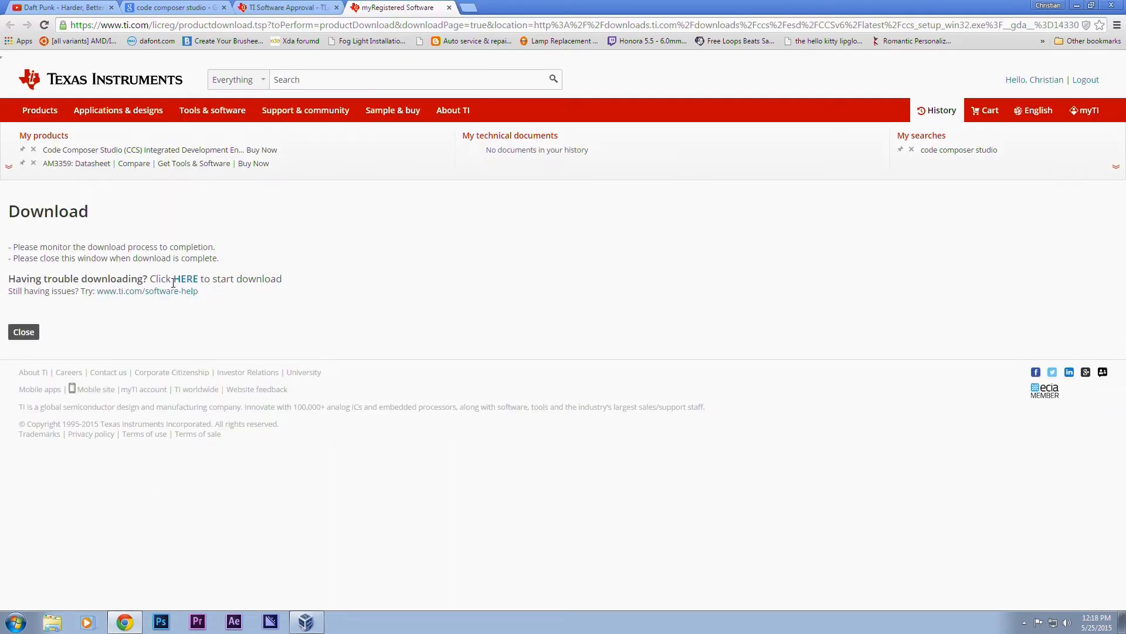
{"action": "mouse_move", "coordinate": [184, 279]}
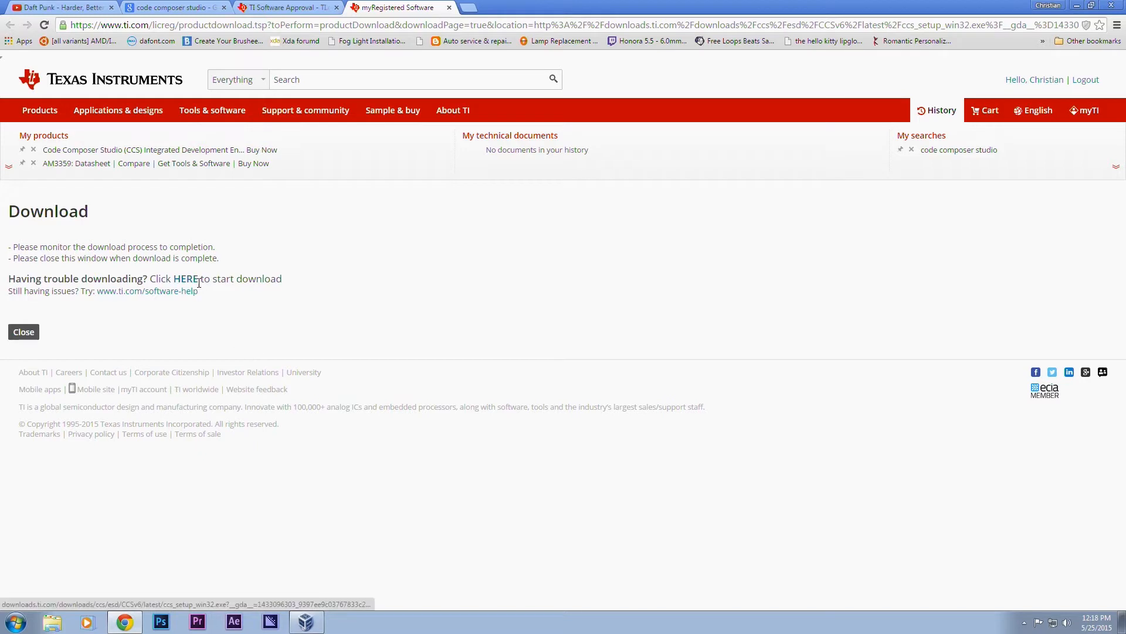
{"action": "mouse_move", "coordinate": [173, 290]}
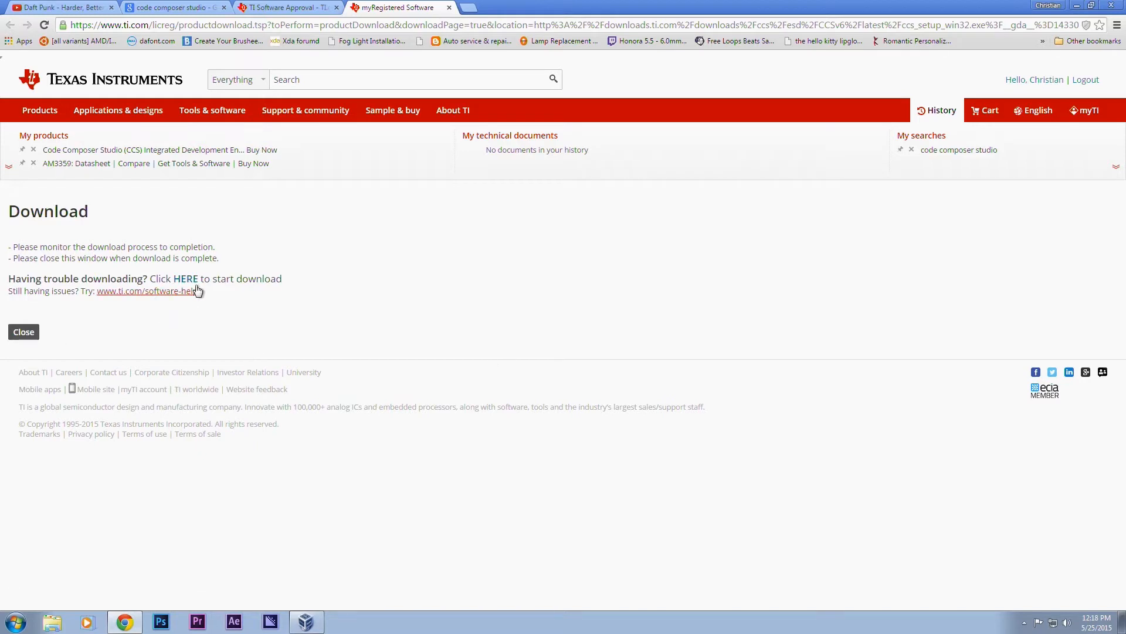
{"action": "left_click", "coordinate": [185, 278]}
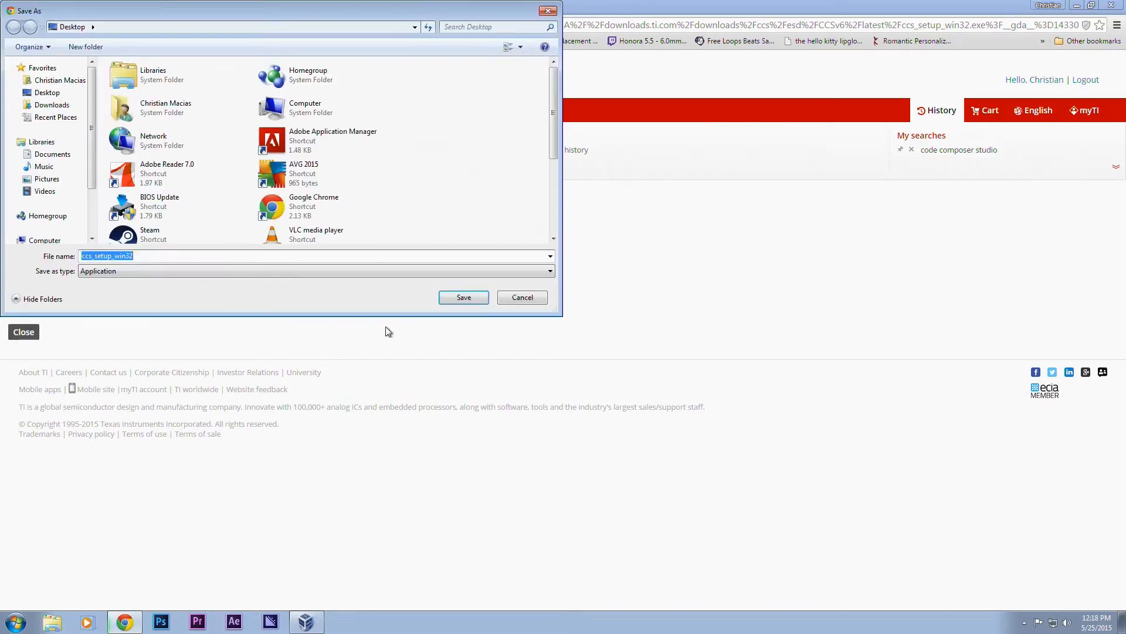
{"action": "left_click", "coordinate": [52, 105]}
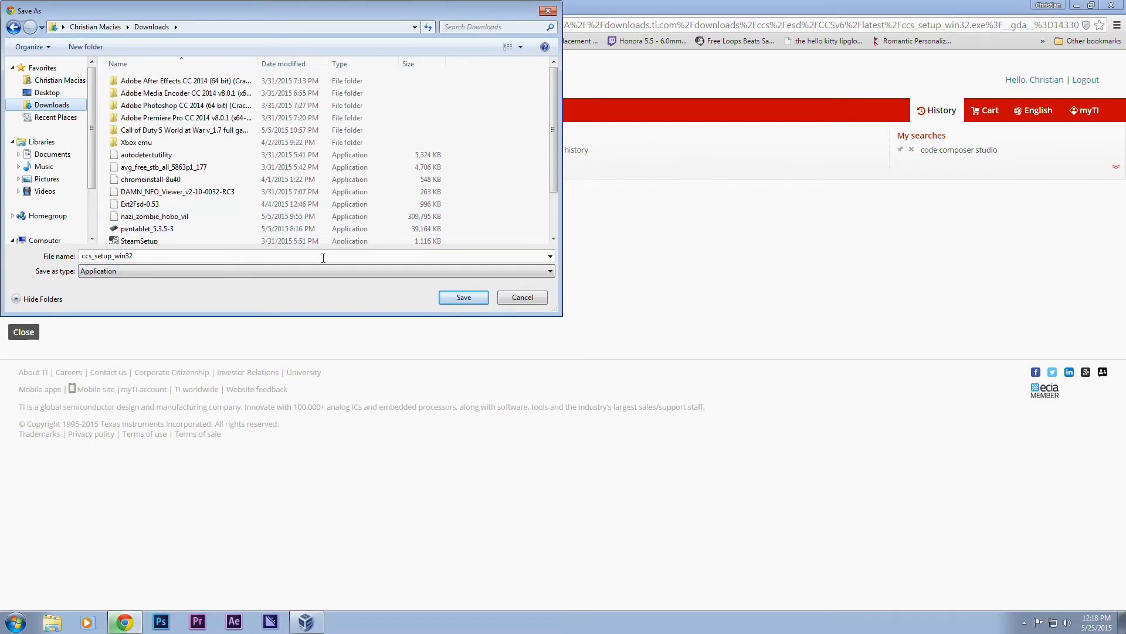
{"action": "left_click", "coordinate": [463, 297]}
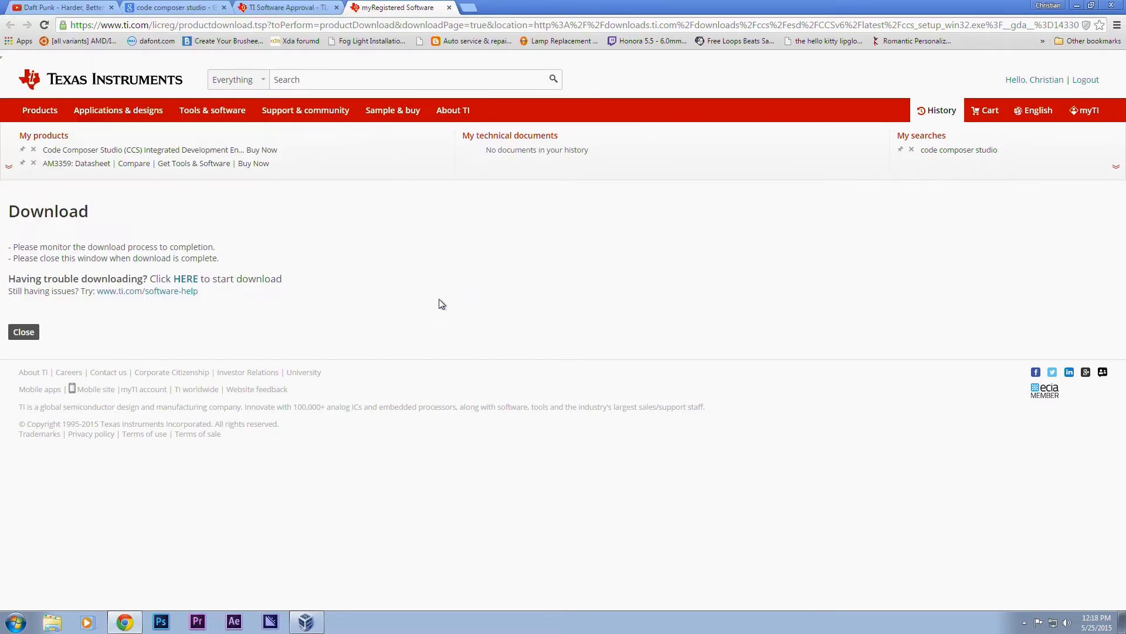
{"action": "left_click", "coordinate": [185, 278]}
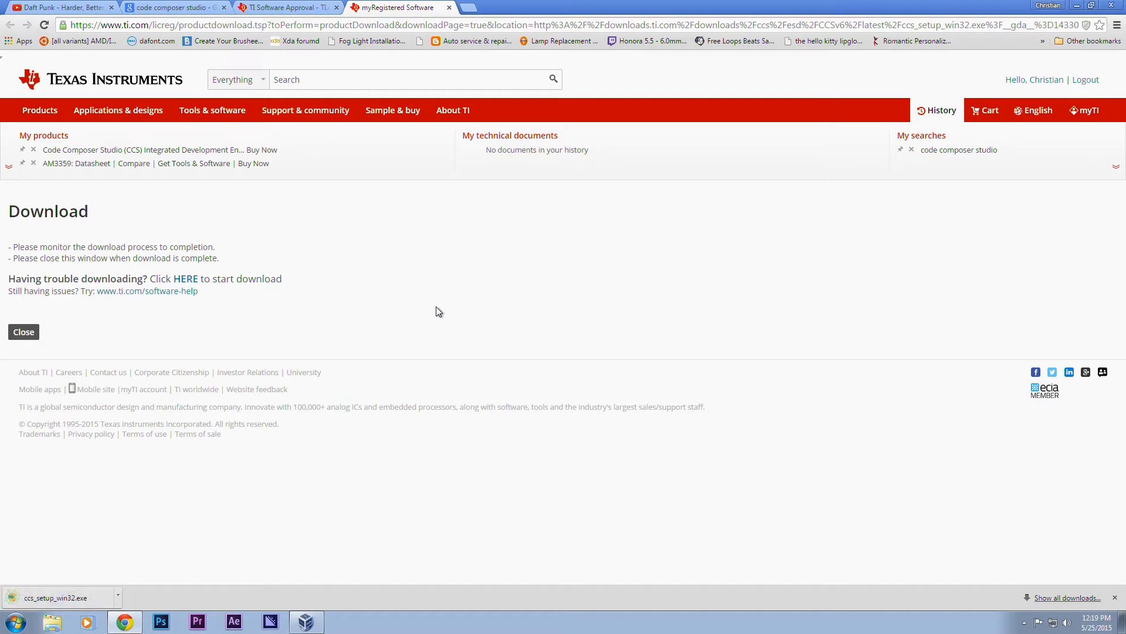
{"action": "left_click", "coordinate": [57, 597]}
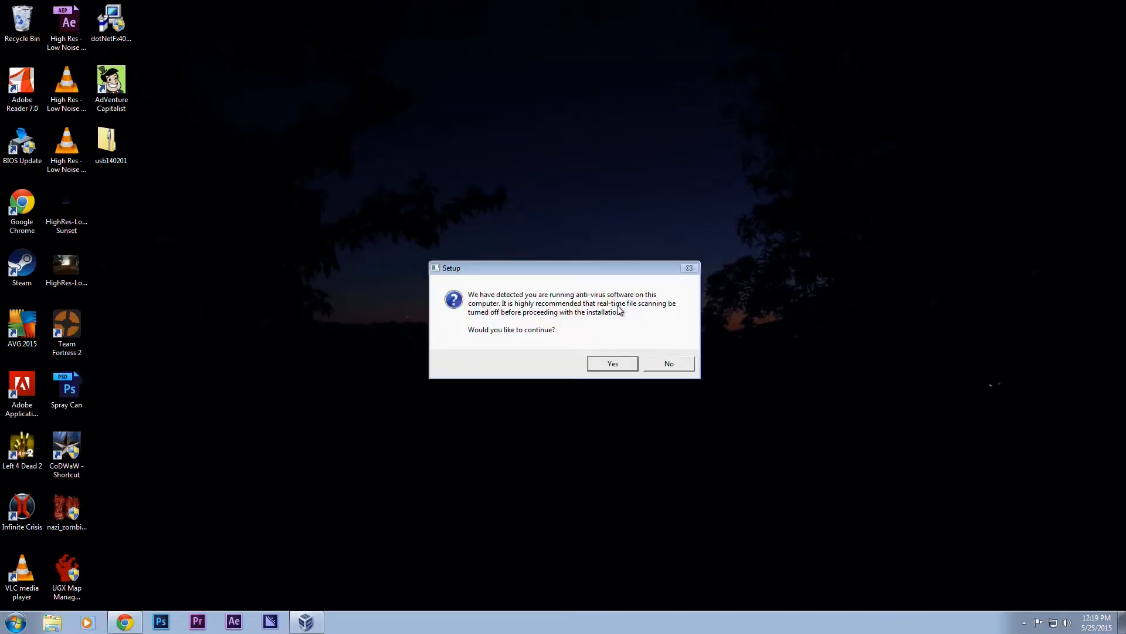
{"action": "mouse_move", "coordinate": [724, 502]}
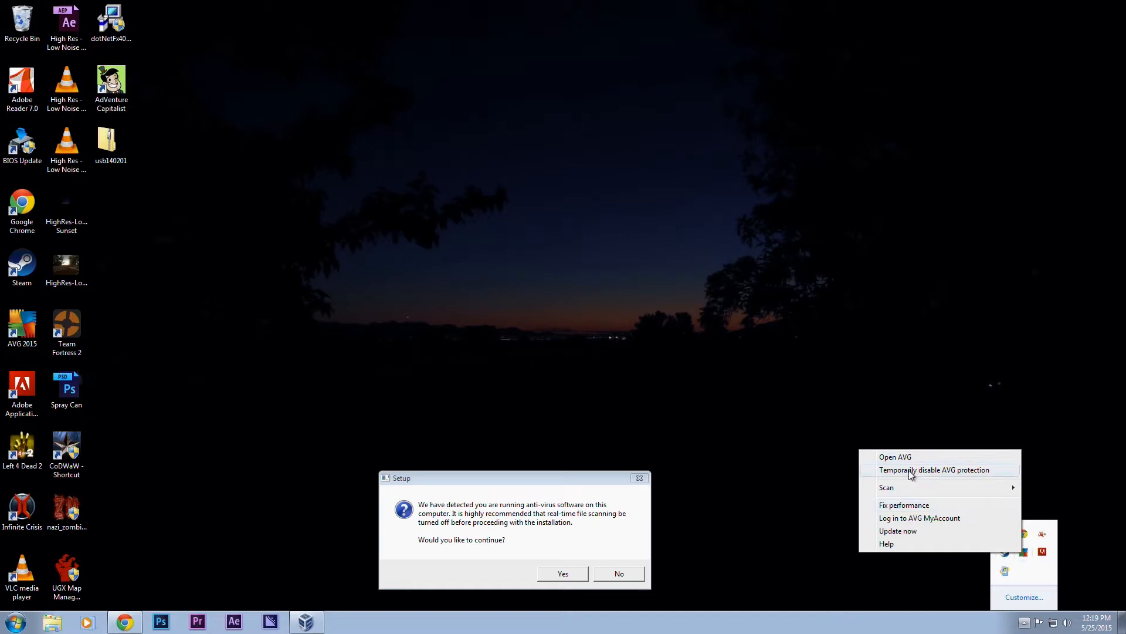
{"action": "mouse_move", "coordinate": [941, 471]}
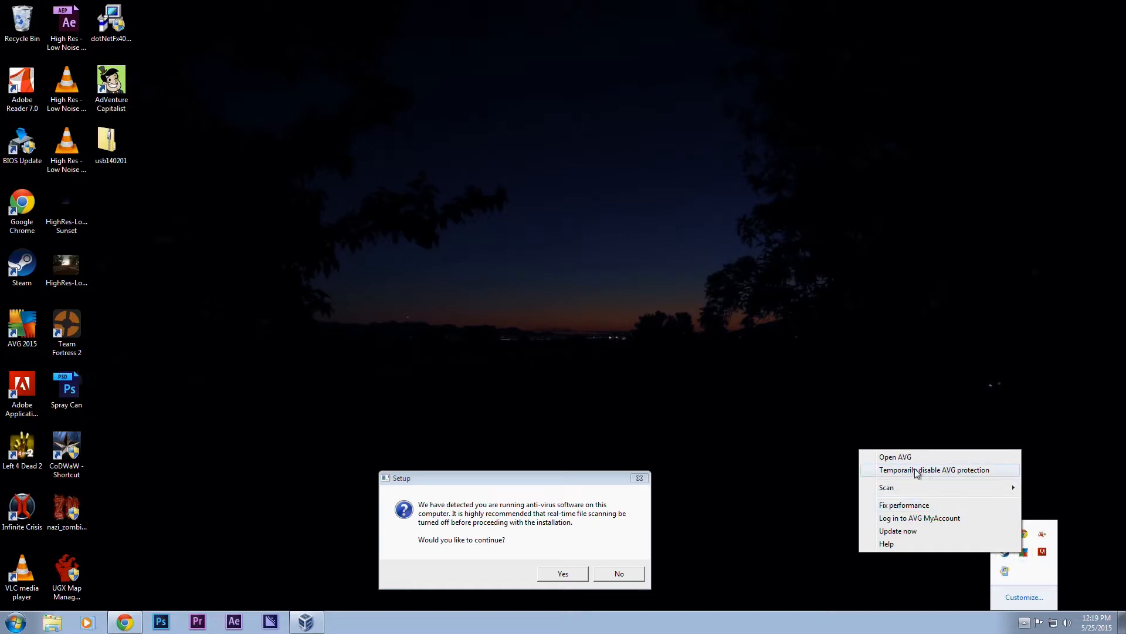
Temporarily disable AVG protection from its system tray icon.
{"action": "left_click", "coordinate": [934, 469]}
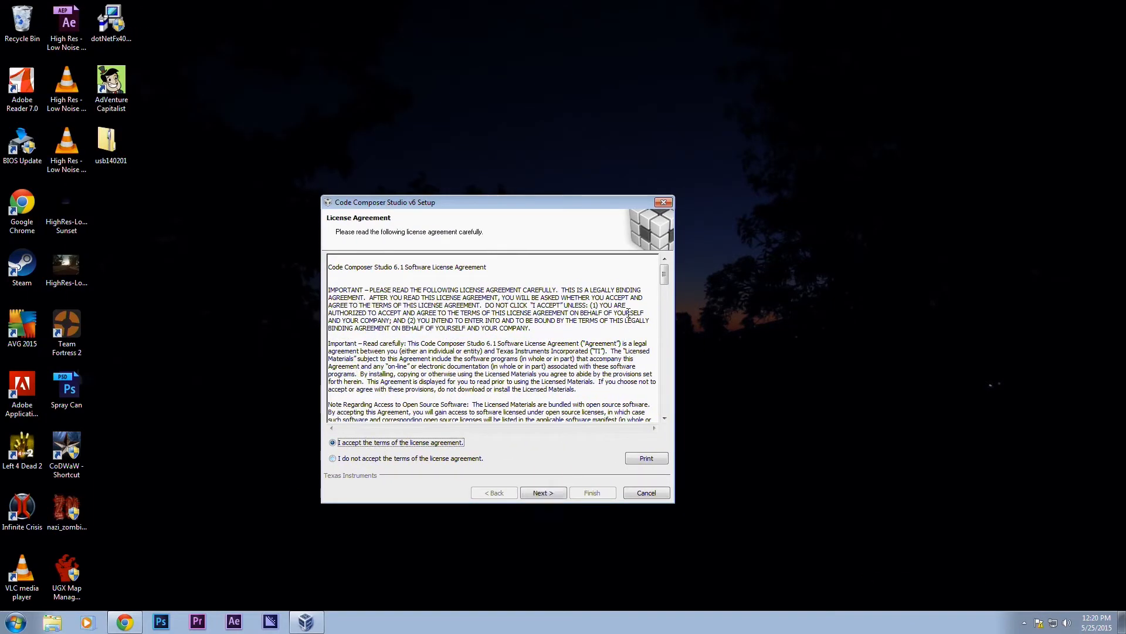
Accept the license agreement and keep the default c:\ti install folder.
{"action": "scroll", "scroll_direction": "down", "scroll_amount": 3}
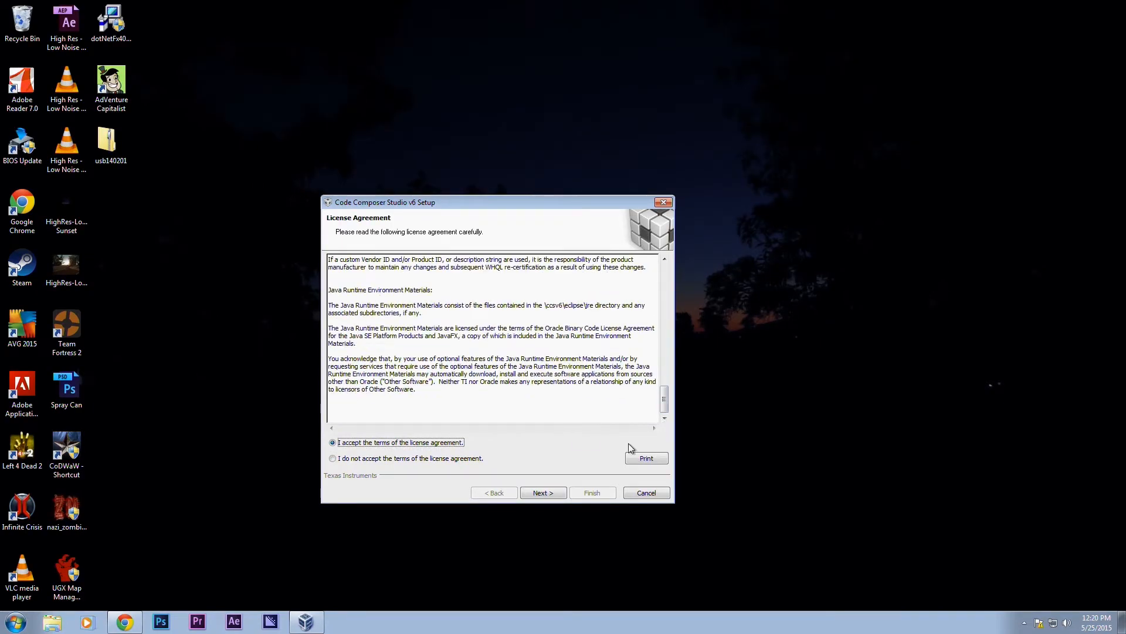
{"action": "left_click", "coordinate": [542, 493]}
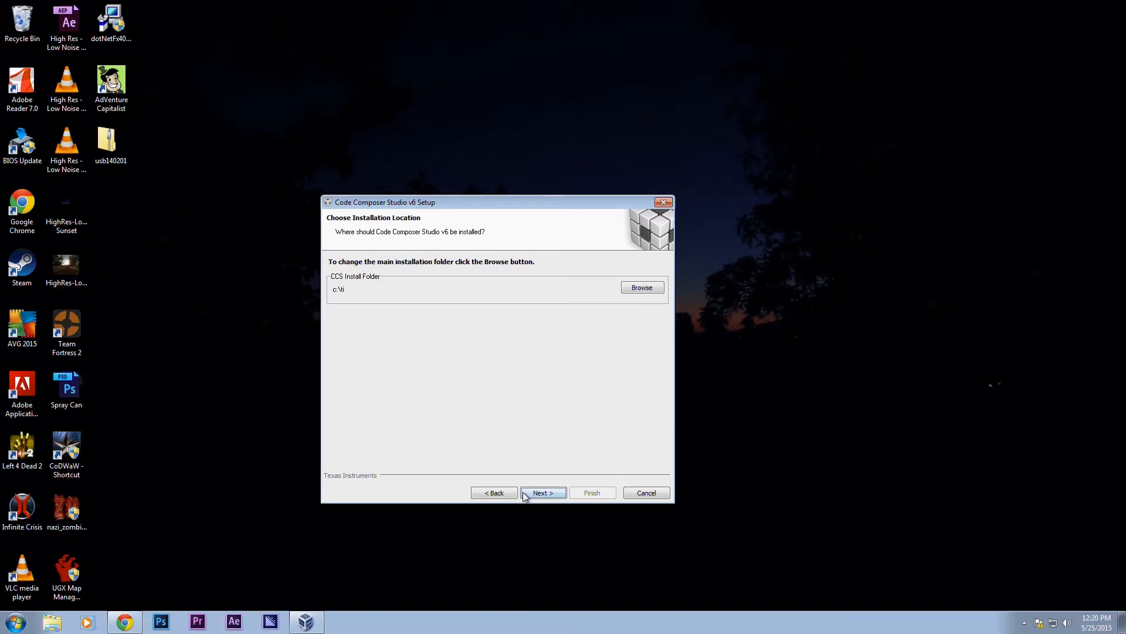
{"action": "left_click", "coordinate": [542, 492]}
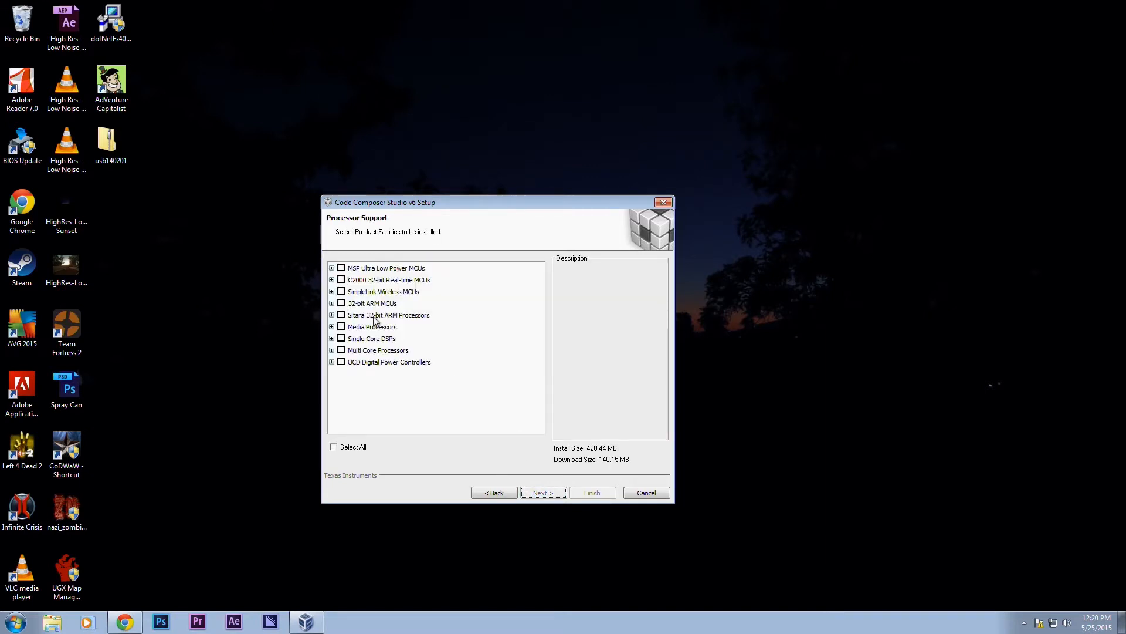
Select Sitara 32-bit ARM processor support with GCC and TI ARM compilers.
{"action": "left_click", "coordinate": [341, 314]}
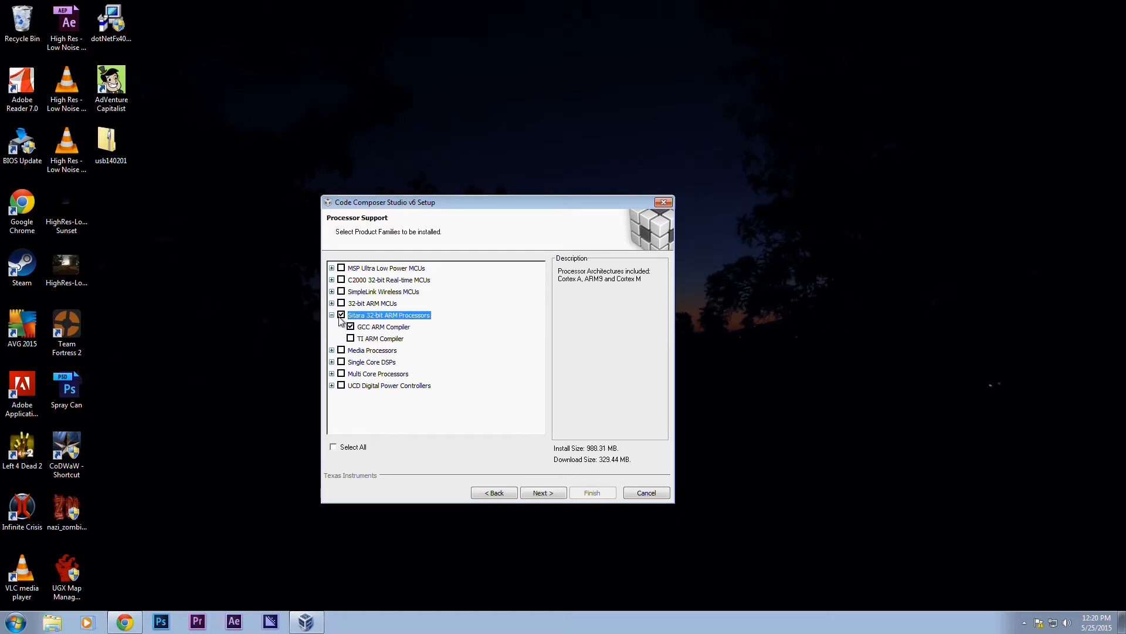
{"action": "left_click", "coordinate": [351, 339]}
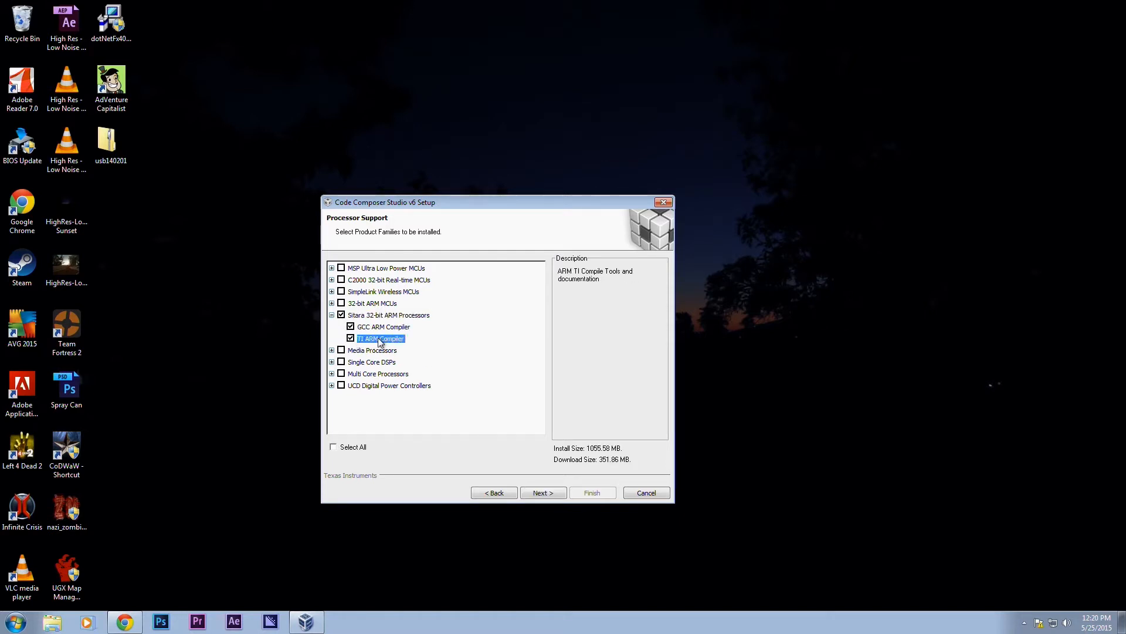
{"action": "mouse_move", "coordinate": [308, 340]}
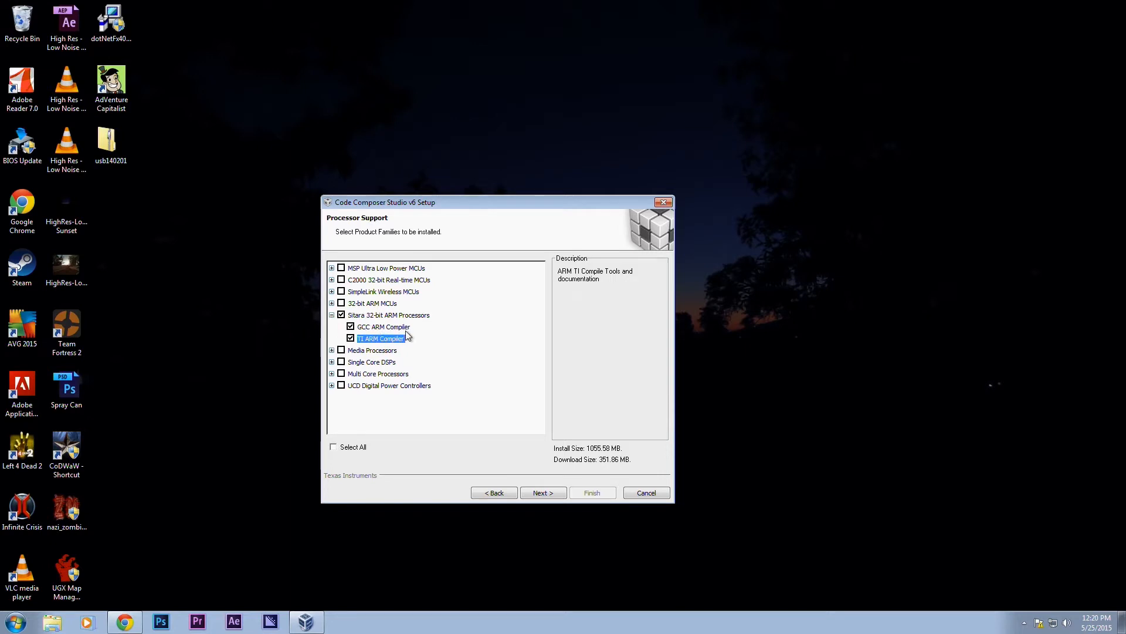
{"action": "mouse_move", "coordinate": [346, 402]}
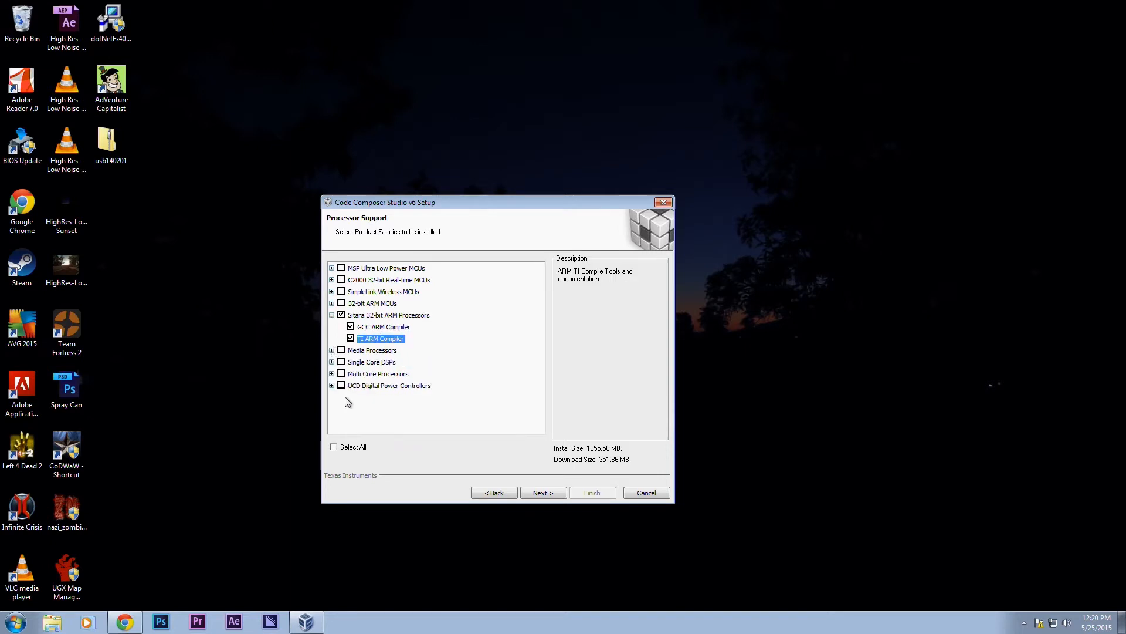
{"action": "mouse_move", "coordinate": [321, 447]}
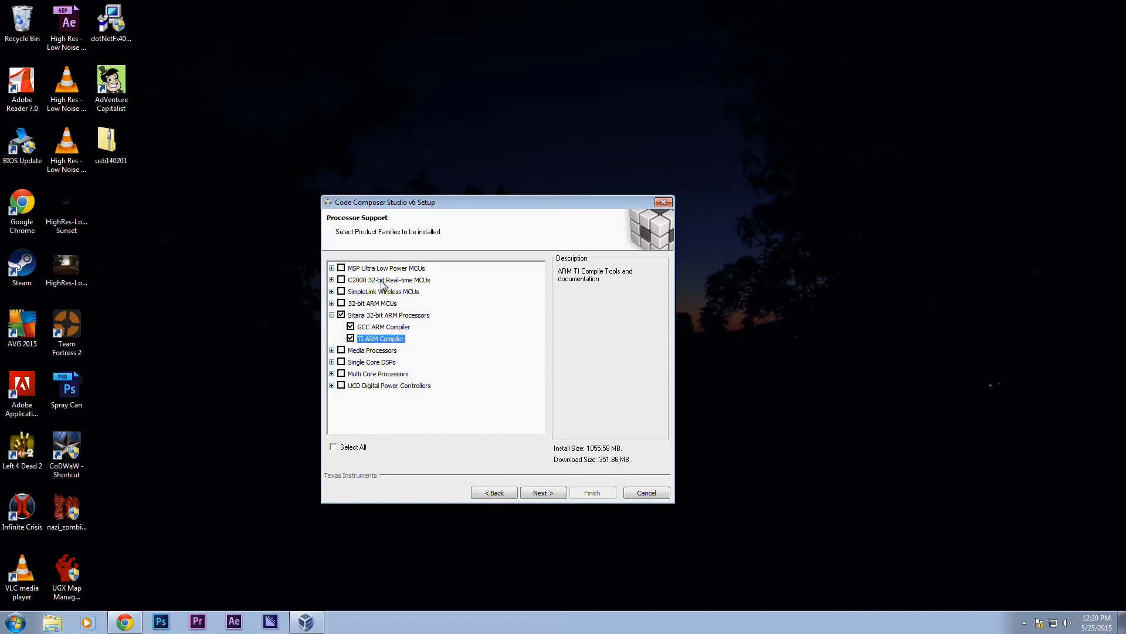
{"action": "left_click", "coordinate": [542, 493]}
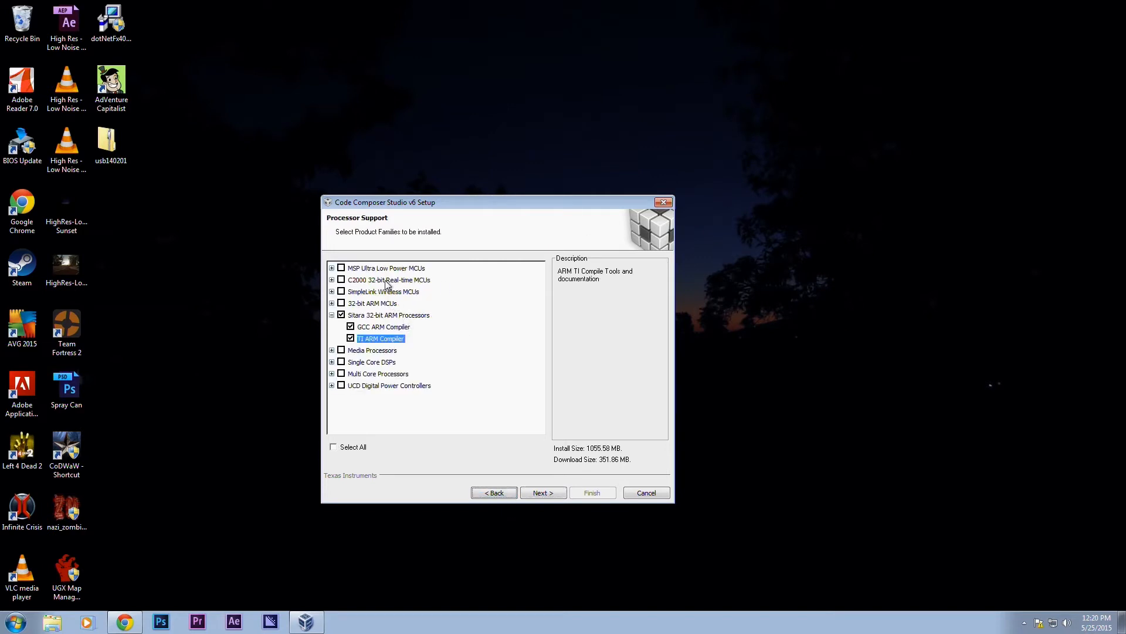
{"action": "left_click", "coordinate": [542, 492]}
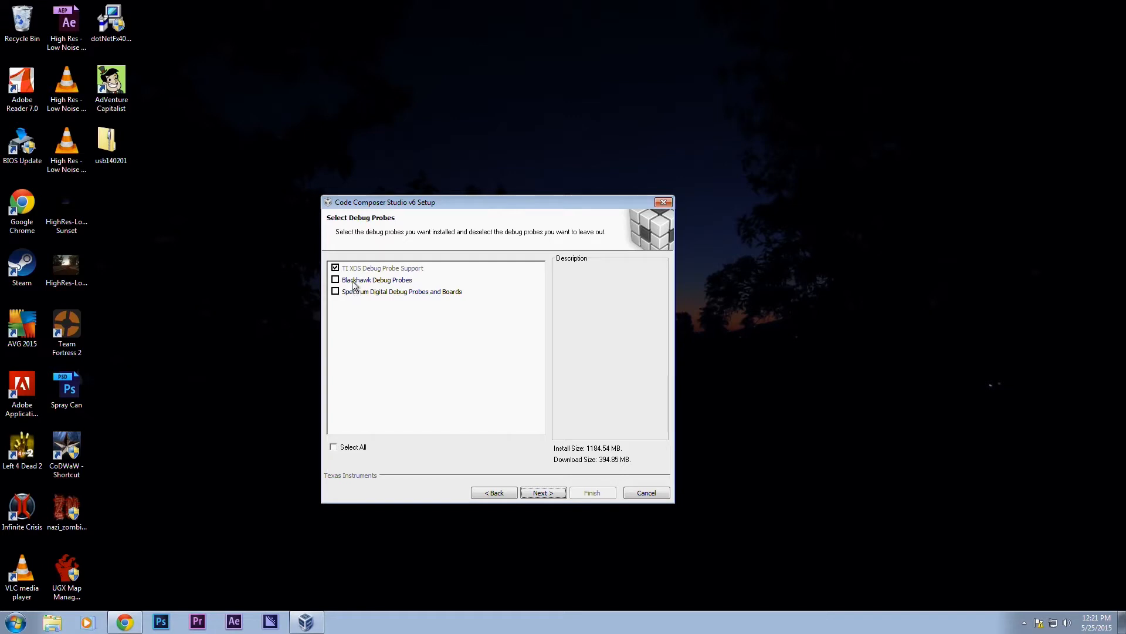
{"action": "mouse_move", "coordinate": [343, 293]}
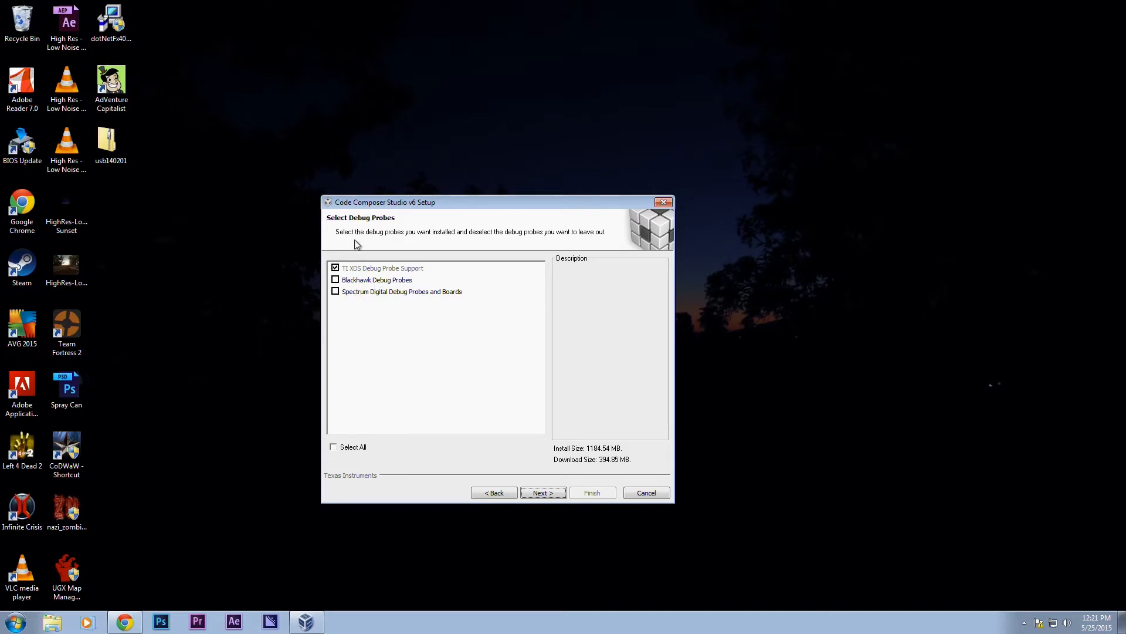
Keep TI XDS Debug Probe Support as the only selected debug probe.
{"action": "left_click", "coordinate": [383, 267]}
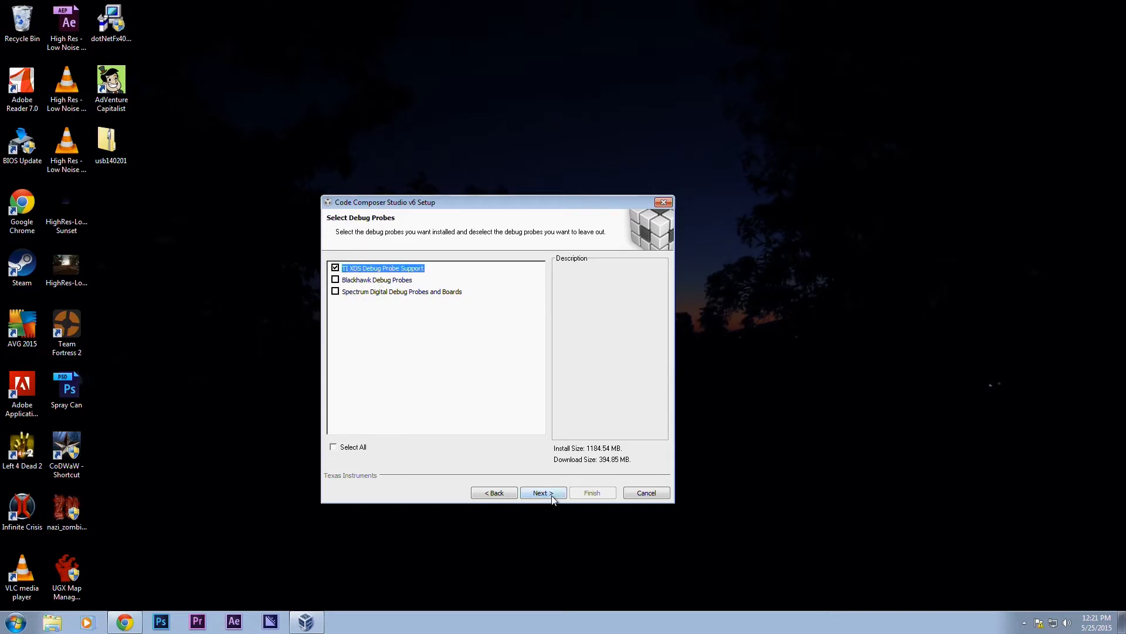
Continue to the App Center and check GUI Composer and PRU Compiler add-ons.
{"action": "left_click", "coordinate": [542, 492]}
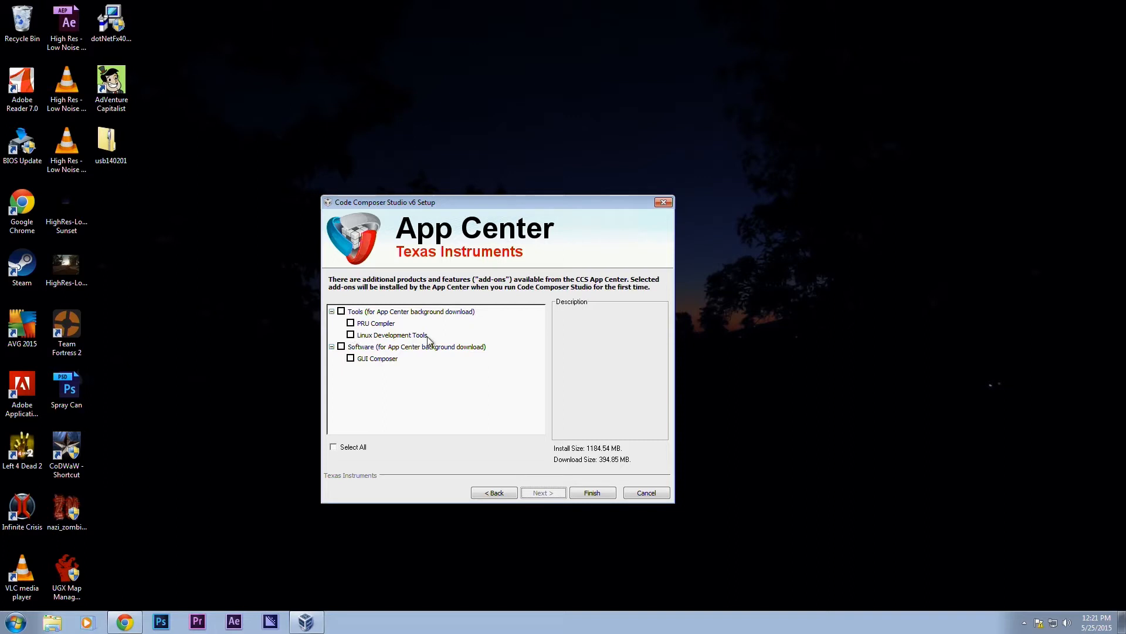
{"action": "mouse_move", "coordinate": [429, 342]}
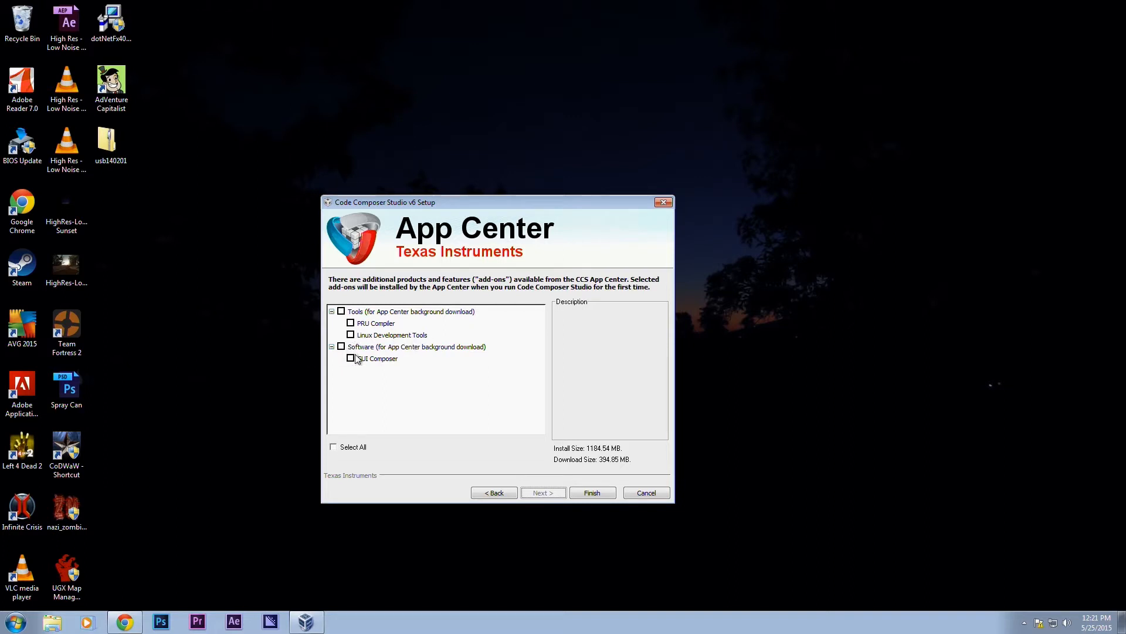
{"action": "left_click", "coordinate": [351, 357]}
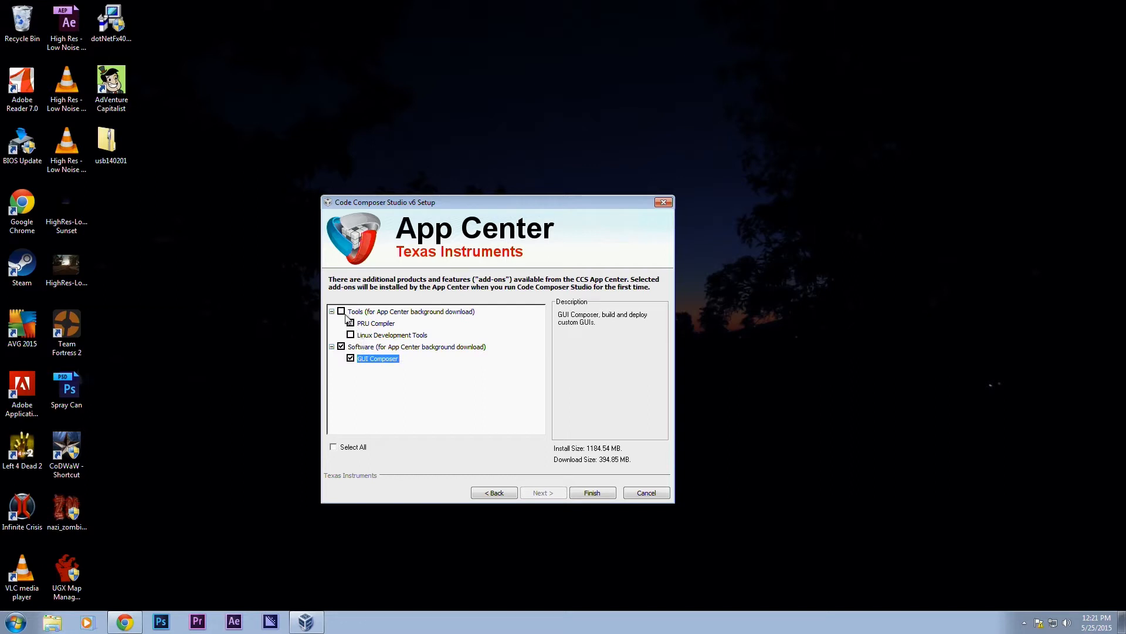
{"action": "left_click", "coordinate": [351, 322]}
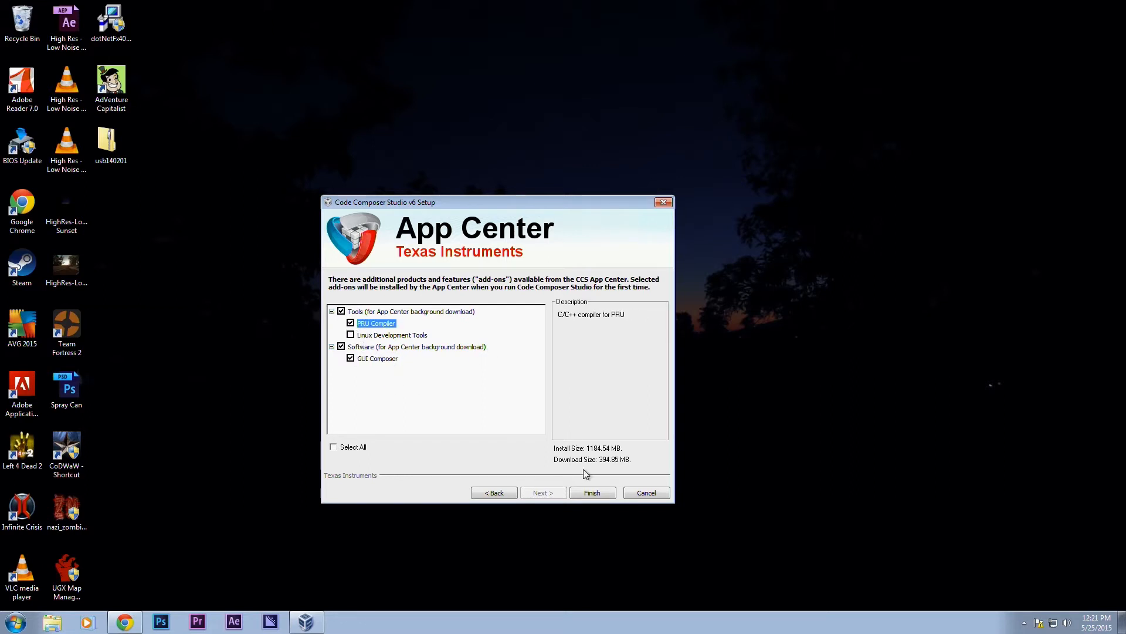
Start the installation and allow the helper app through the firewall on public networks.
{"action": "left_click", "coordinate": [592, 492]}
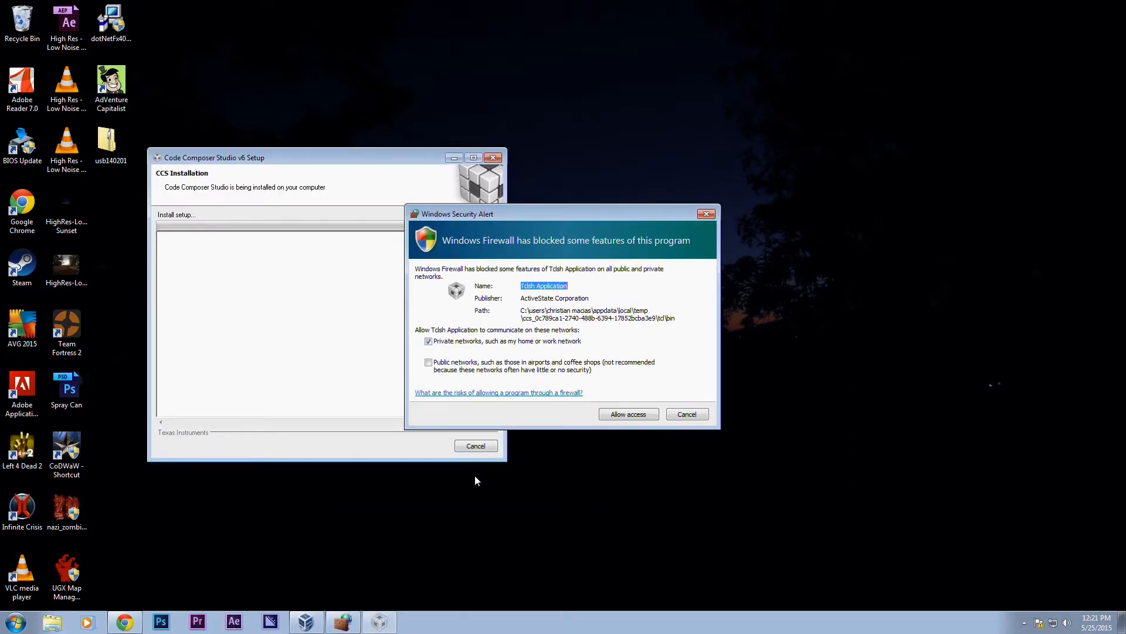
{"action": "left_click", "coordinate": [428, 362]}
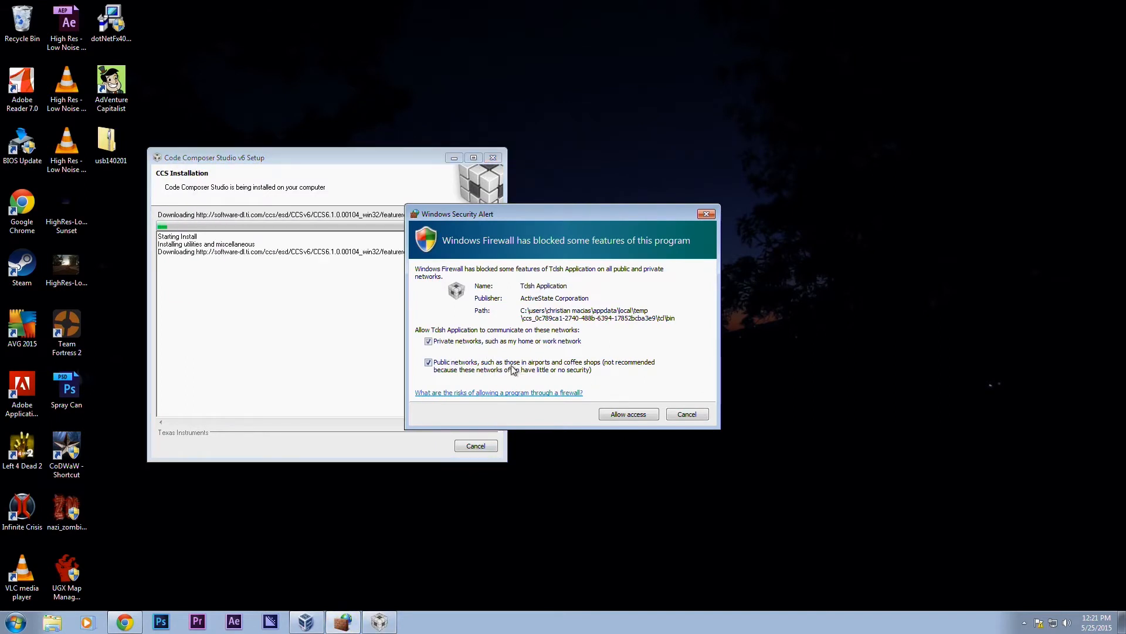
{"action": "left_click", "coordinate": [627, 413]}
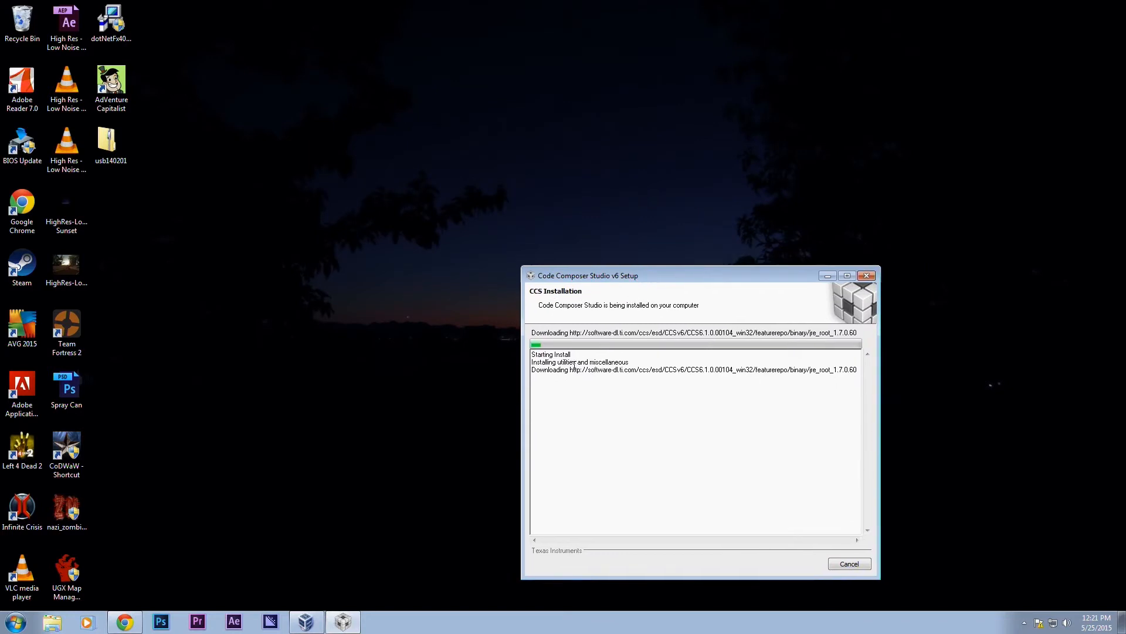
{"action": "mouse_move", "coordinate": [633, 352]}
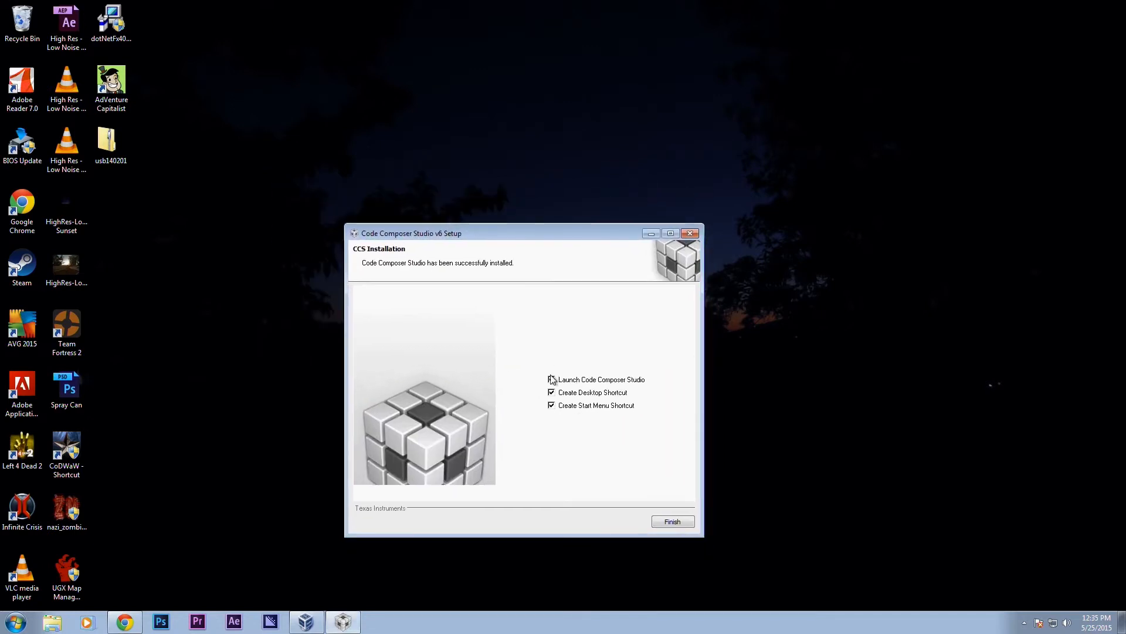
Uncheck launching Code Composer Studio and the Start Menu shortcut, then finish setup.
{"action": "left_click", "coordinate": [551, 380]}
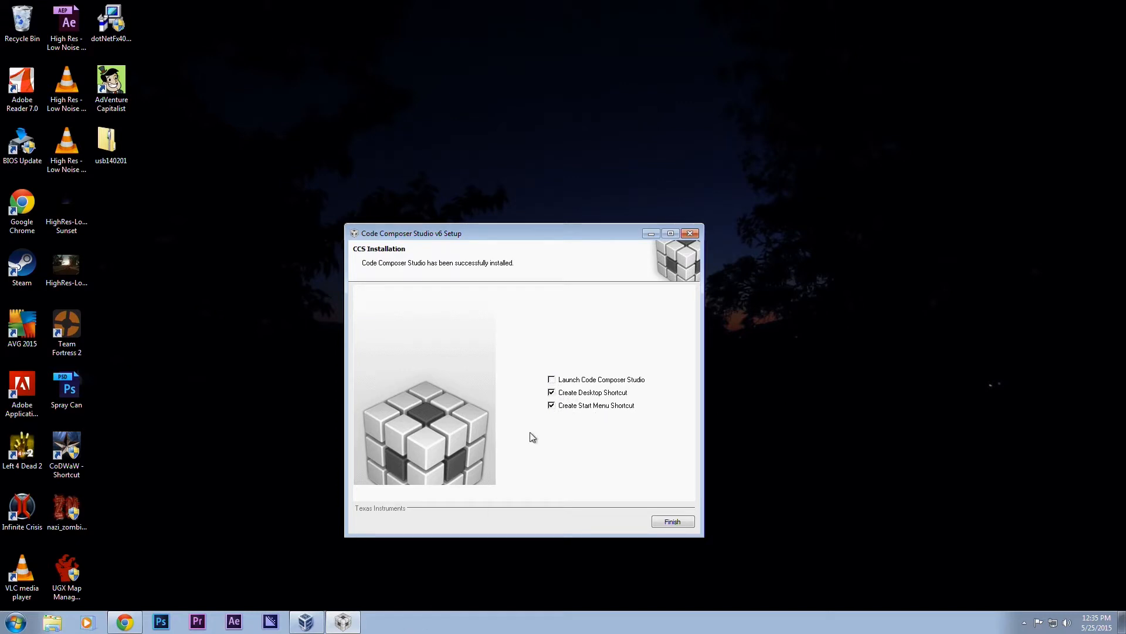
{"action": "left_click", "coordinate": [551, 392]}
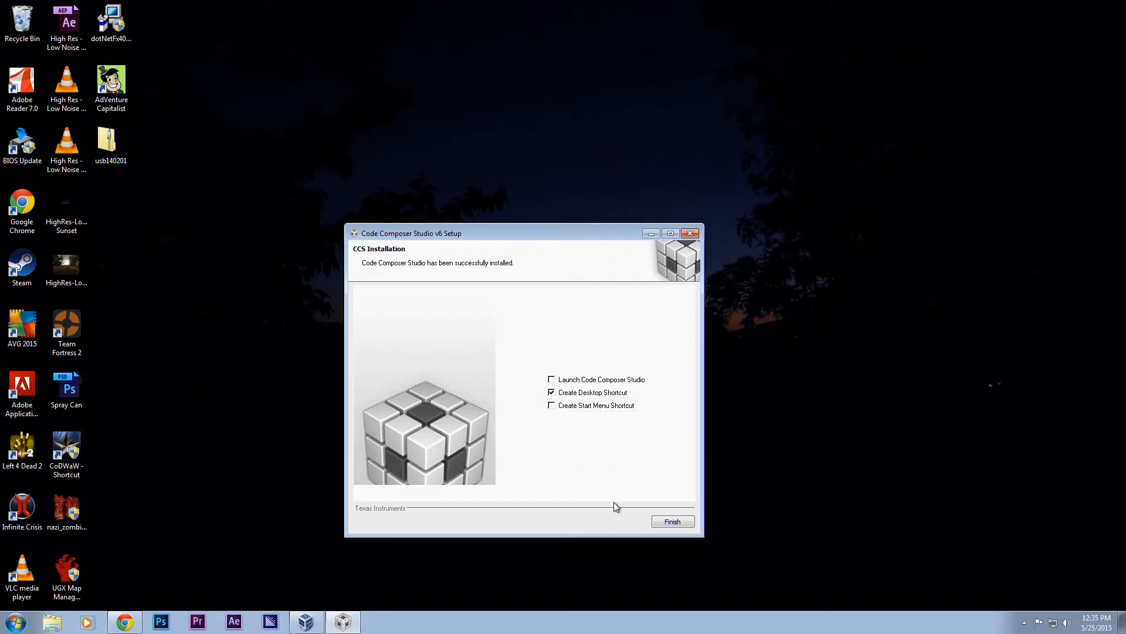
{"action": "left_click", "coordinate": [671, 521]}
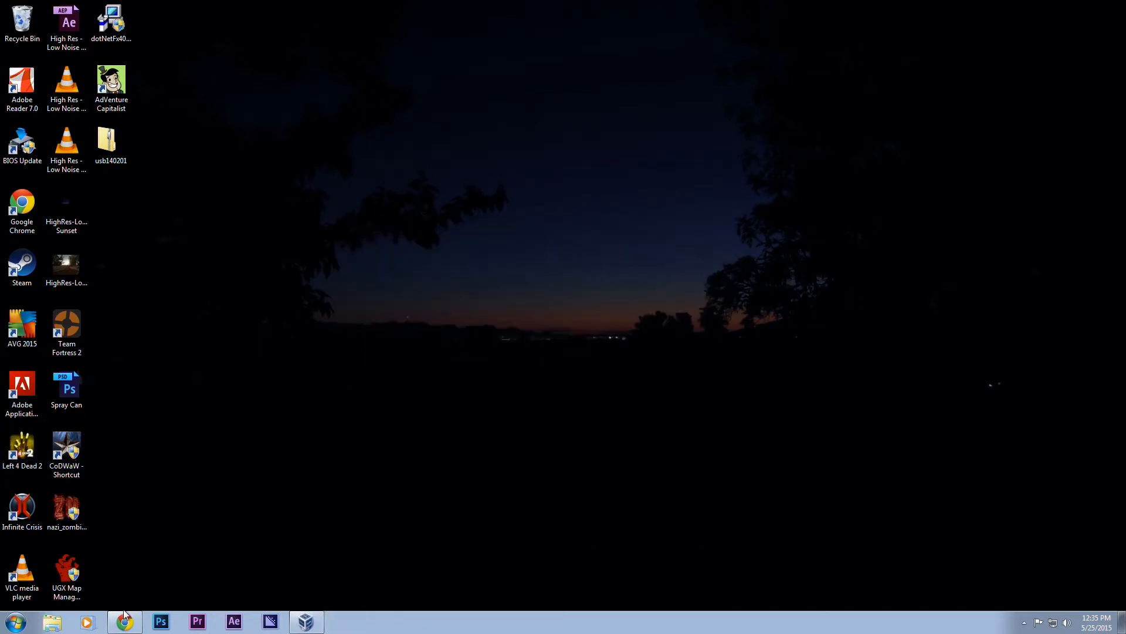
Go to TI.com in Chrome and search Products for the AM3359 part.
{"action": "left_click", "coordinate": [124, 621]}
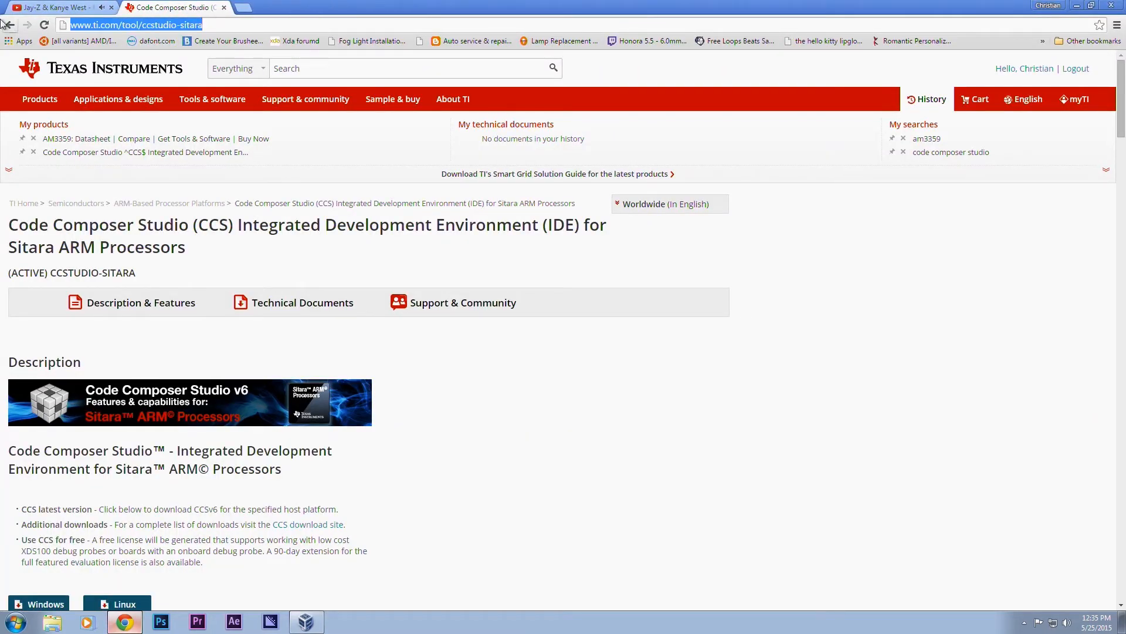
{"action": "type", "text": "TI.com"}
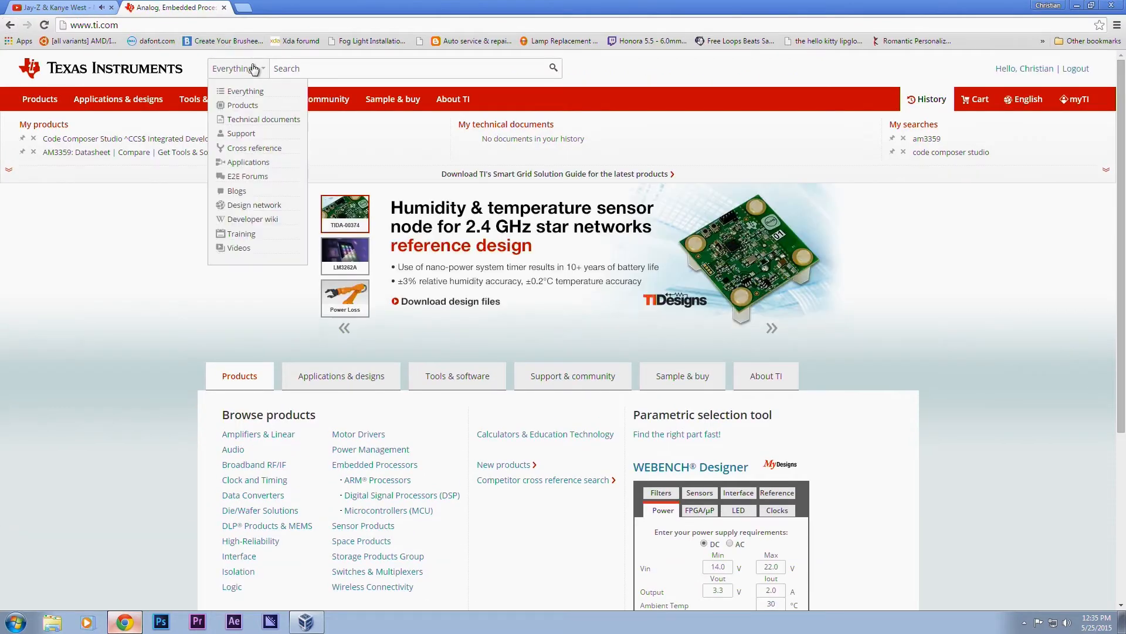
{"action": "left_click", "coordinate": [243, 105]}
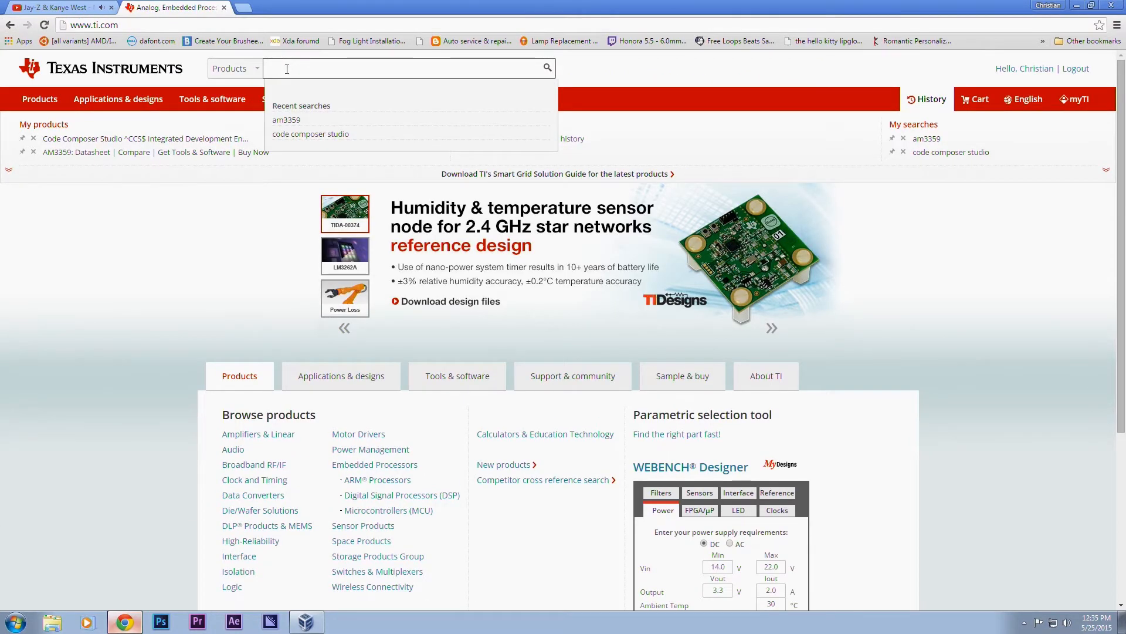
{"action": "type", "text": "an3359"}
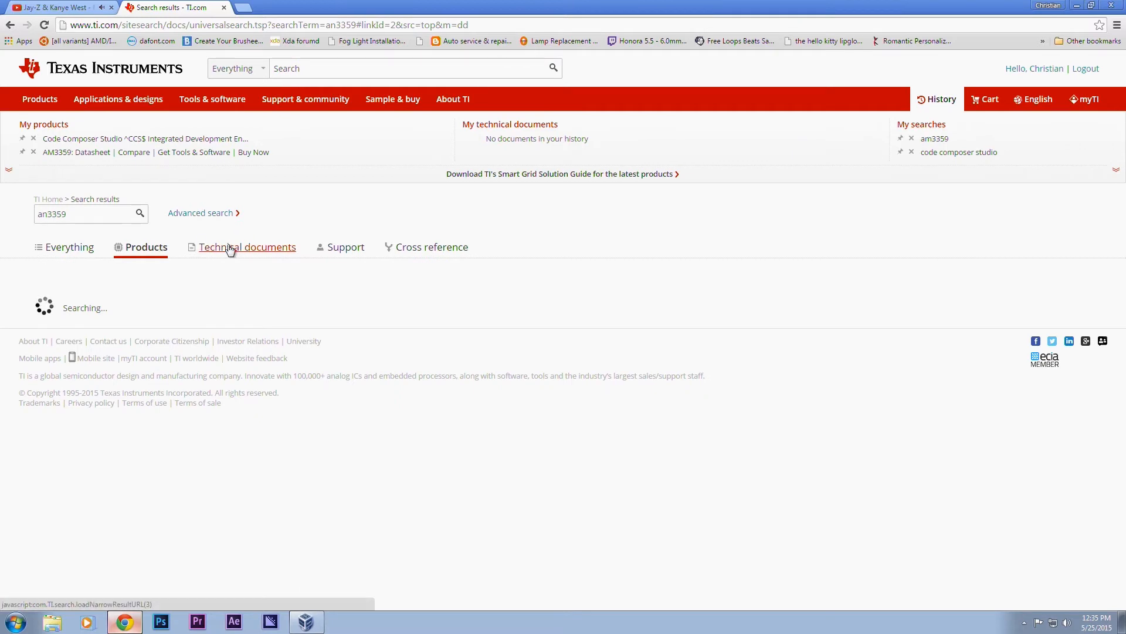
{"action": "left_click", "coordinate": [247, 246]}
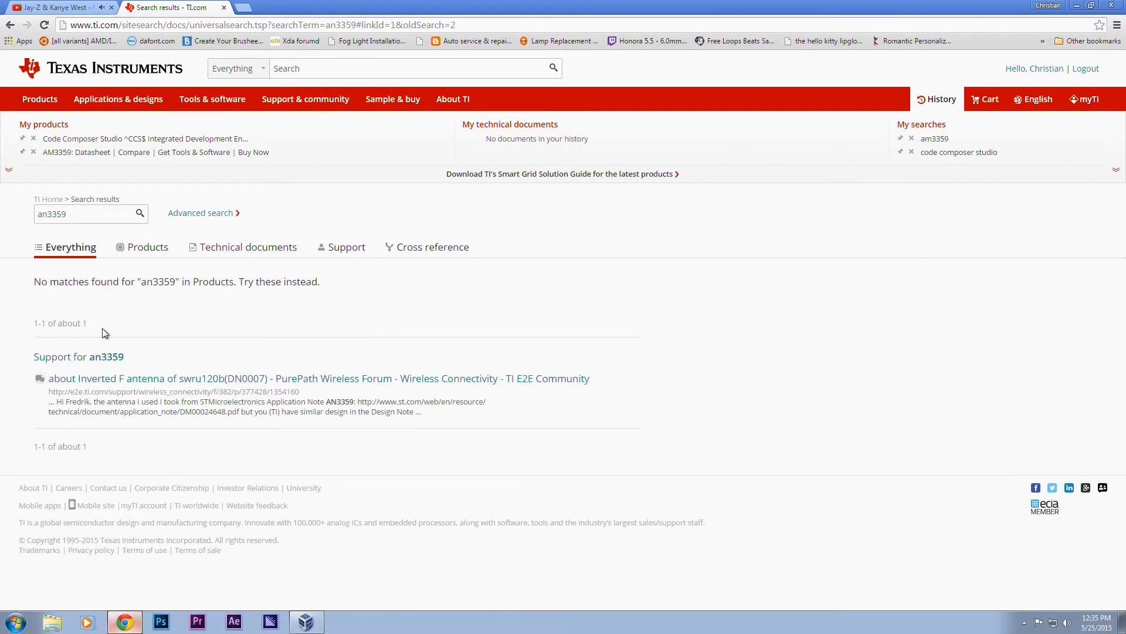
Correct the search term to am3359 and open the AM3359 Sitara processor result.
{"action": "left_click", "coordinate": [147, 246]}
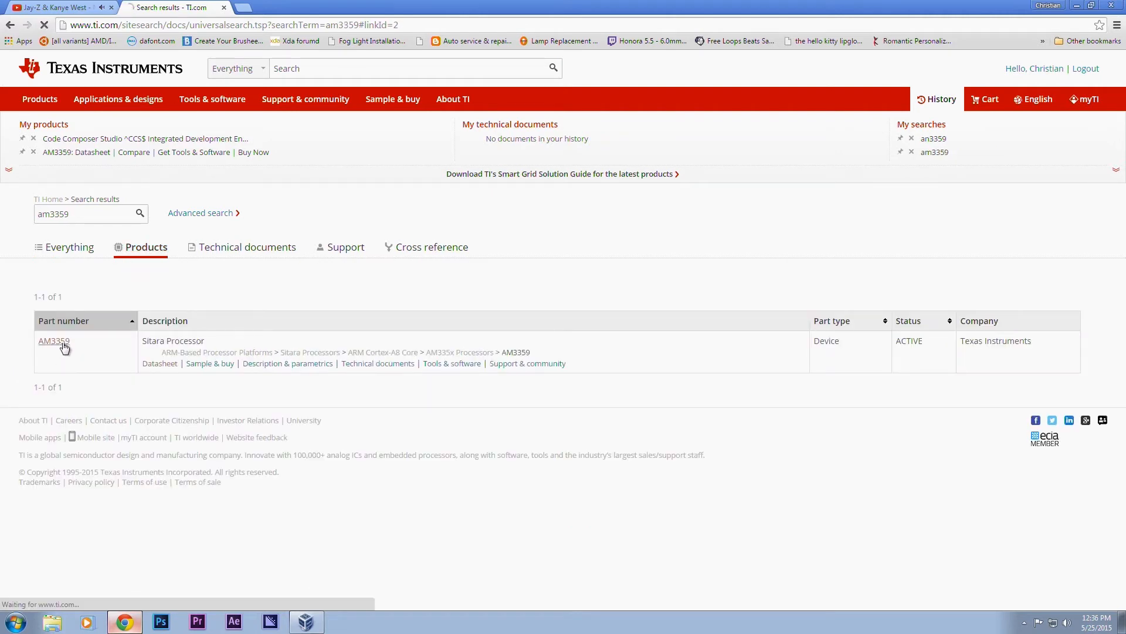
{"action": "left_click", "coordinate": [54, 340]}
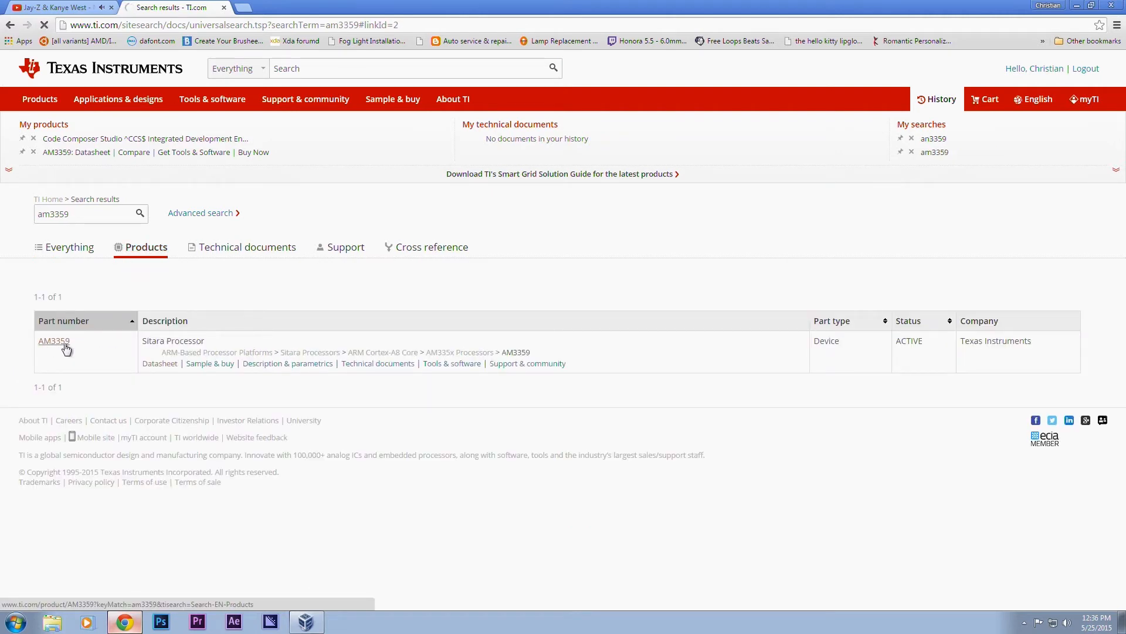
{"action": "left_click", "coordinate": [54, 340]}
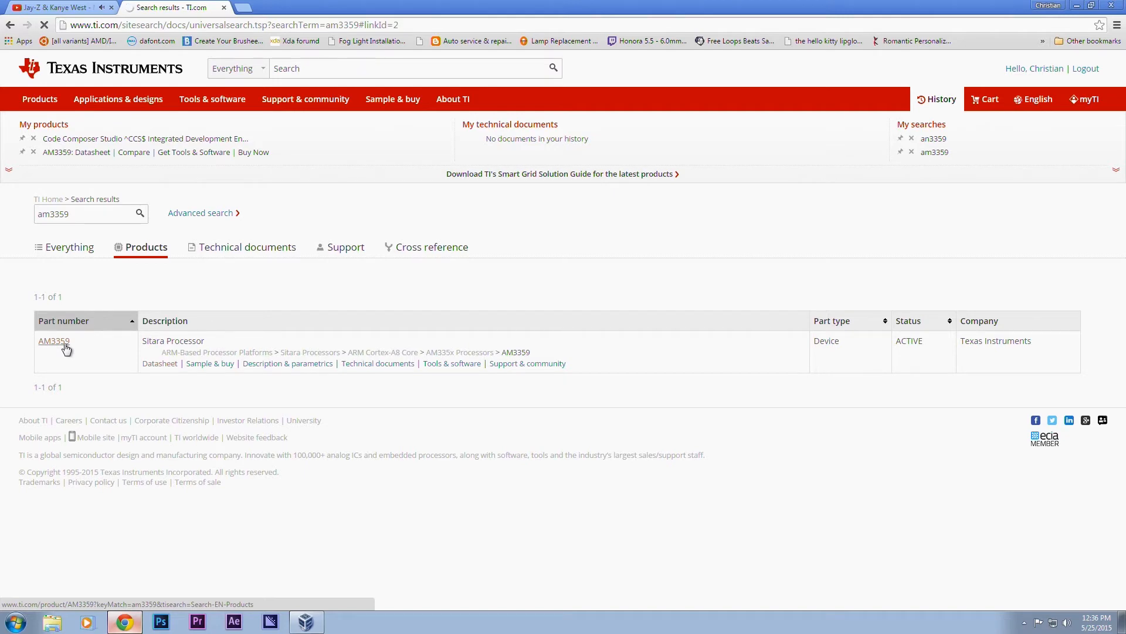
{"action": "left_click", "coordinate": [53, 340]}
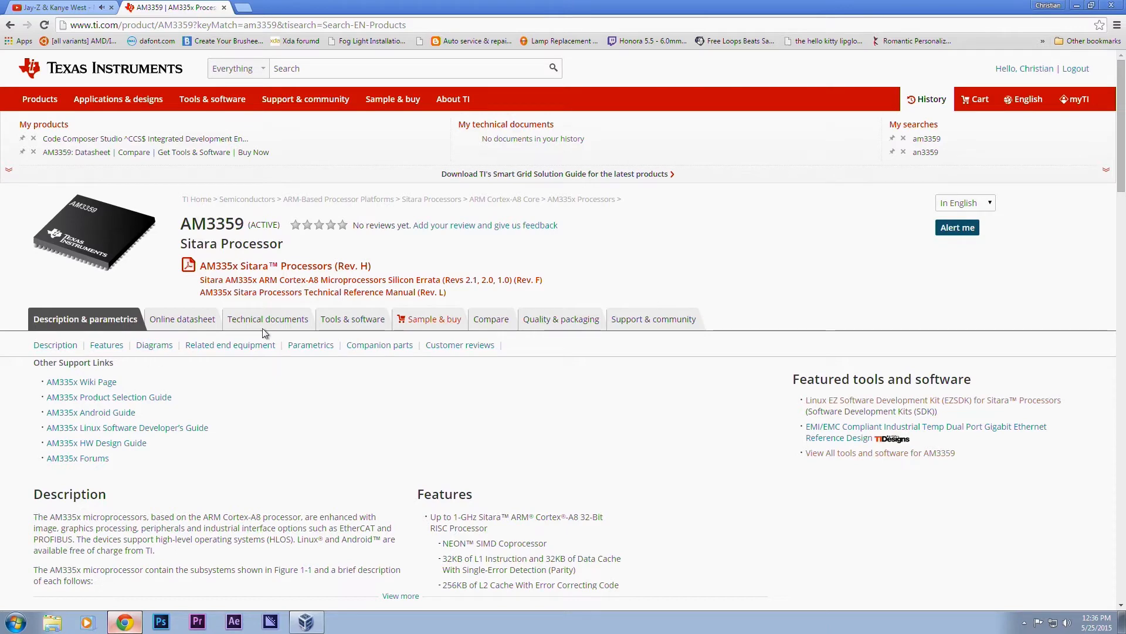
Open AM3359 tools and software and the 'StarterWare for ARM based TI Sitara Processors' page.
{"action": "left_click", "coordinate": [352, 319]}
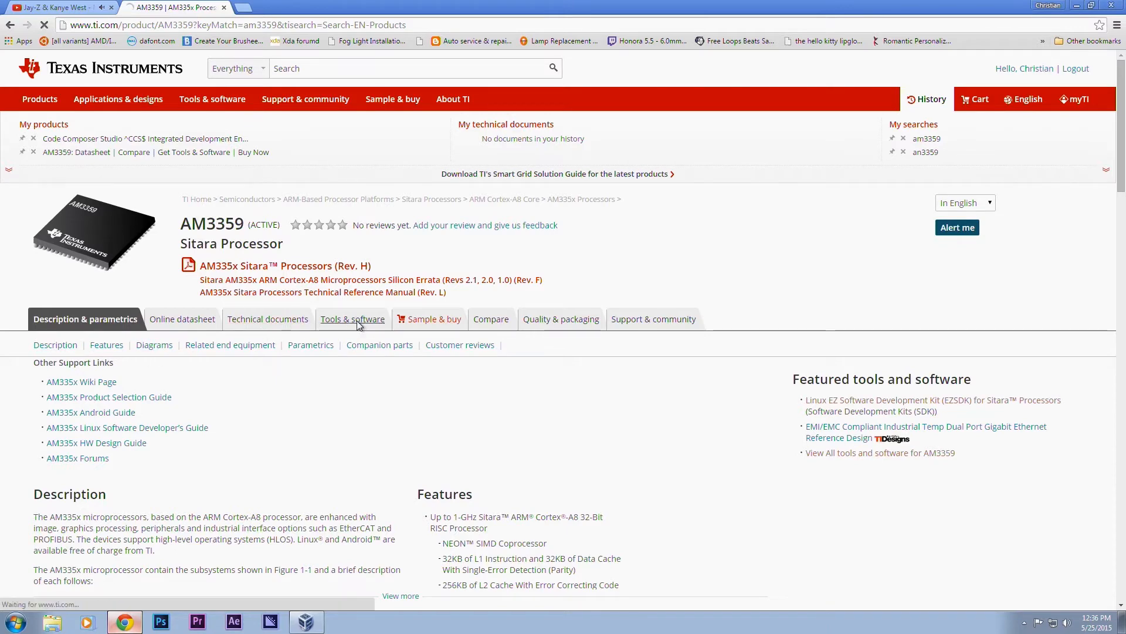
{"action": "left_click", "coordinate": [352, 318]}
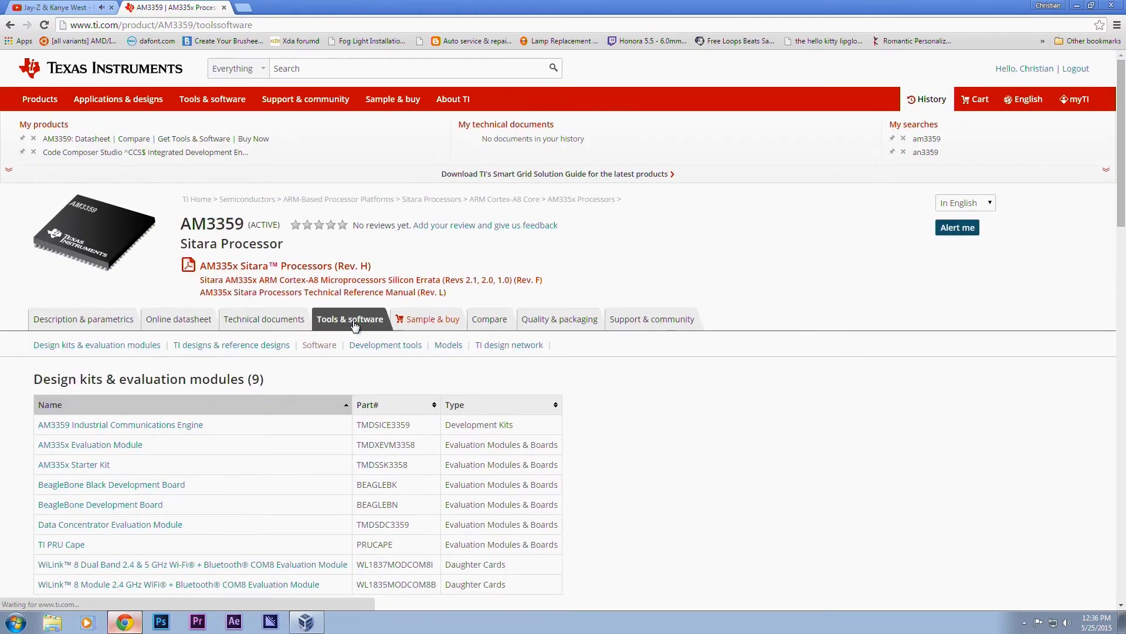
{"action": "left_click", "coordinate": [319, 345]}
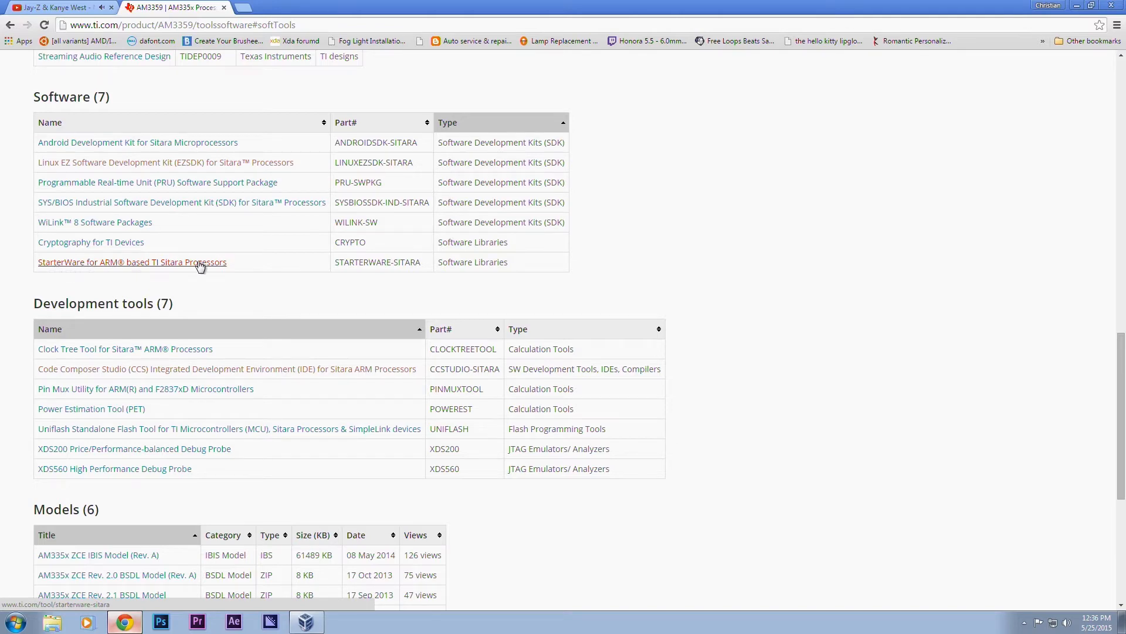
{"action": "left_click", "coordinate": [132, 261]}
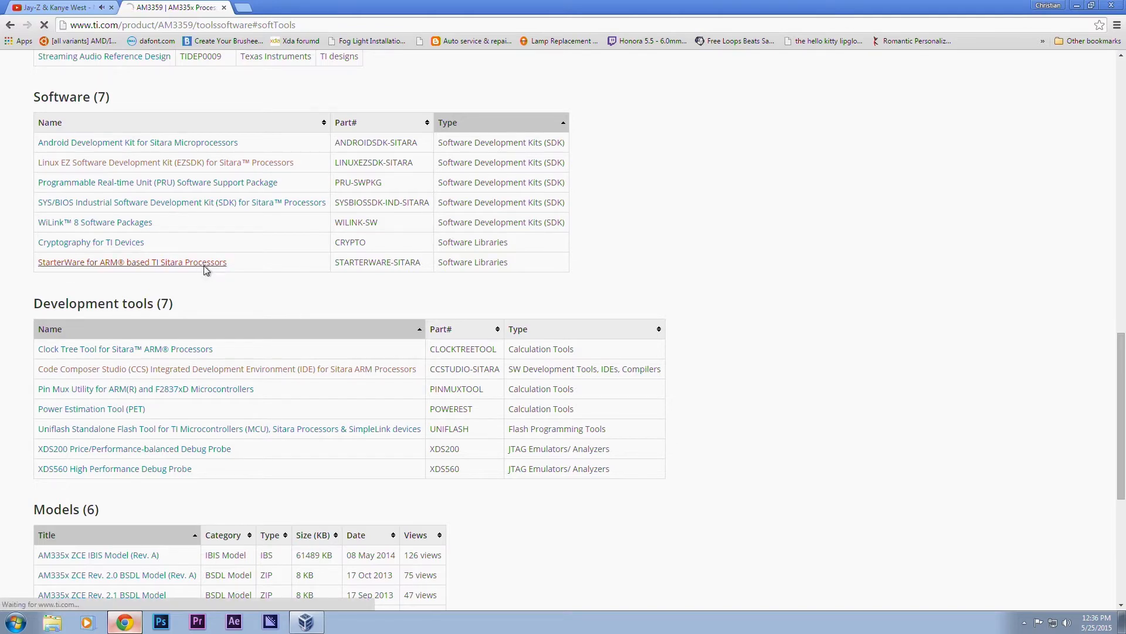
{"action": "left_click", "coordinate": [132, 262]}
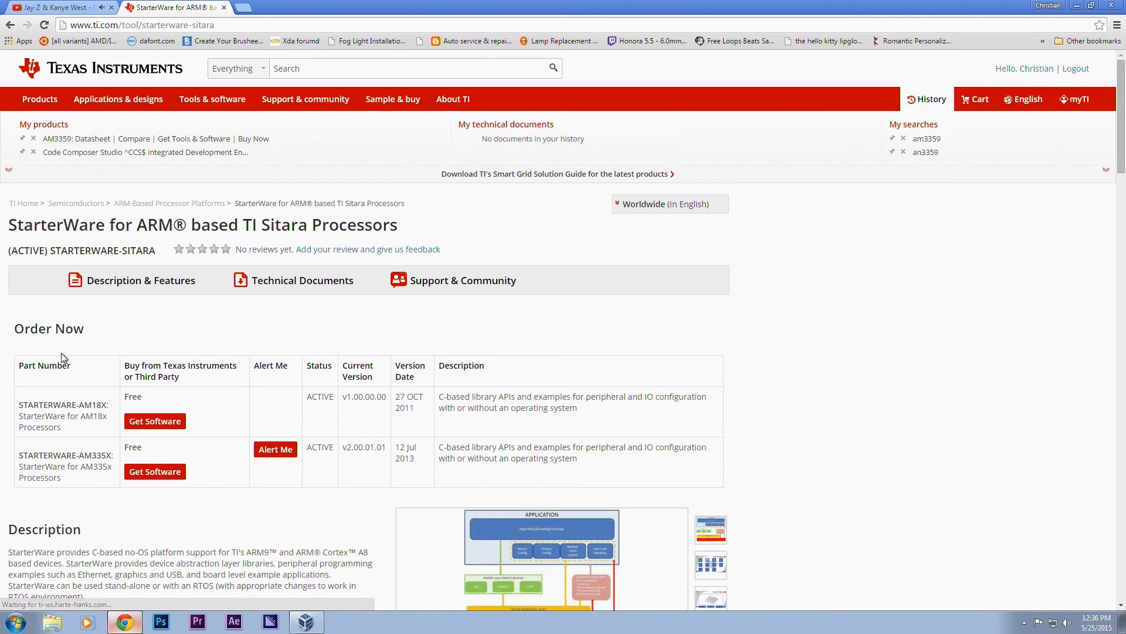
{"action": "mouse_move", "coordinate": [82, 457]}
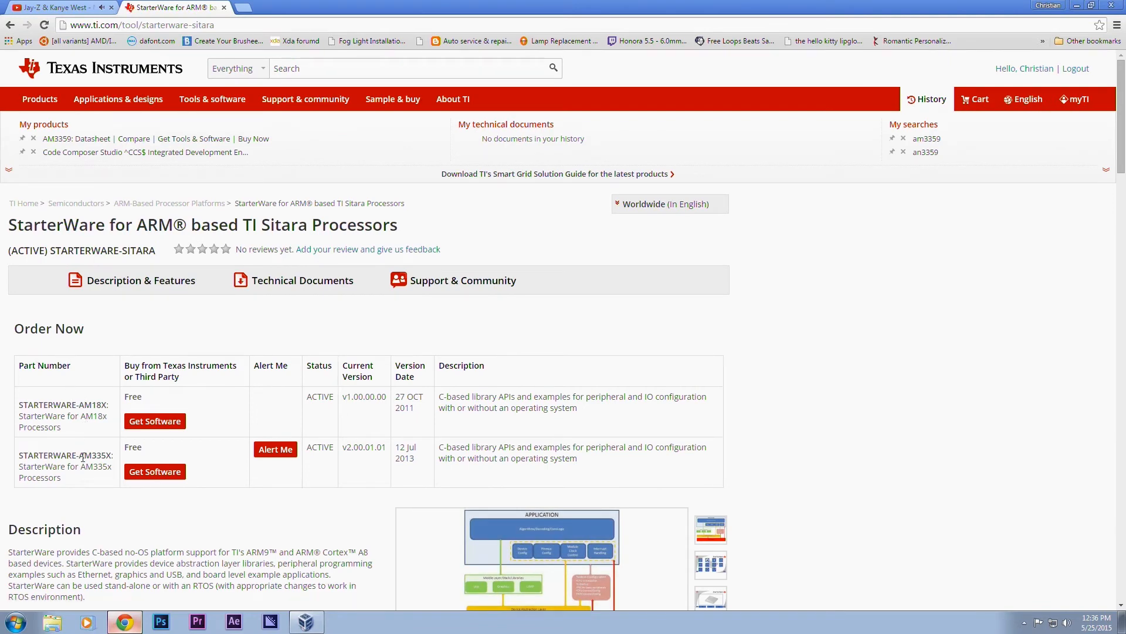
Get the STARTERWARE-AM335X software and request its Windows Installer.
{"action": "double_click", "coordinate": [100, 454]}
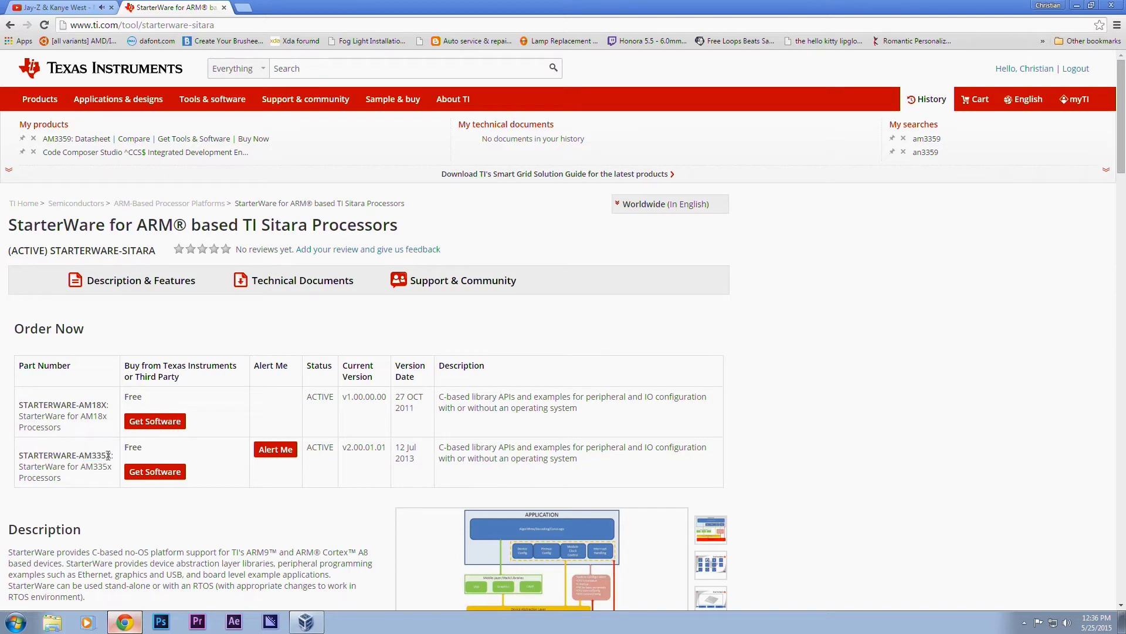
{"action": "mouse_move", "coordinate": [154, 471]}
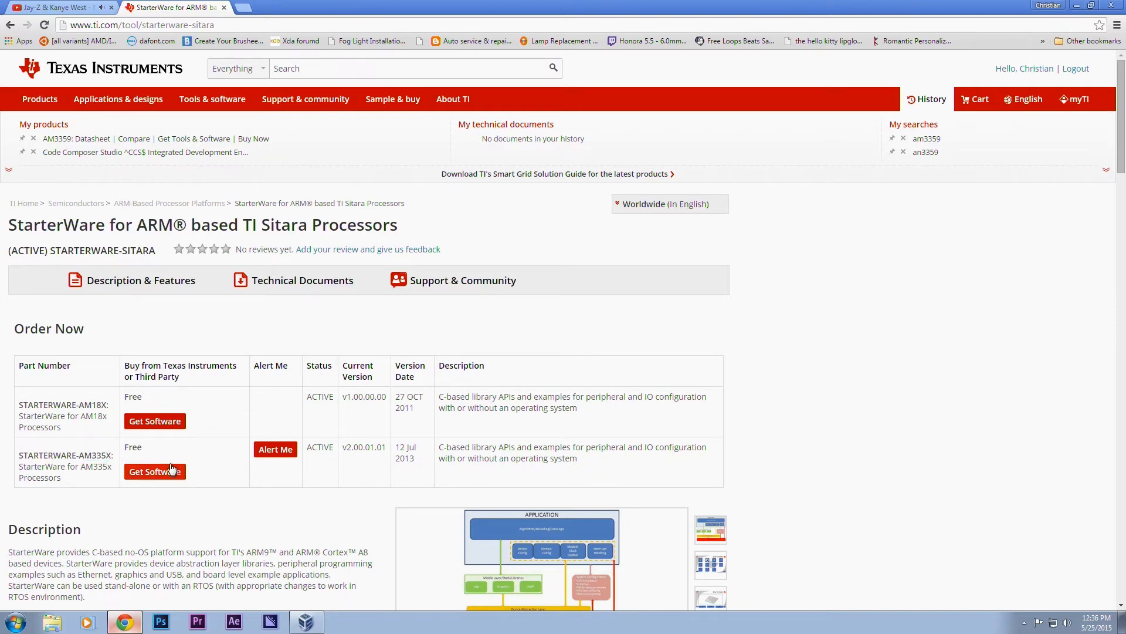
{"action": "left_click", "coordinate": [154, 471]}
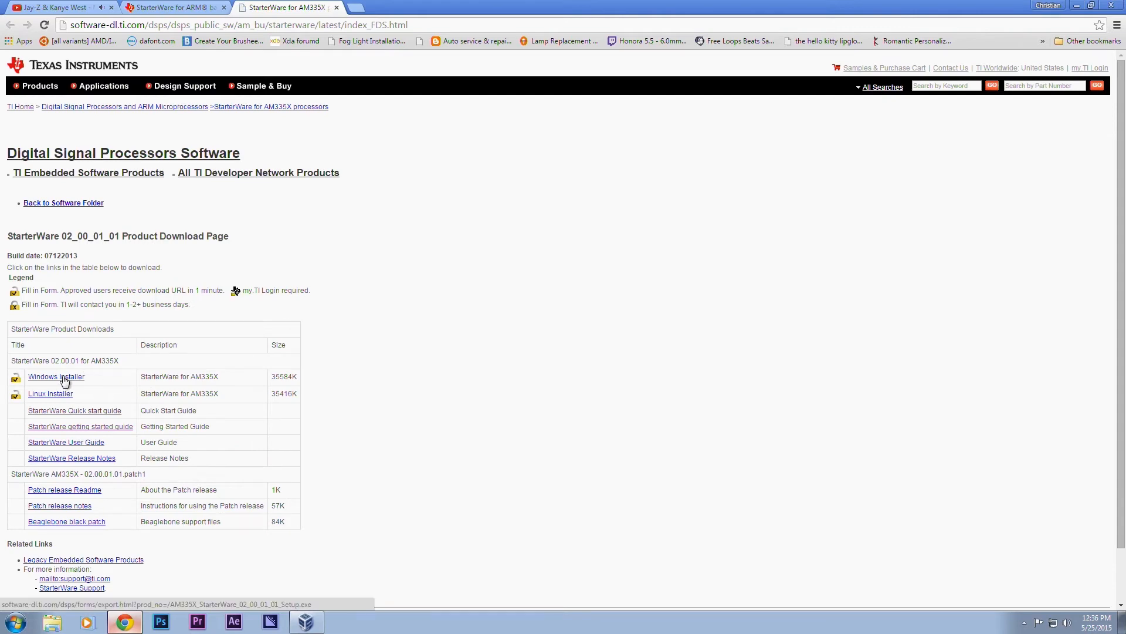
{"action": "left_click", "coordinate": [55, 376]}
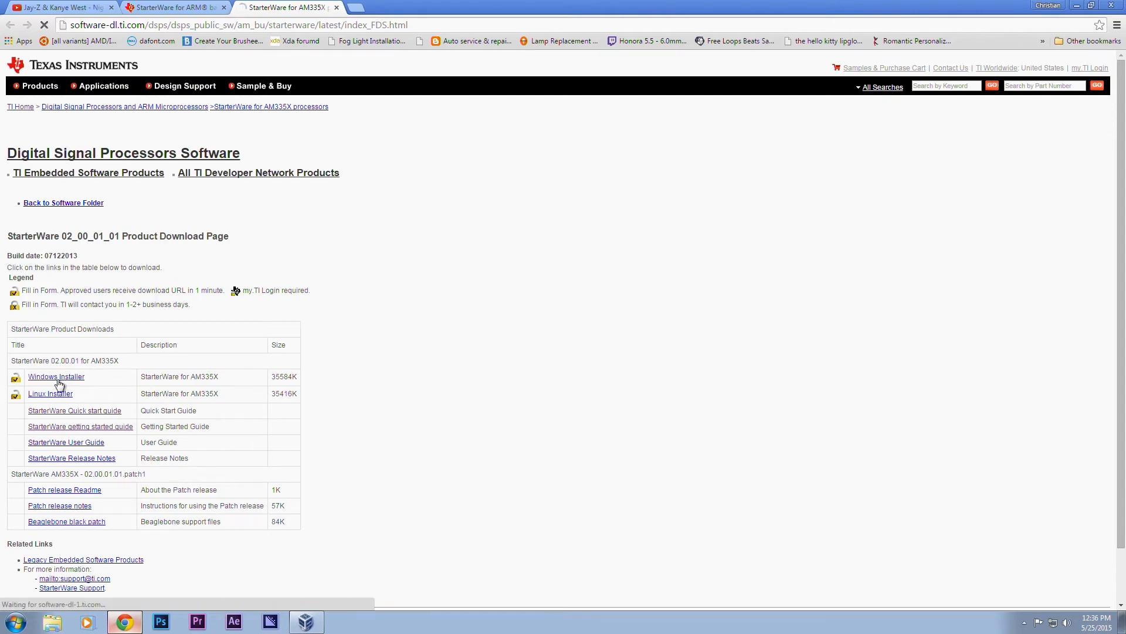
Certify Yes on the export approval form and submit it.
{"action": "left_click", "coordinate": [55, 376]}
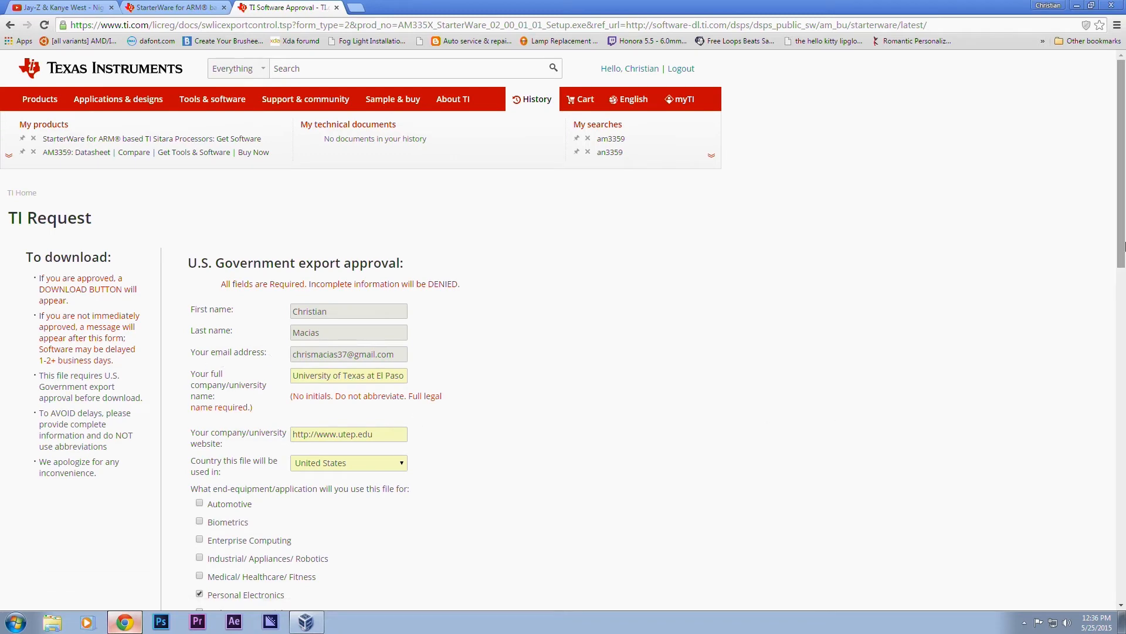
{"action": "scroll", "scroll_direction": "down", "scroll_amount": 3}
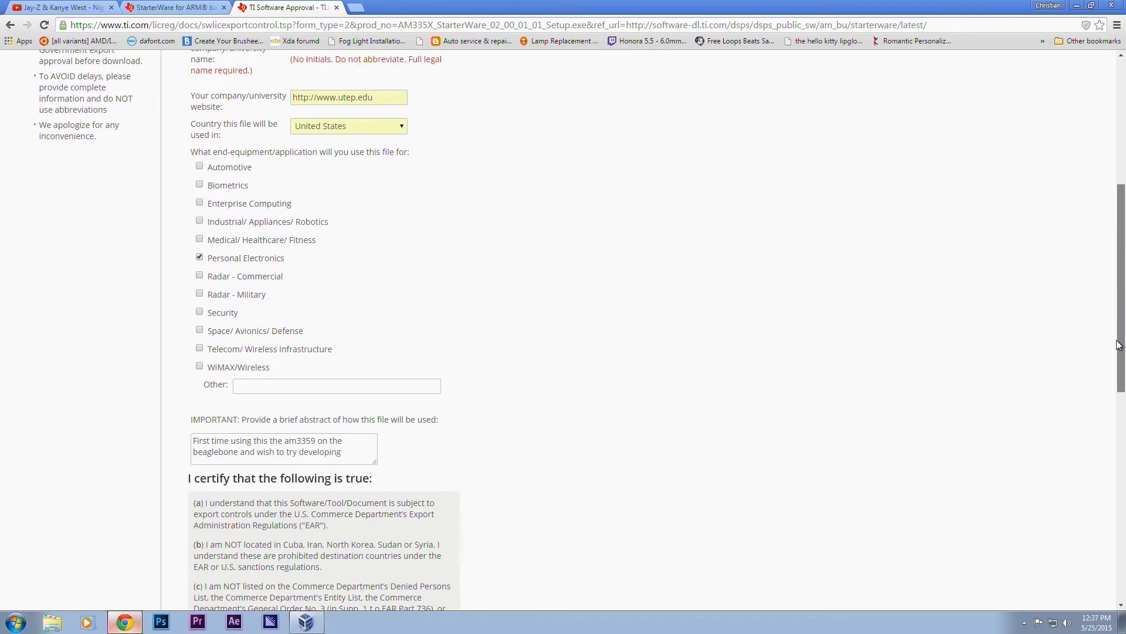
{"action": "scroll", "scroll_direction": "down", "scroll_amount": 3}
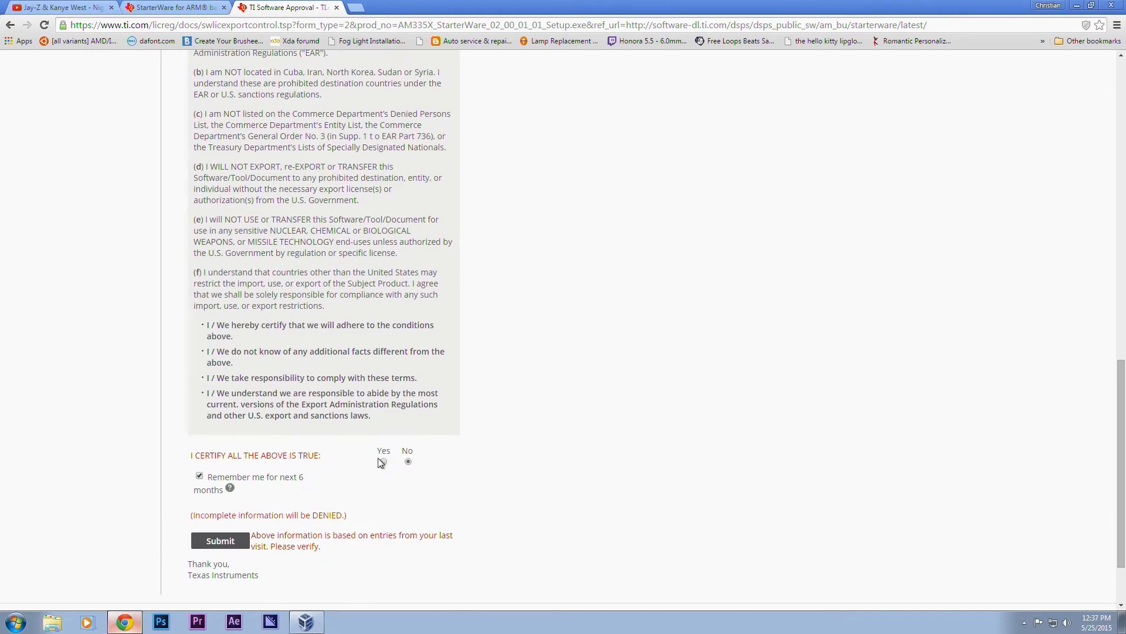
{"action": "left_click", "coordinate": [383, 461]}
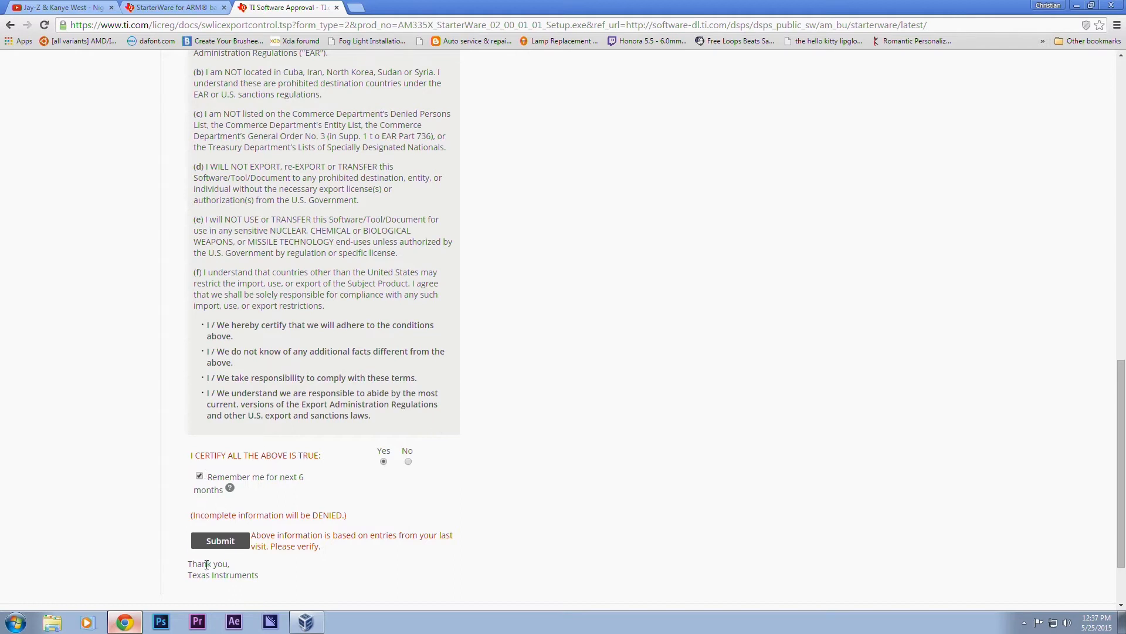
{"action": "left_click", "coordinate": [220, 540]}
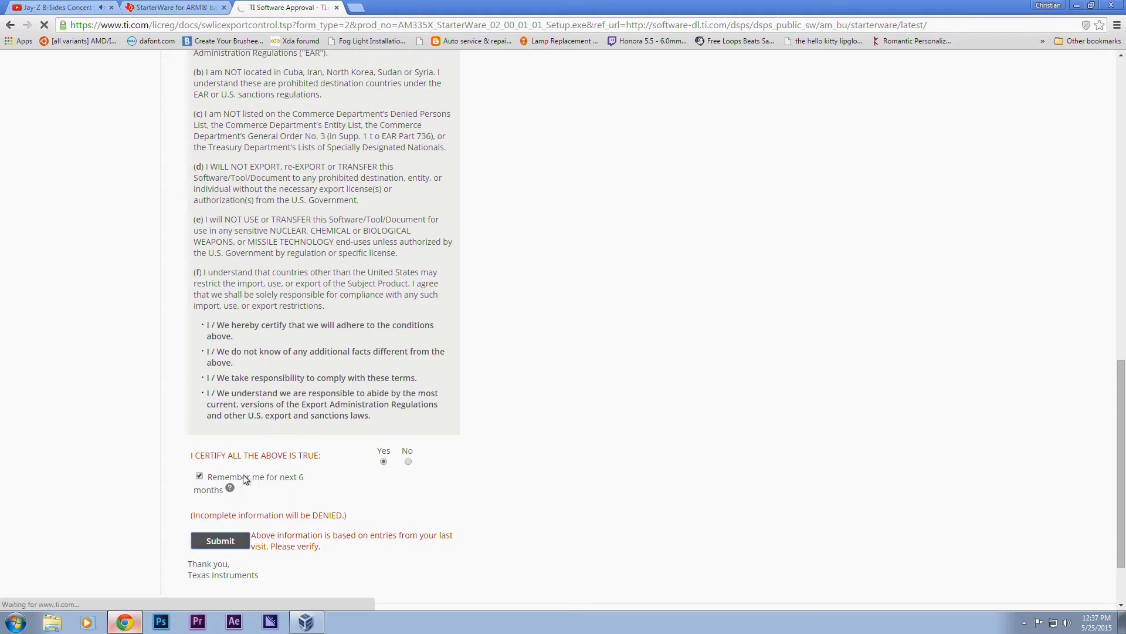
{"action": "left_click", "coordinate": [220, 540]}
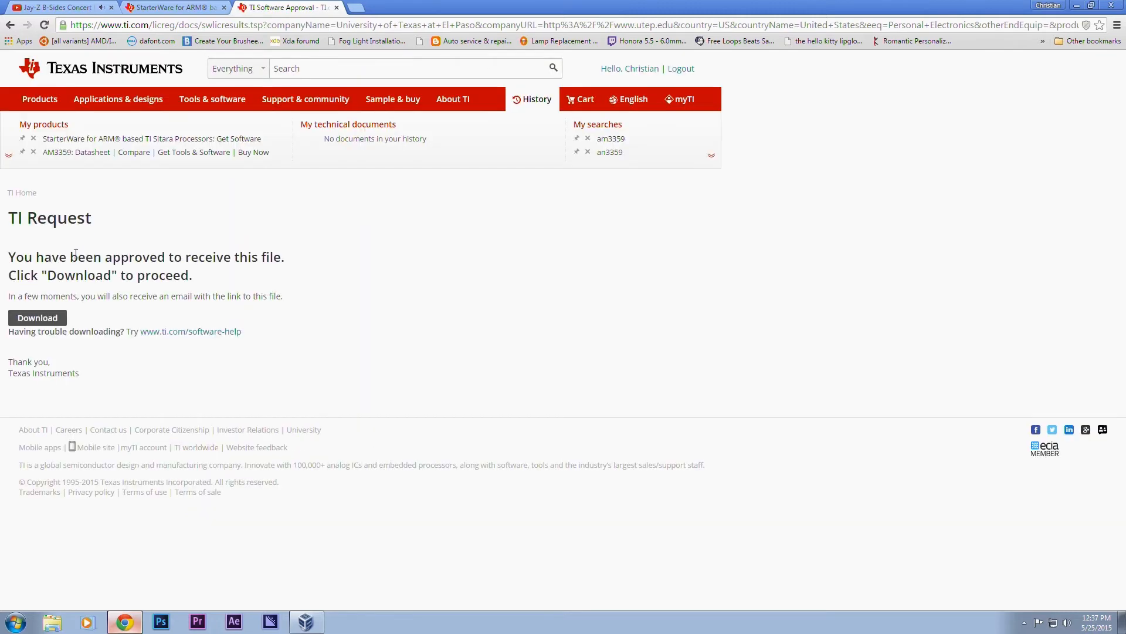
Download the approved StarterWare installer through the HERE link and save it to Downloads.
{"action": "left_click", "coordinate": [36, 318]}
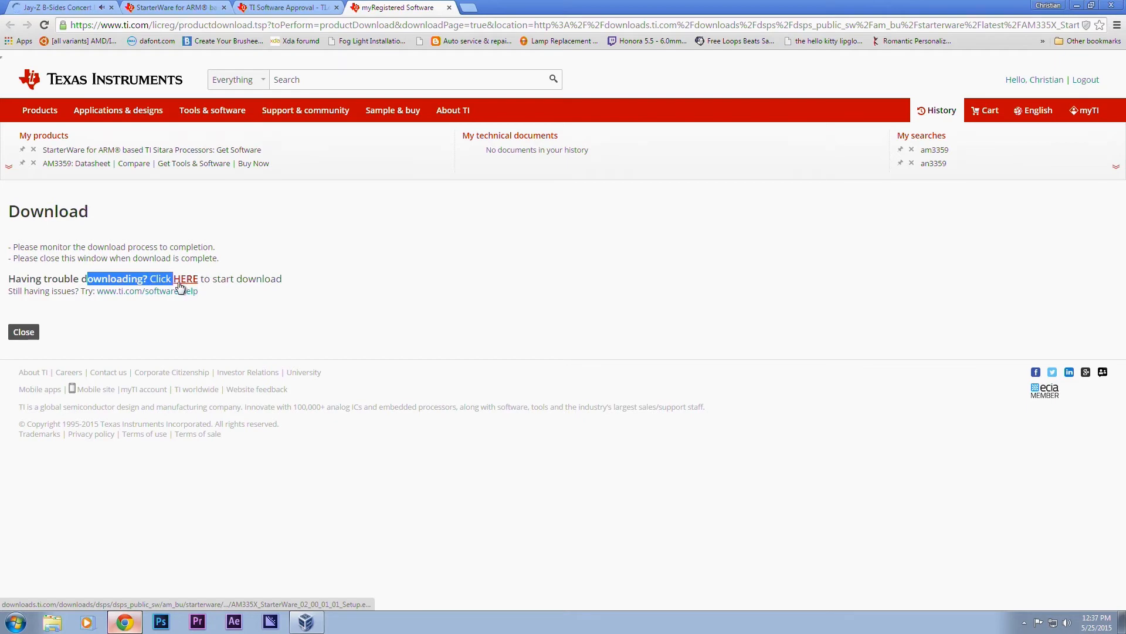
{"action": "left_click", "coordinate": [185, 278]}
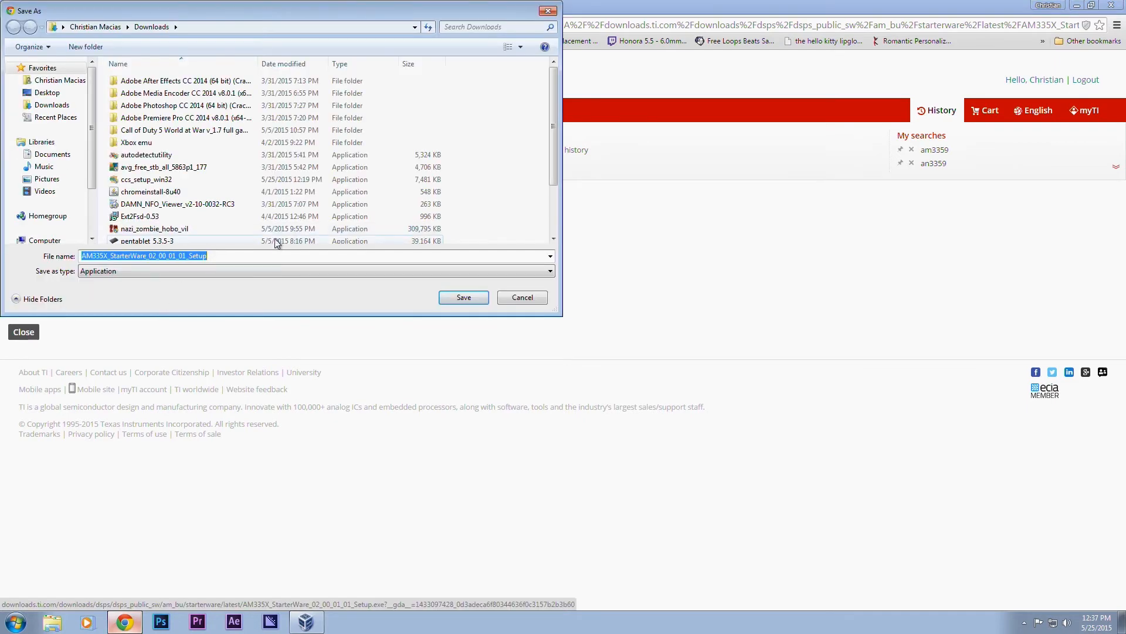
{"action": "left_click", "coordinate": [463, 296]}
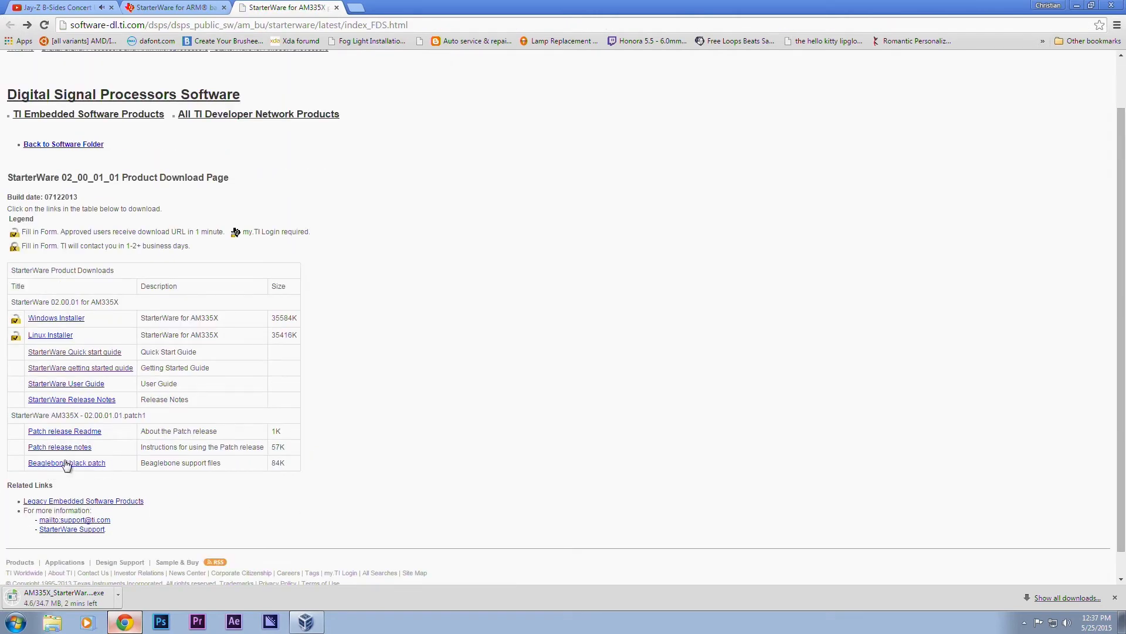
Download the 'Beaglebone black patch' from the StarterWare download page.
{"action": "left_click", "coordinate": [66, 462]}
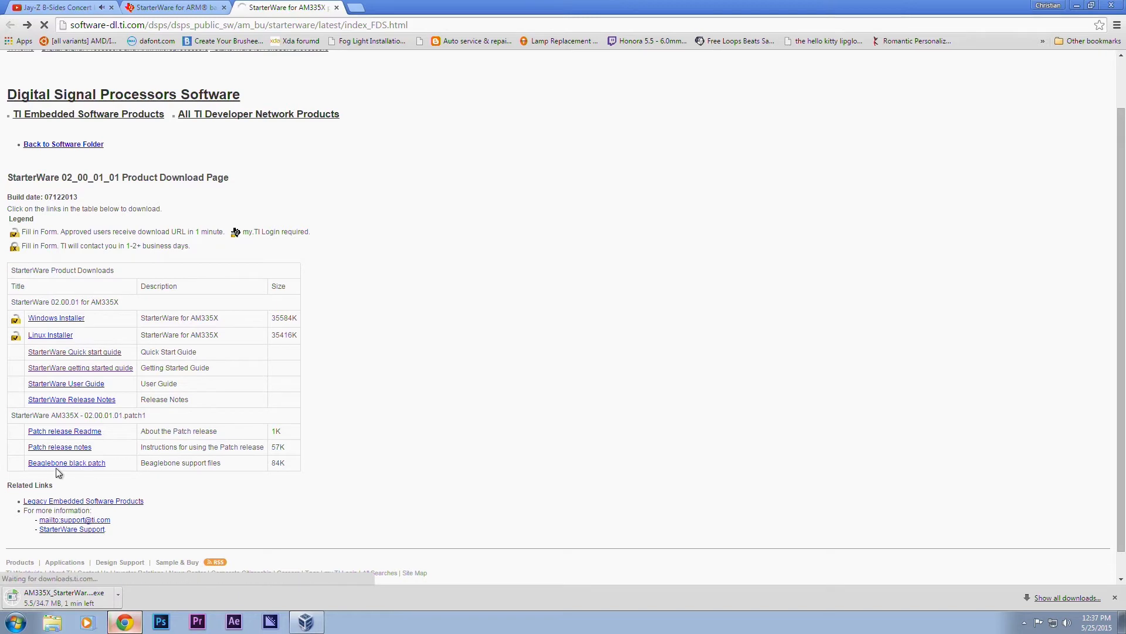
{"action": "left_click", "coordinate": [66, 462]}
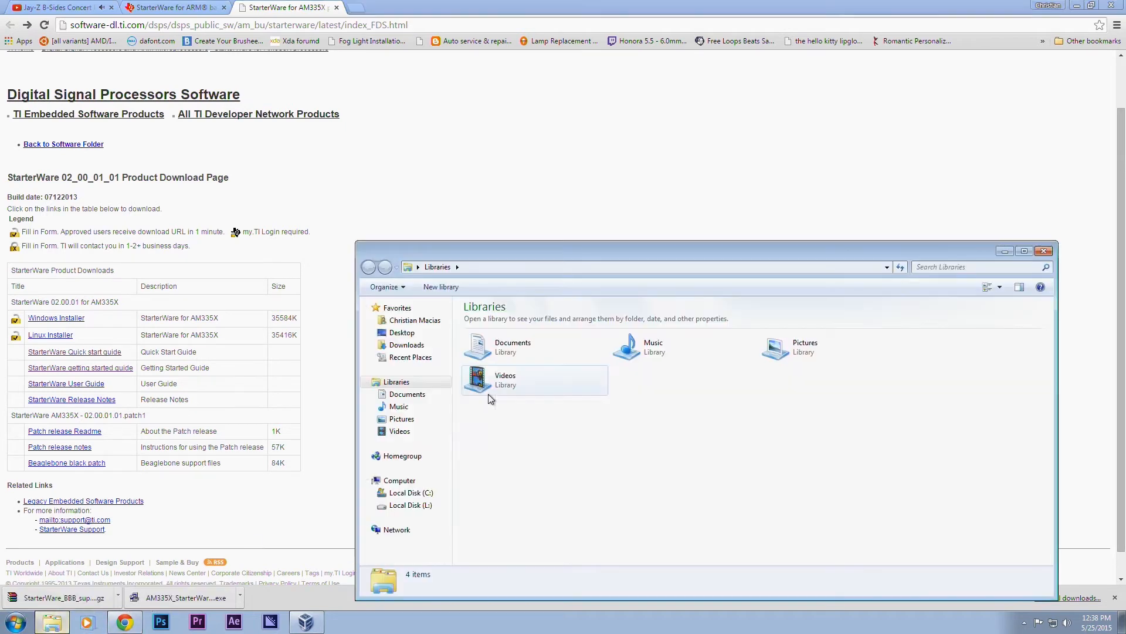
Add a new folder named Workspace in the user's home folder.
{"action": "left_click", "coordinate": [415, 319]}
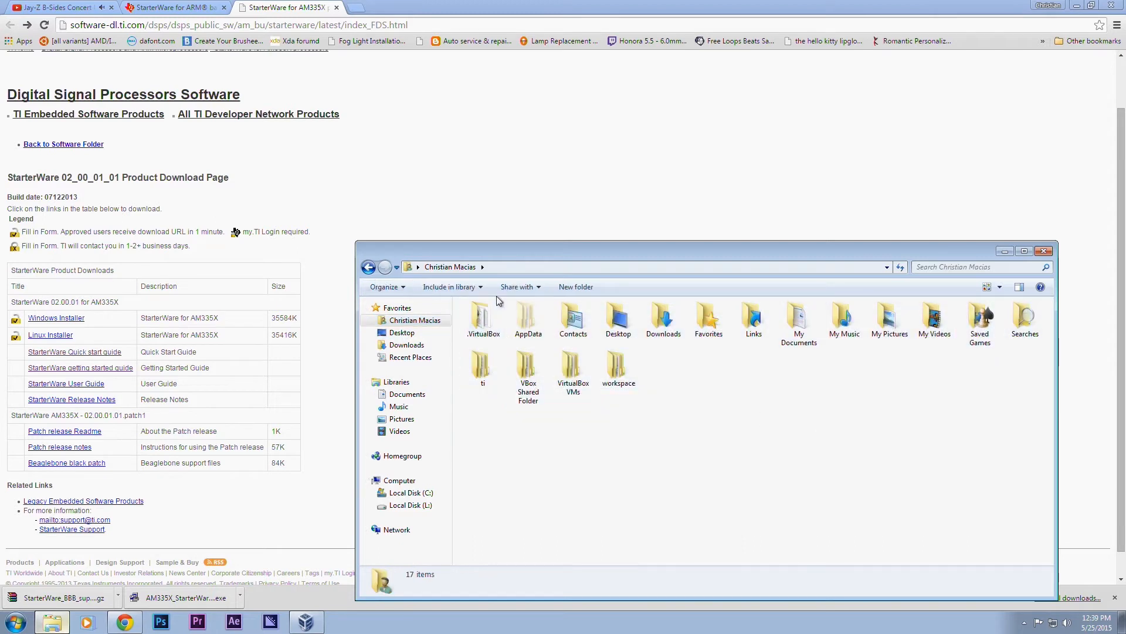
{"action": "left_click", "coordinate": [575, 287]}
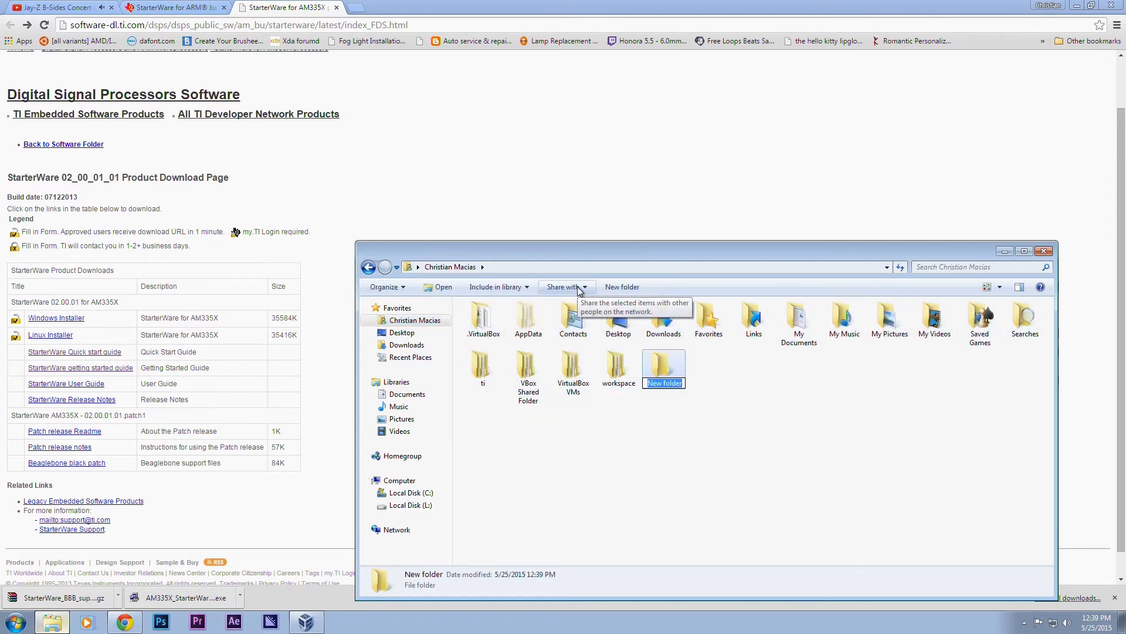
{"action": "type", "text": "Workspace"}
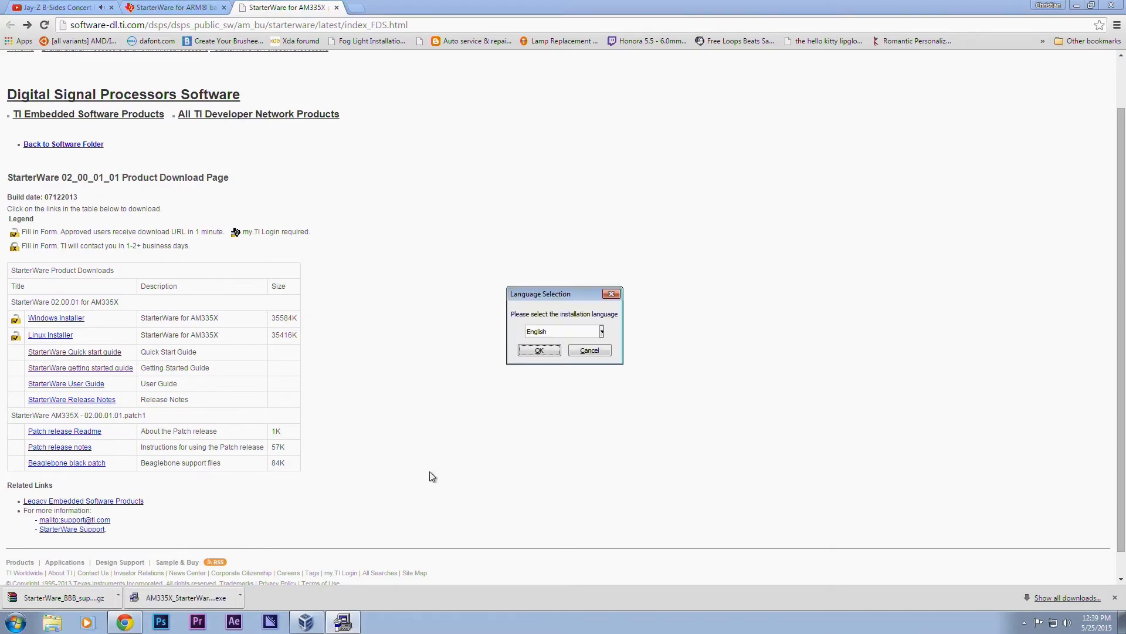
Choose English, agree to install, and accept the StarterWare license.
{"action": "left_click", "coordinate": [539, 350]}
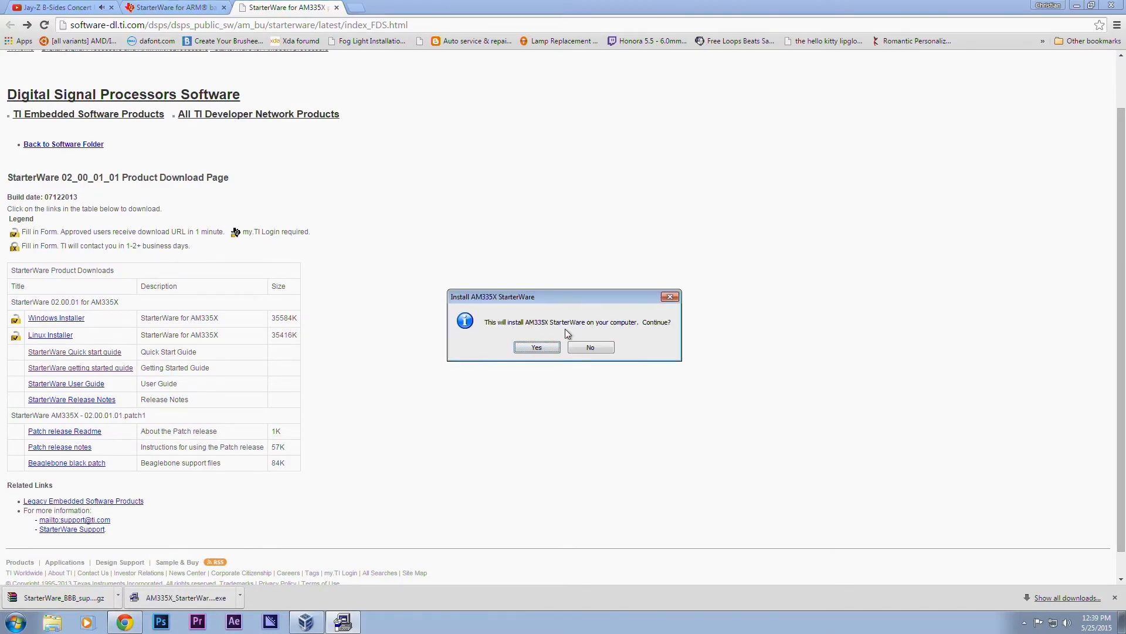
{"action": "left_click", "coordinate": [536, 347]}
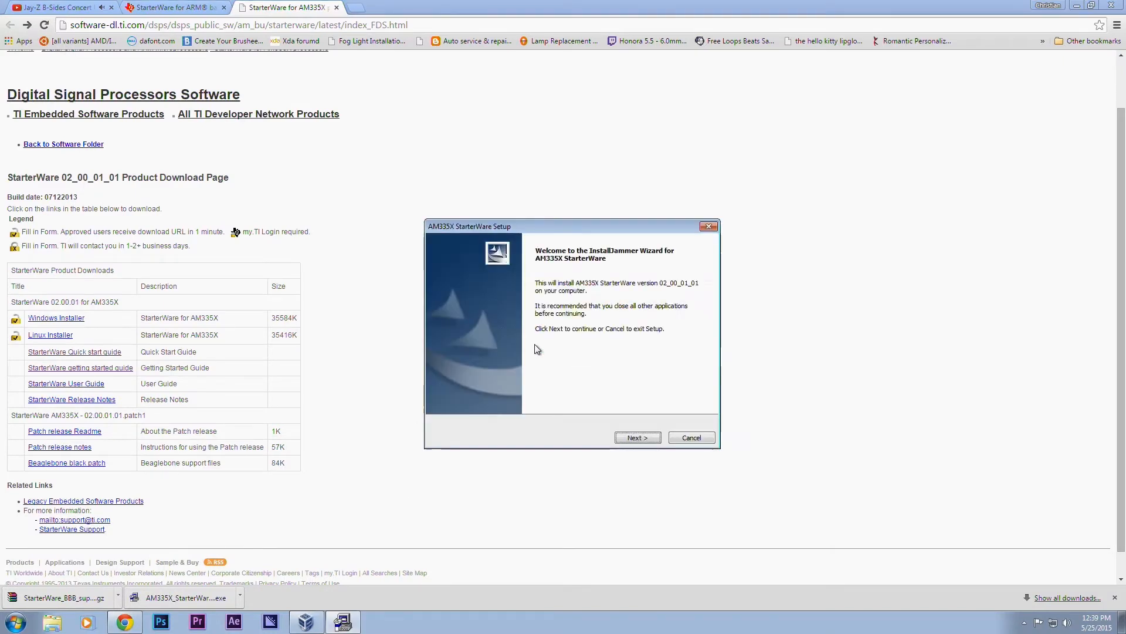
{"action": "left_click", "coordinate": [637, 437]}
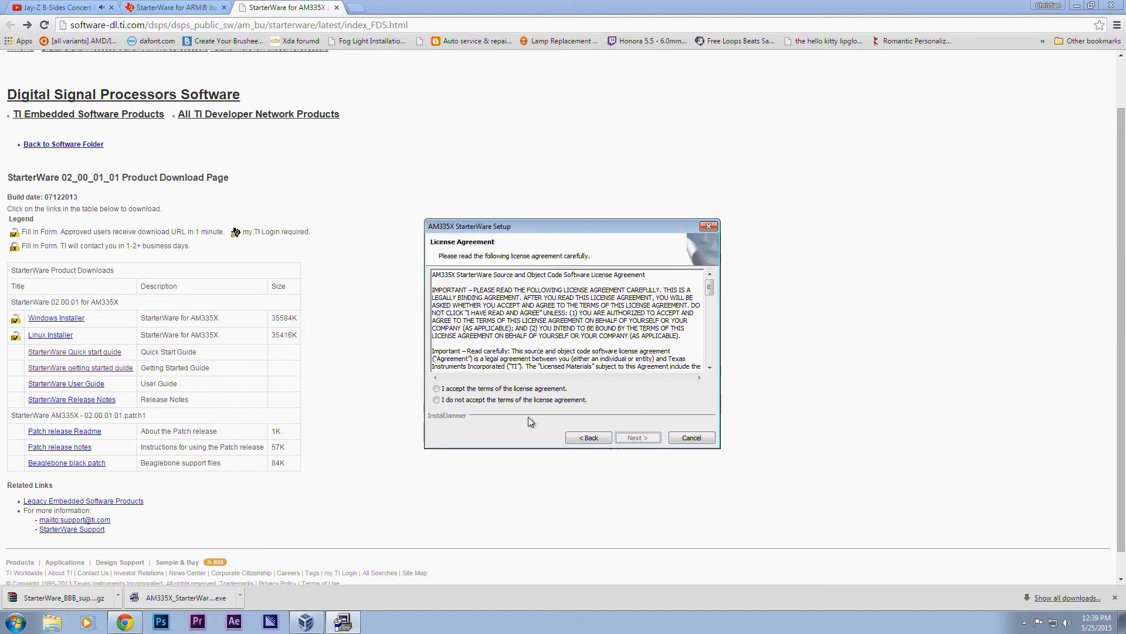
{"action": "left_click", "coordinate": [636, 437]}
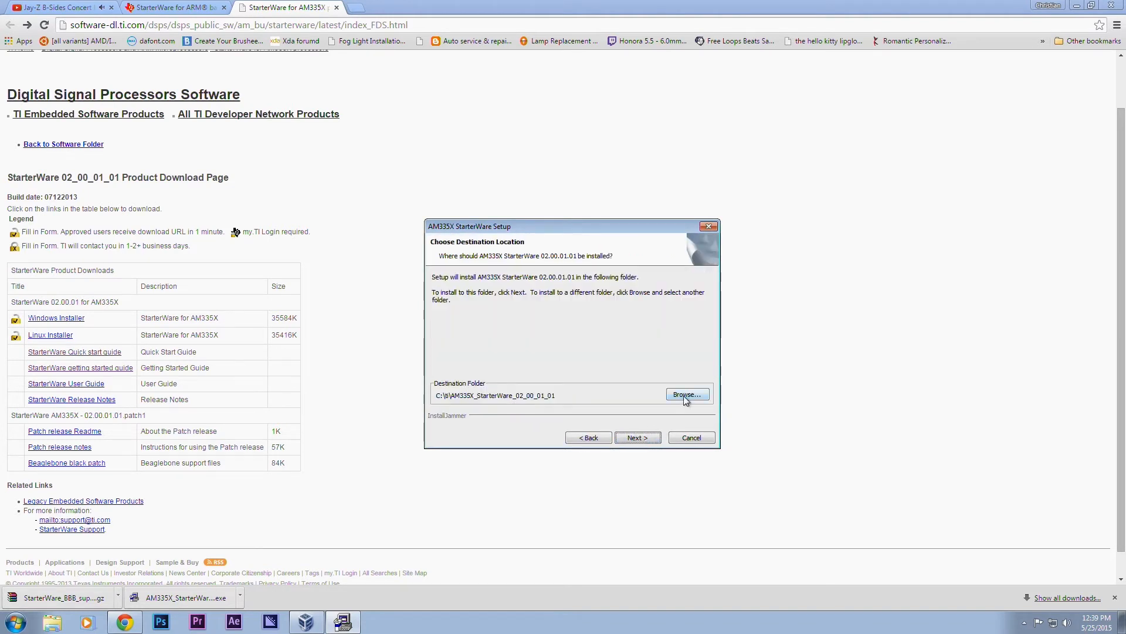
Set the installation destination to the workspace folder in the user's home folder.
{"action": "left_click", "coordinate": [686, 394]}
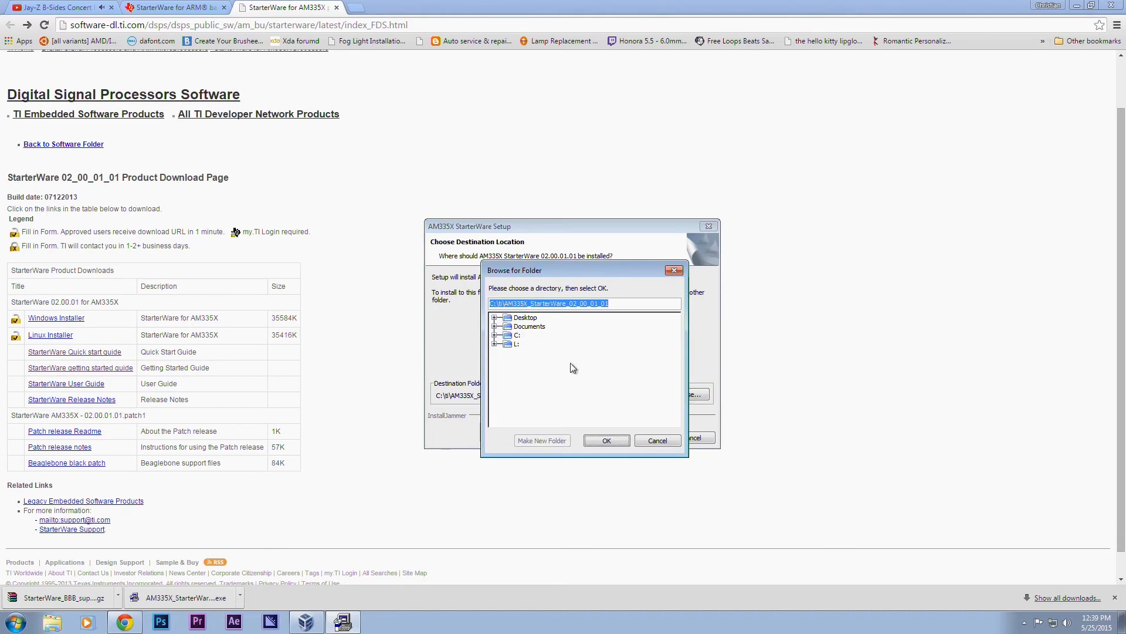
{"action": "left_click", "coordinate": [495, 326]}
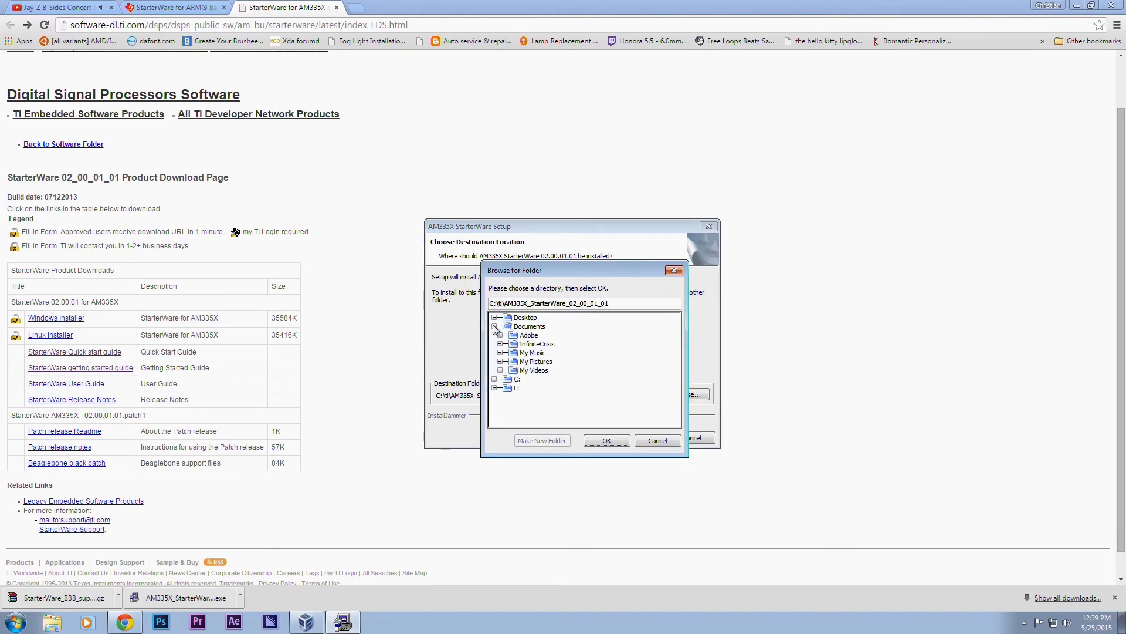
{"action": "left_click", "coordinate": [494, 326]}
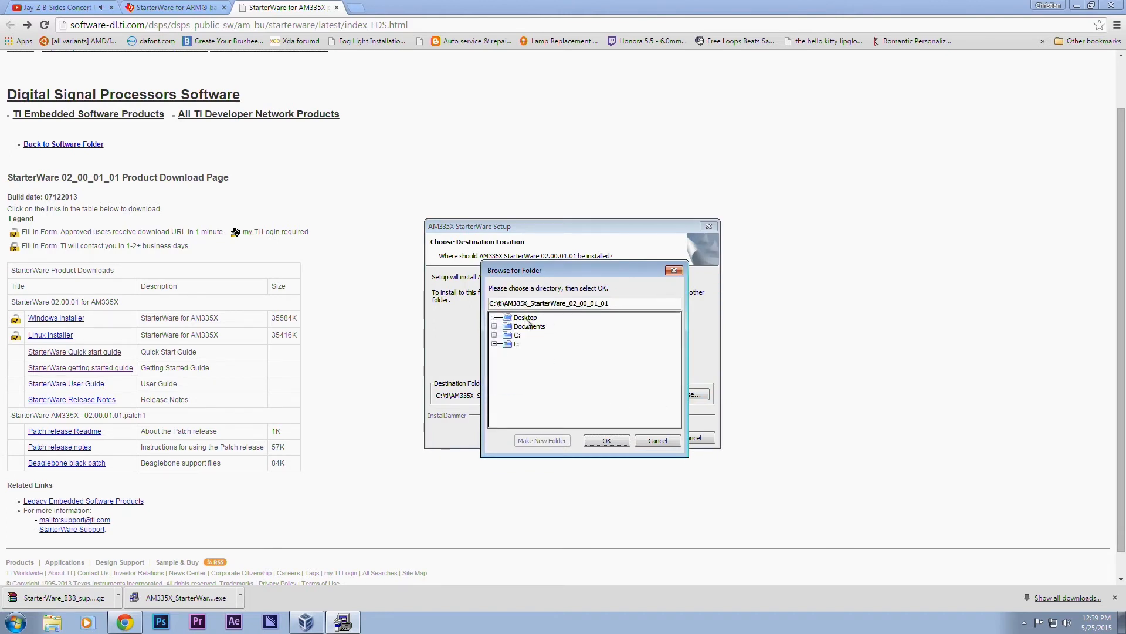
{"action": "left_click", "coordinate": [495, 335]}
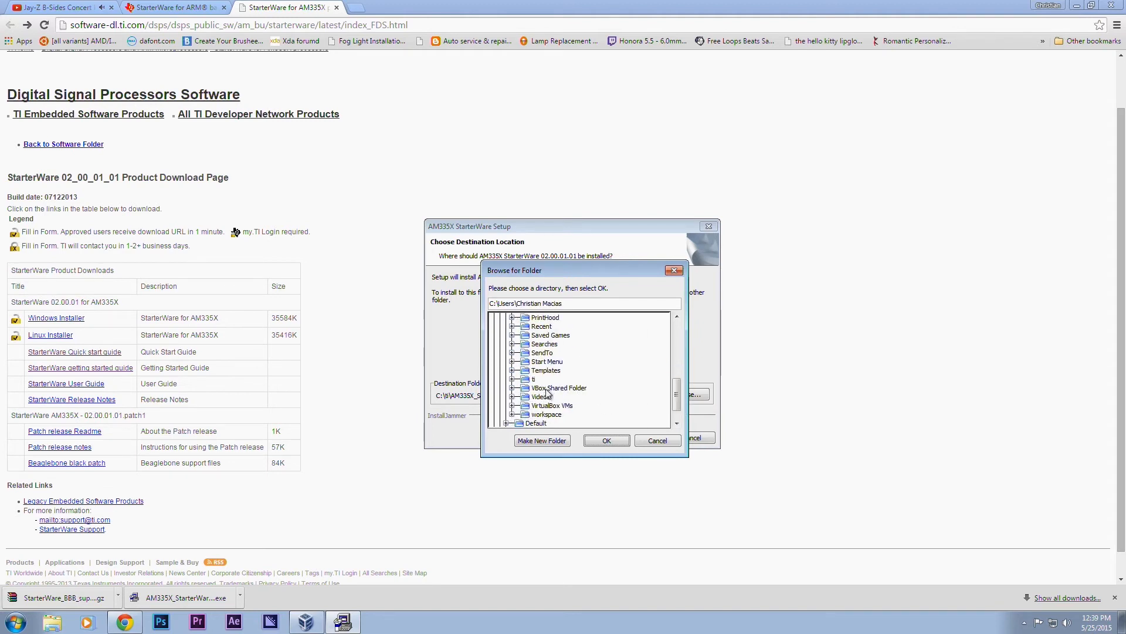
{"action": "left_click", "coordinate": [605, 439]}
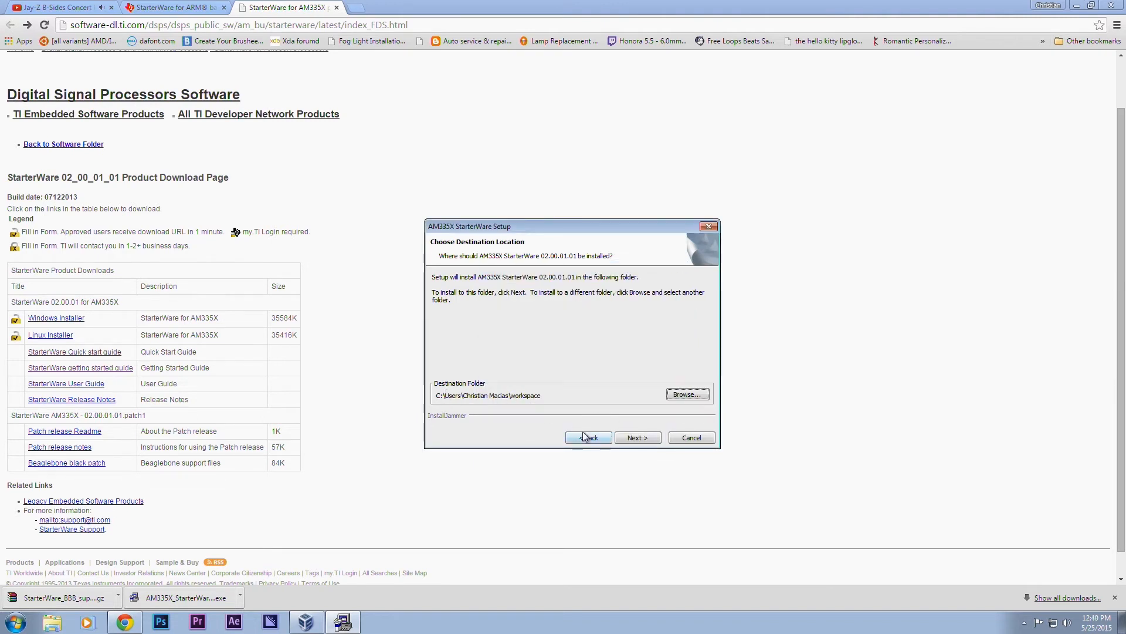
Continue past the destination and setup type and install the Default Component.
{"action": "left_click", "coordinate": [636, 437]}
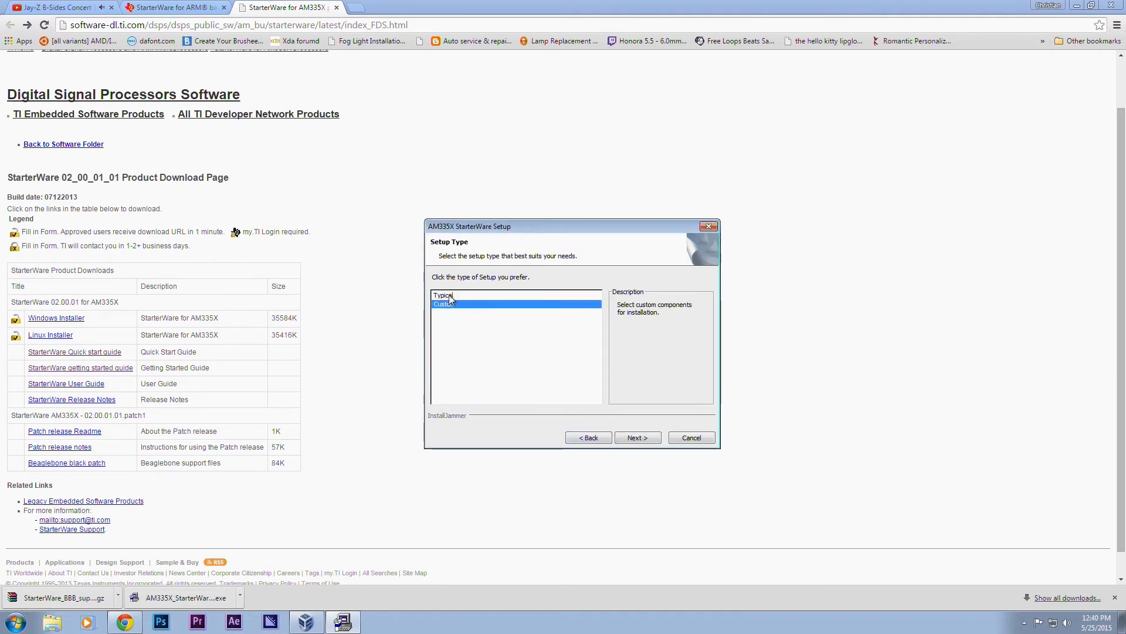
{"action": "left_click", "coordinate": [637, 438]}
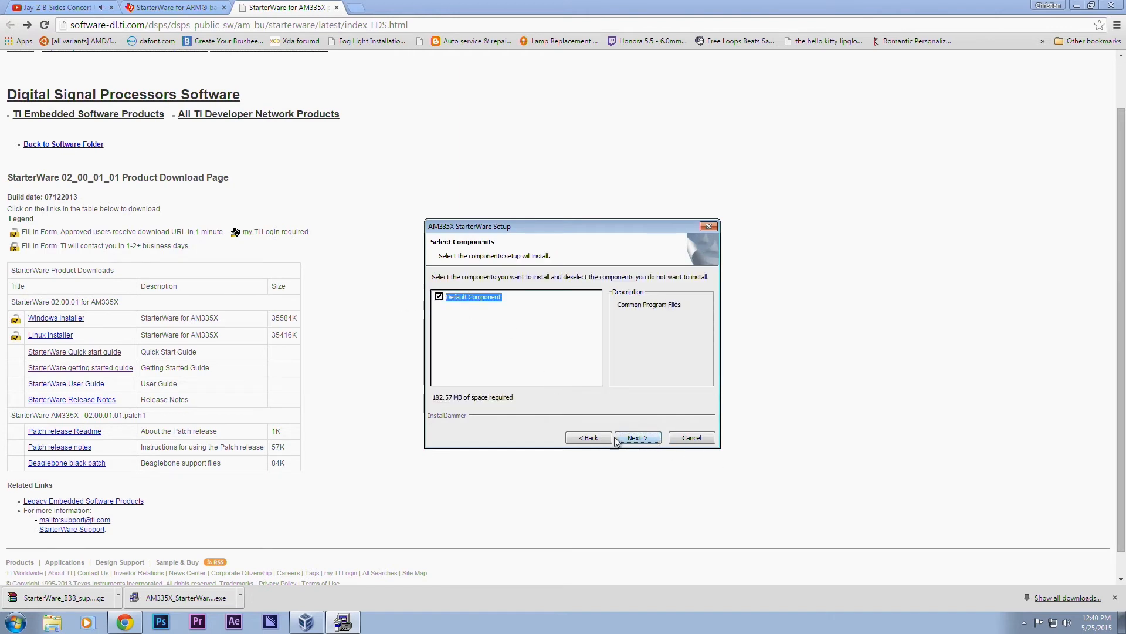
{"action": "left_click", "coordinate": [636, 438]}
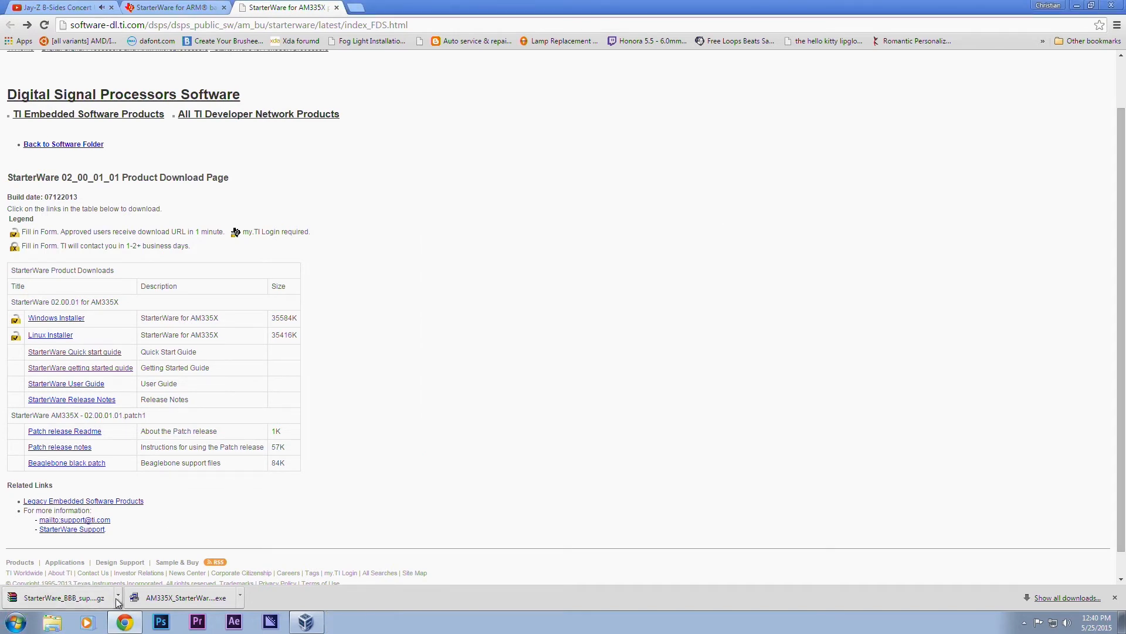
{"action": "mouse_move", "coordinate": [281, 605]}
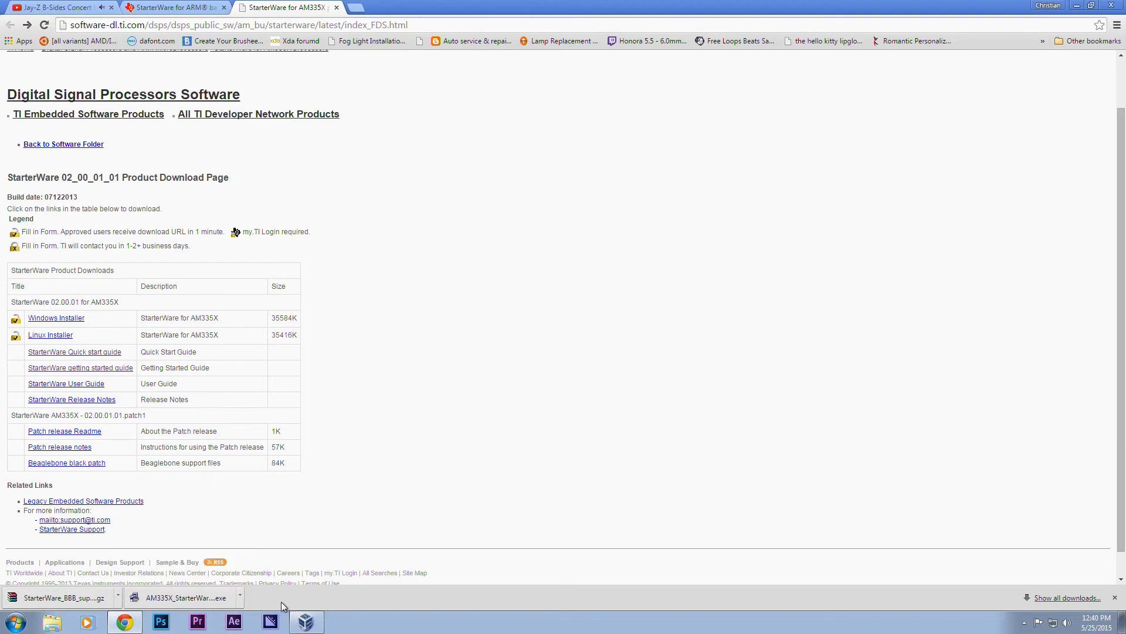
Get the 64-bit 7-Zip 9.20 .msi from 7-zip.org, save it, and run it.
{"action": "type", "text": "7z"}
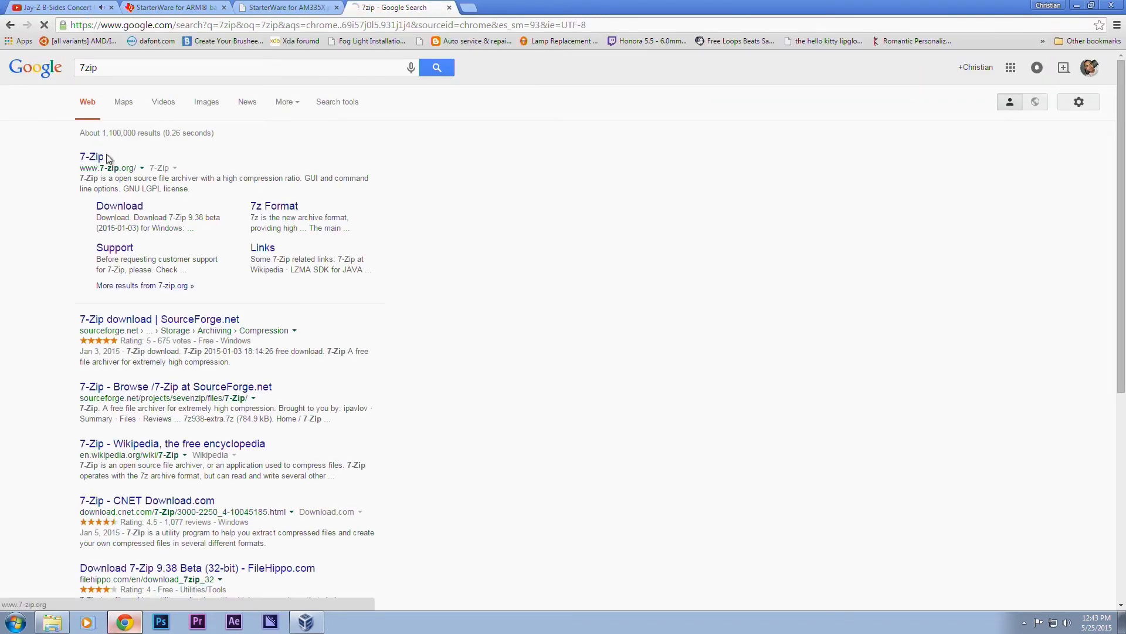
{"action": "left_click", "coordinate": [91, 157]}
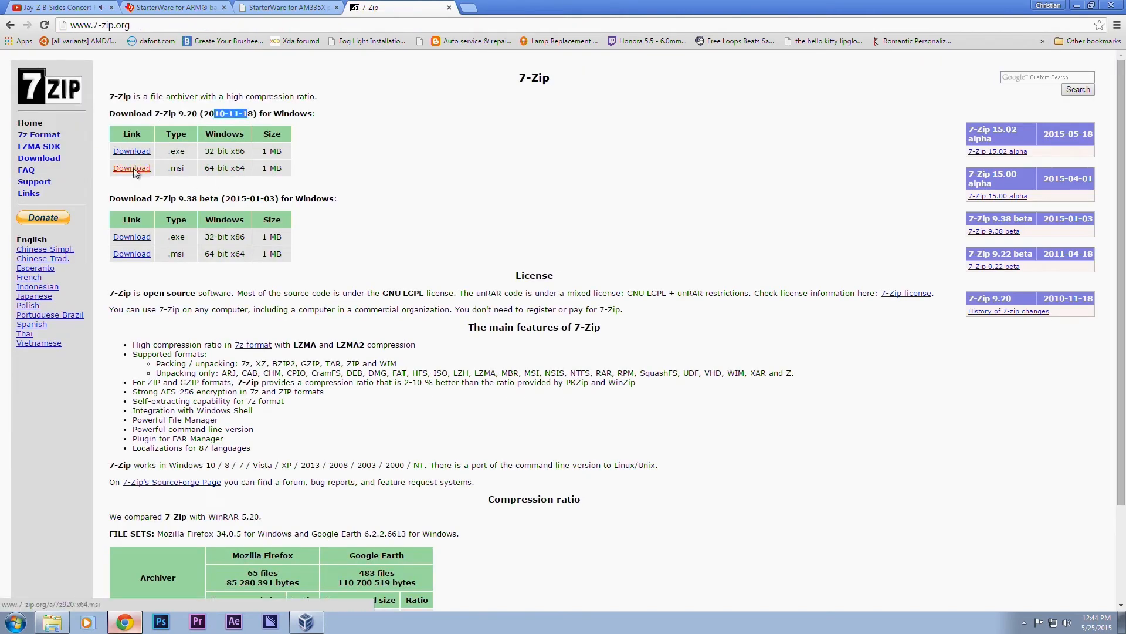
{"action": "left_click", "coordinate": [131, 167]}
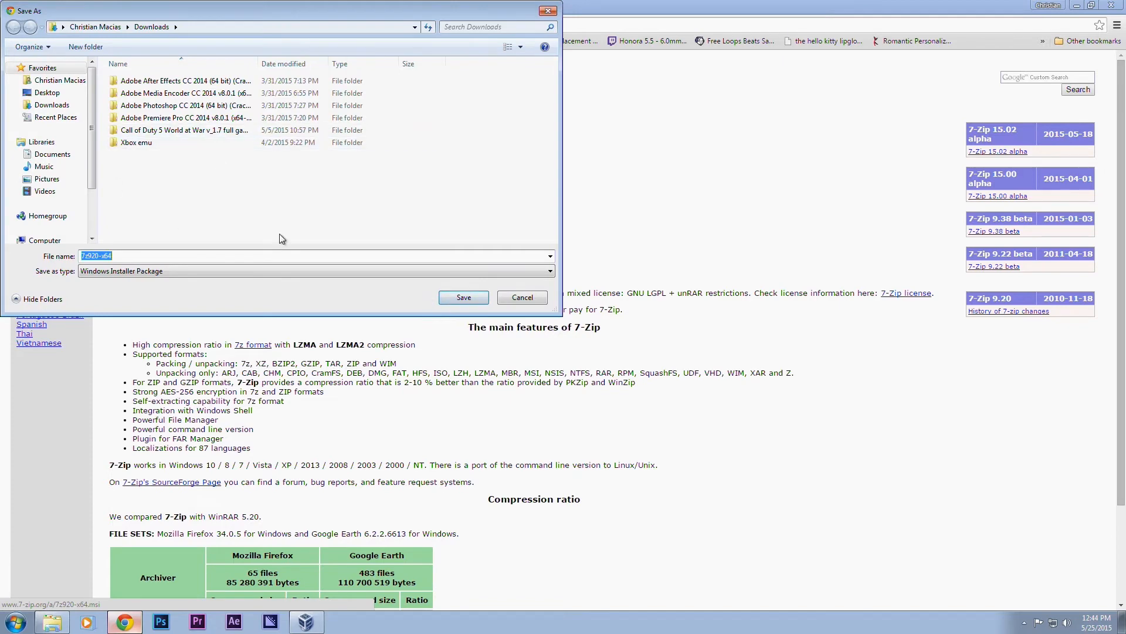
{"action": "left_click", "coordinate": [464, 298]}
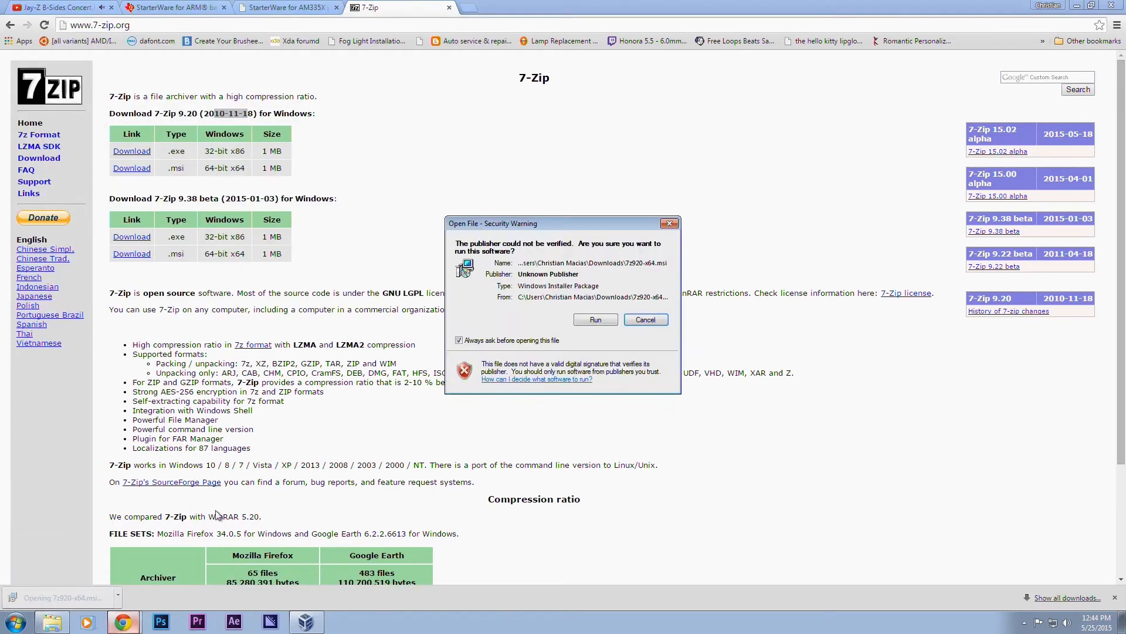
{"action": "left_click", "coordinate": [594, 319]}
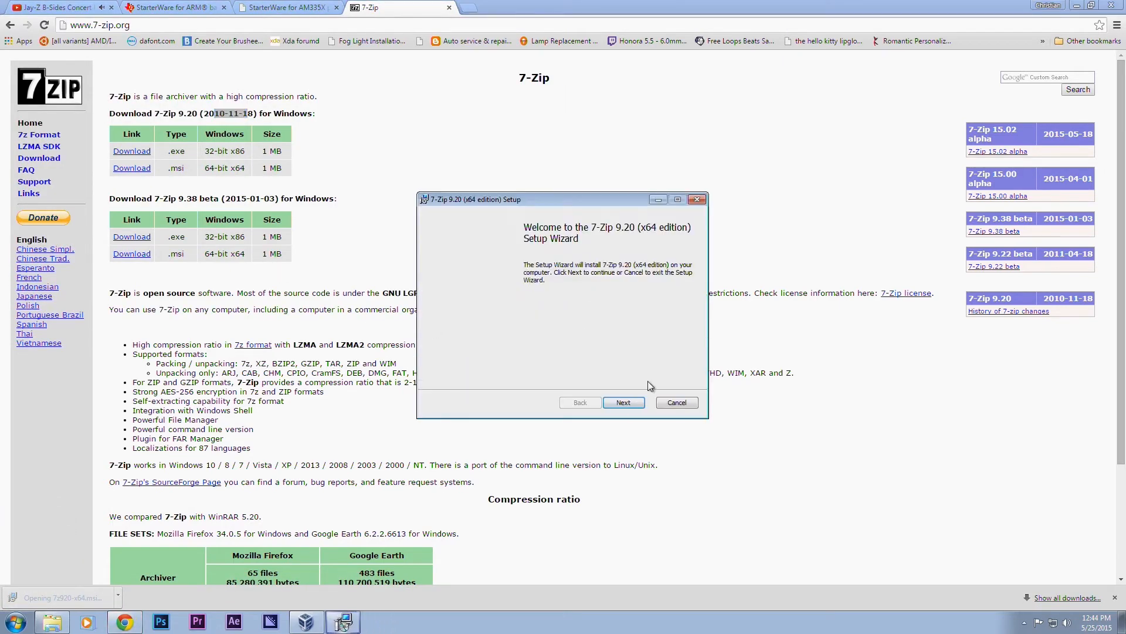
Install 7-Zip 9.20 x64 with default features, then open the Downloads folder.
{"action": "left_click", "coordinate": [623, 402]}
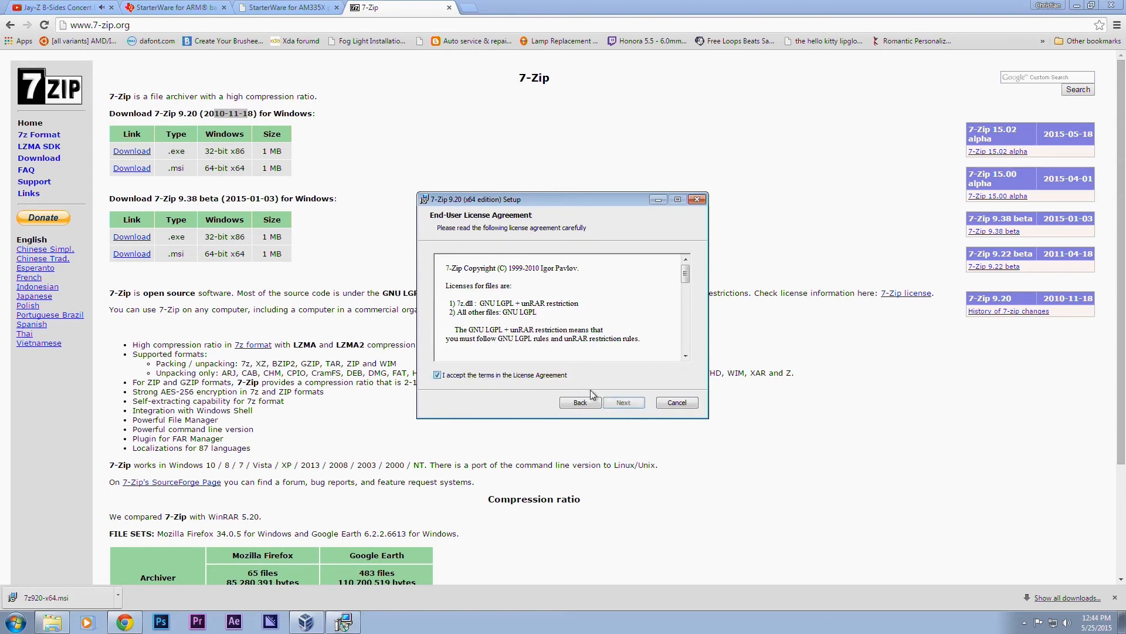
{"action": "left_click", "coordinate": [623, 403]}
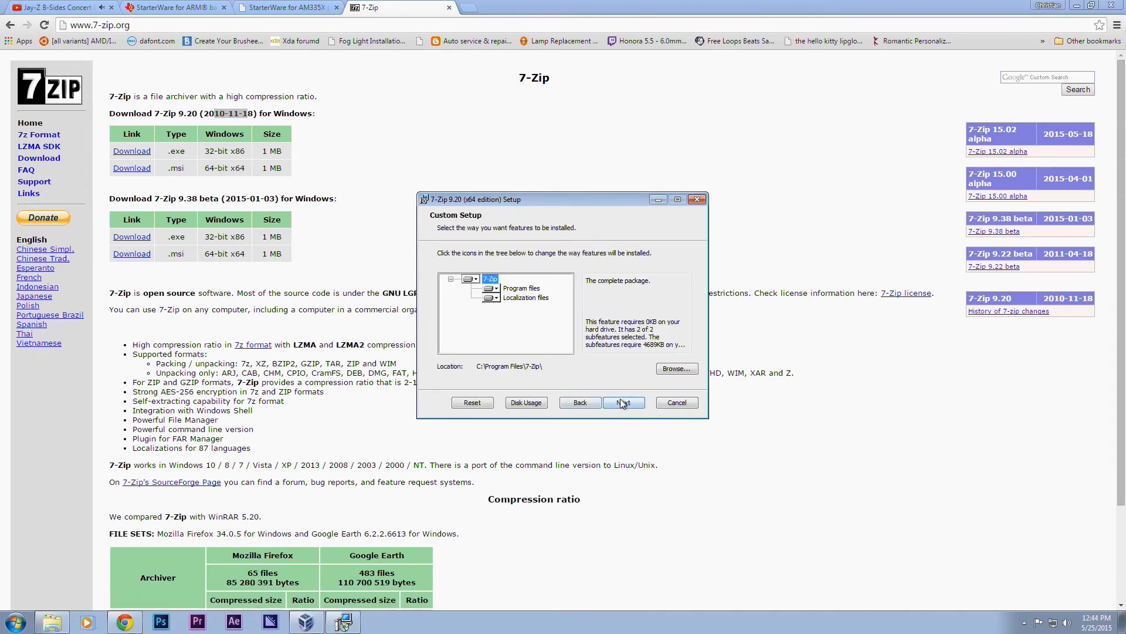
{"action": "left_click", "coordinate": [622, 403]}
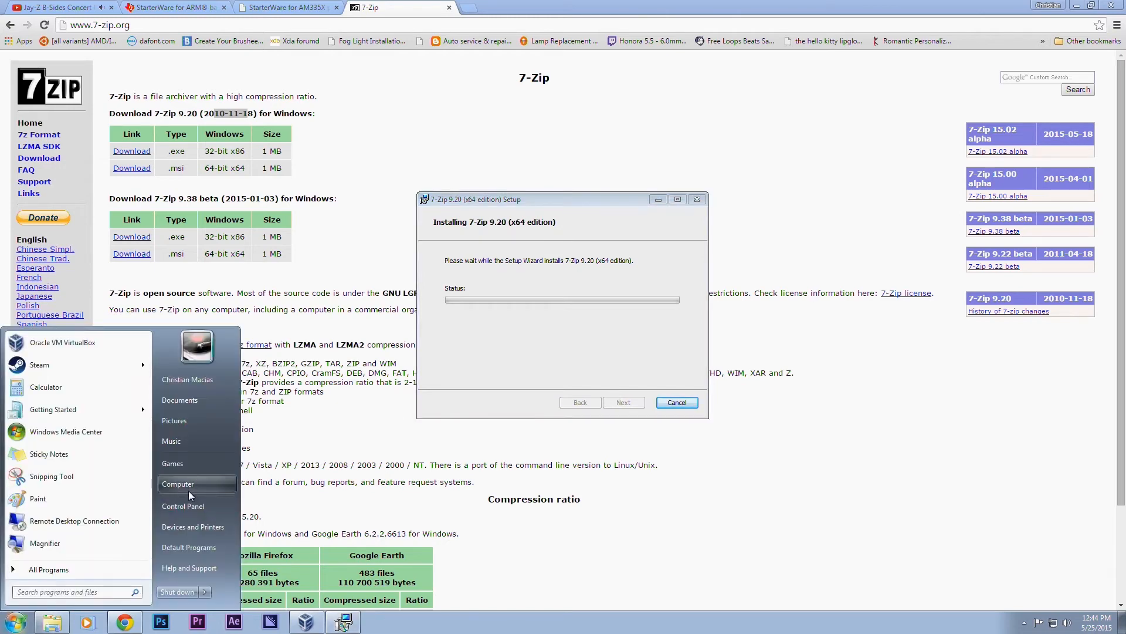
{"action": "left_click", "coordinate": [177, 484]}
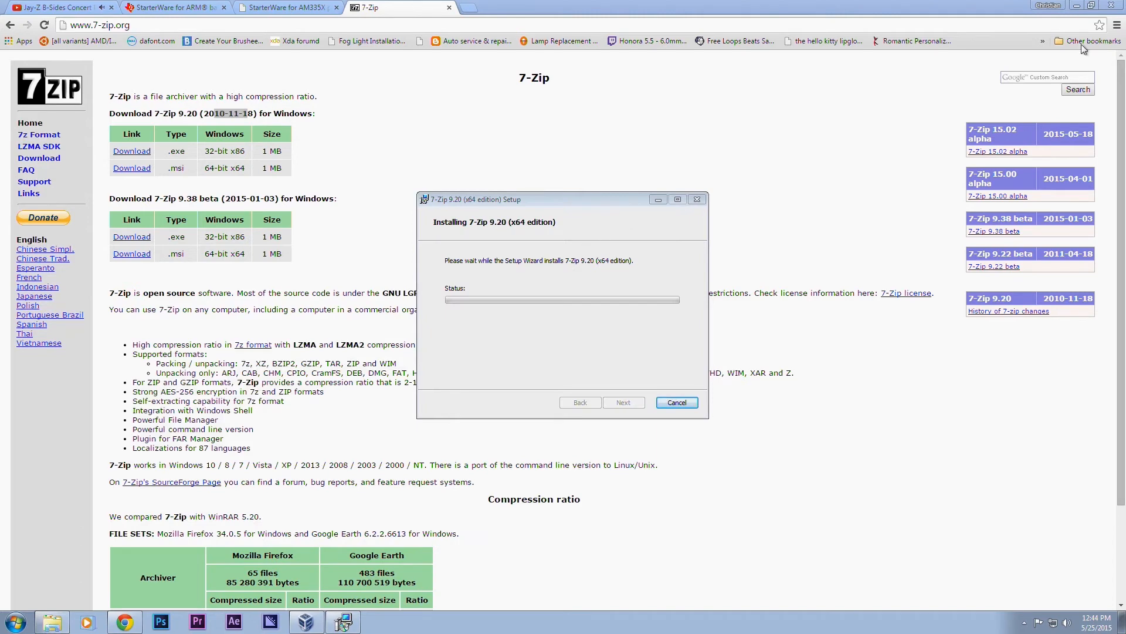
{"action": "left_click", "coordinate": [1117, 25]}
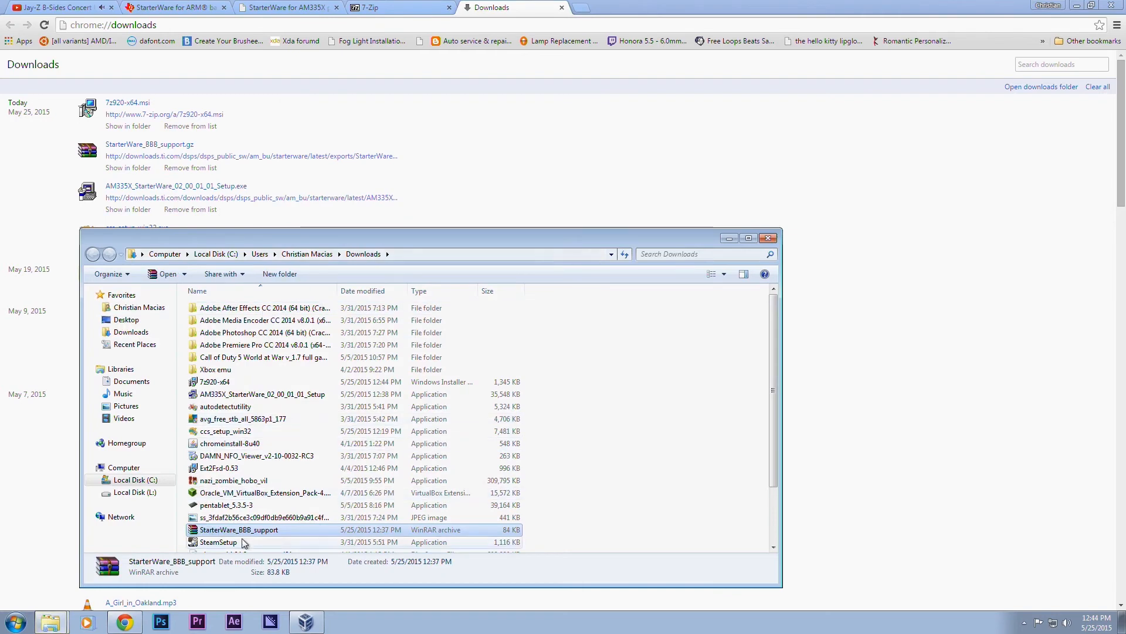
Open StarterWare_BBB_support.gz in 7-Zip and enter its inner tar archive.
{"action": "right_click", "coordinate": [239, 529]}
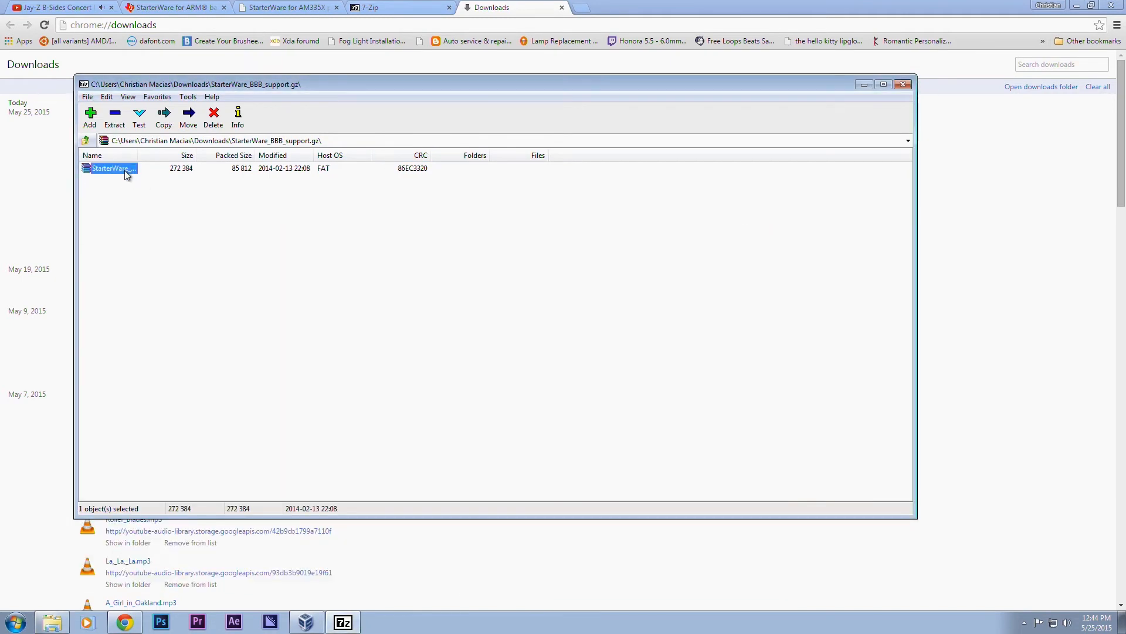
{"action": "double_click", "coordinate": [111, 169]}
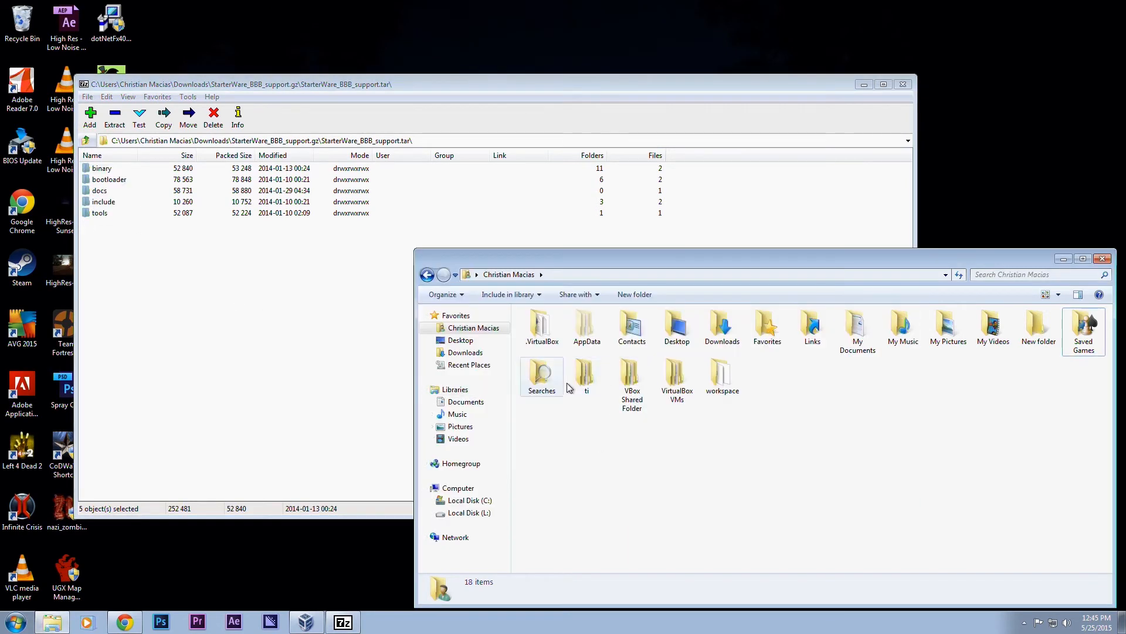
Drop the five StarterWare folders into workspace and confirm merging for all items.
{"action": "left_click", "coordinate": [722, 373]}
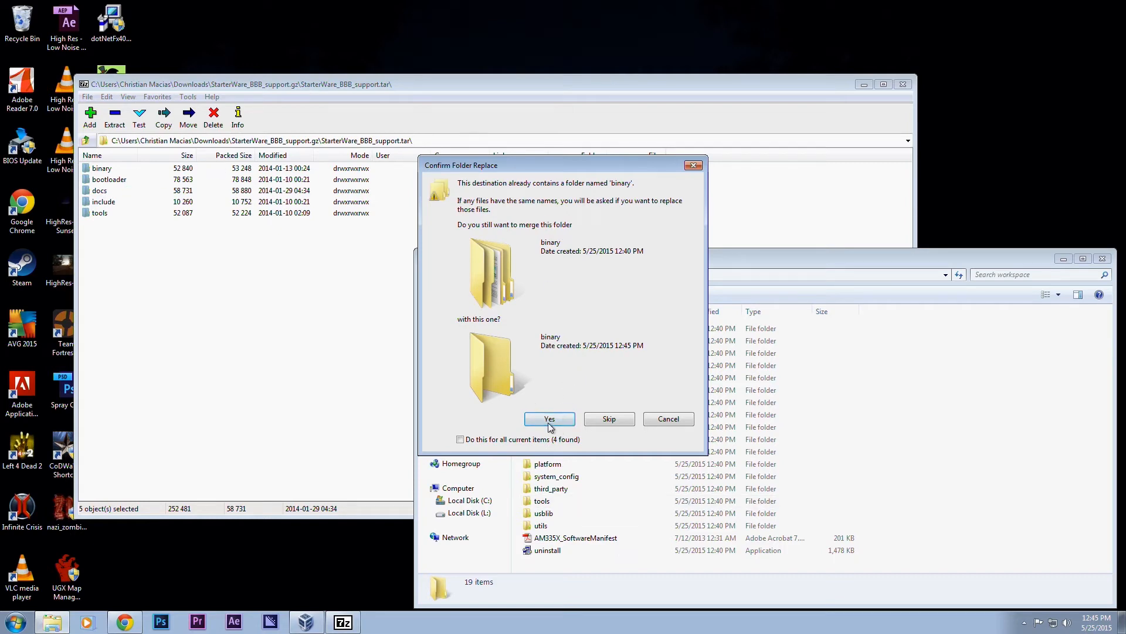
{"action": "left_click", "coordinate": [549, 419]}
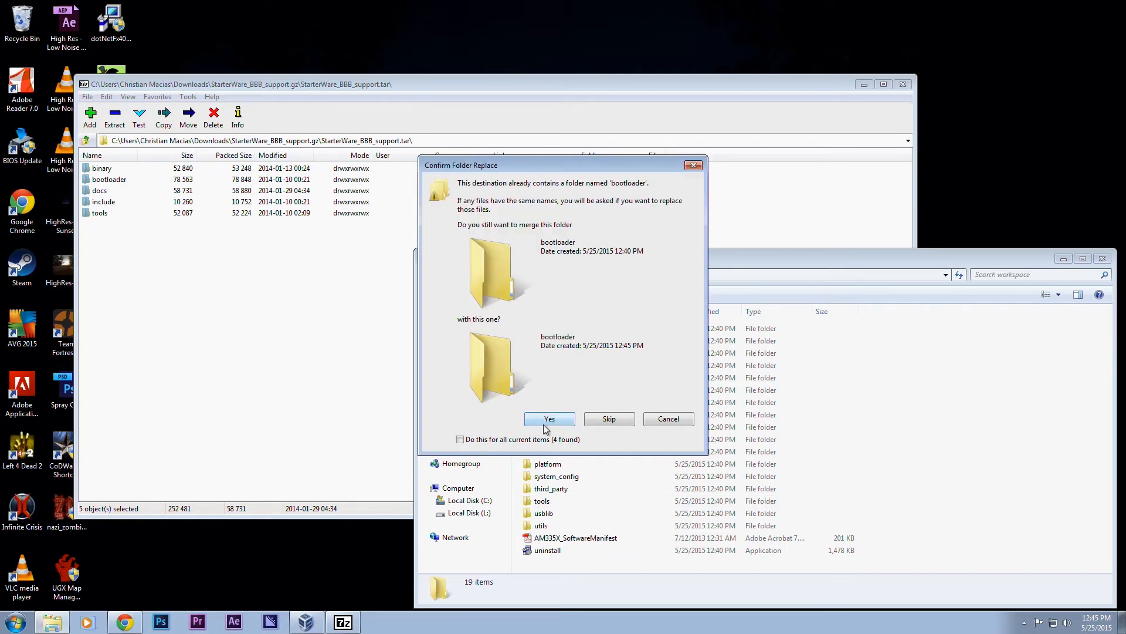
{"action": "left_click", "coordinate": [461, 439]}
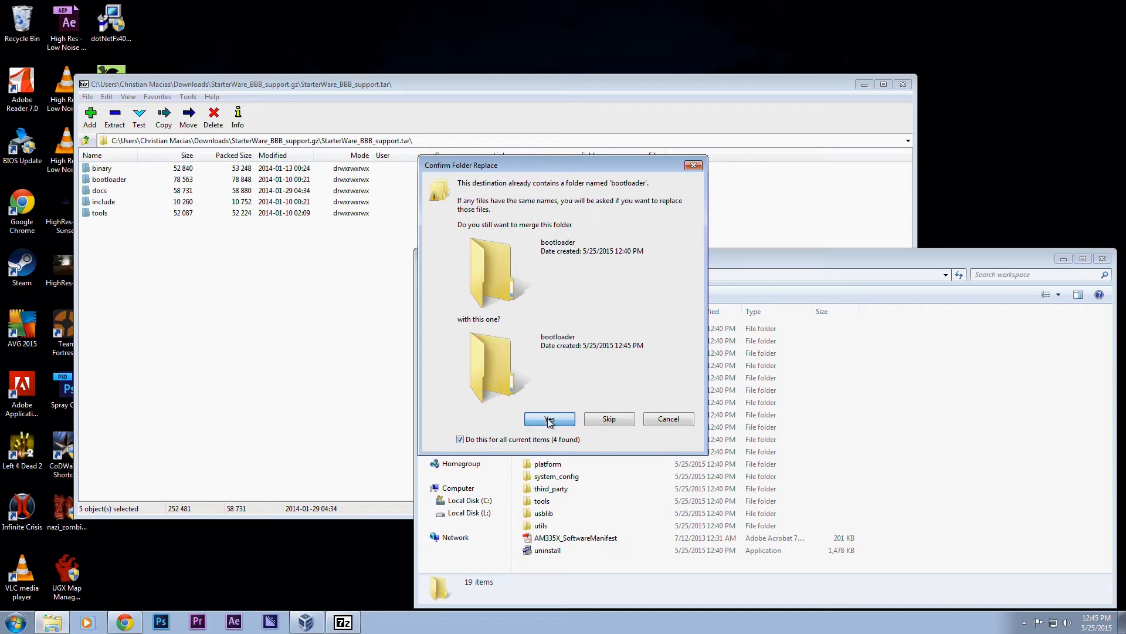
{"action": "left_click", "coordinate": [550, 418]}
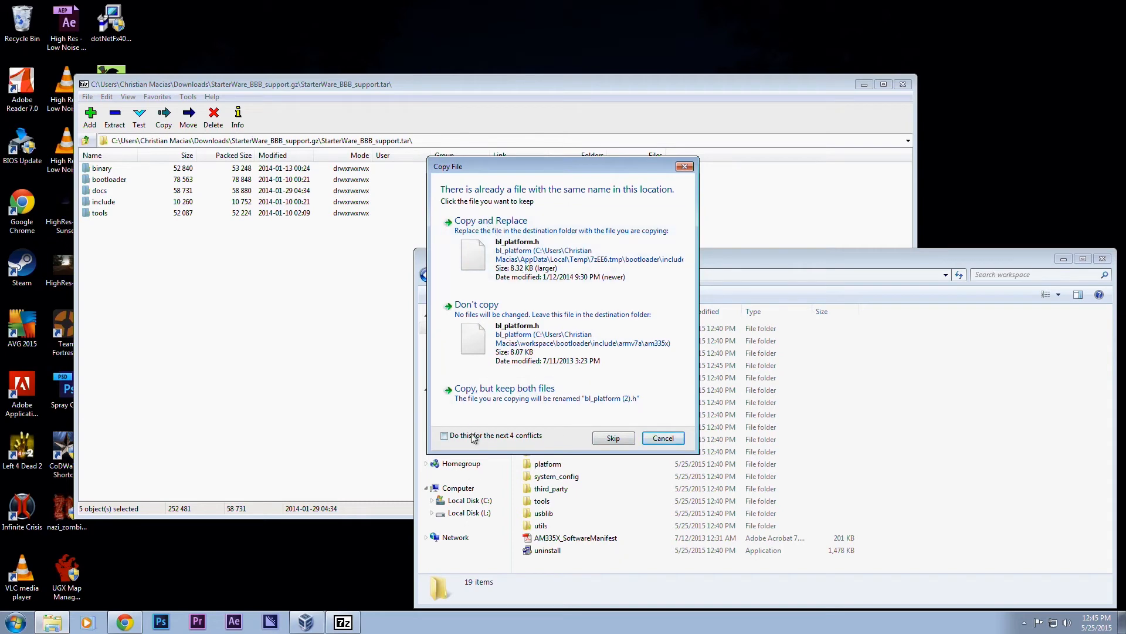
Replace bl_platform.h and bl_platform.c in workspace with the archive's newer copies.
{"action": "left_click", "coordinate": [444, 435]}
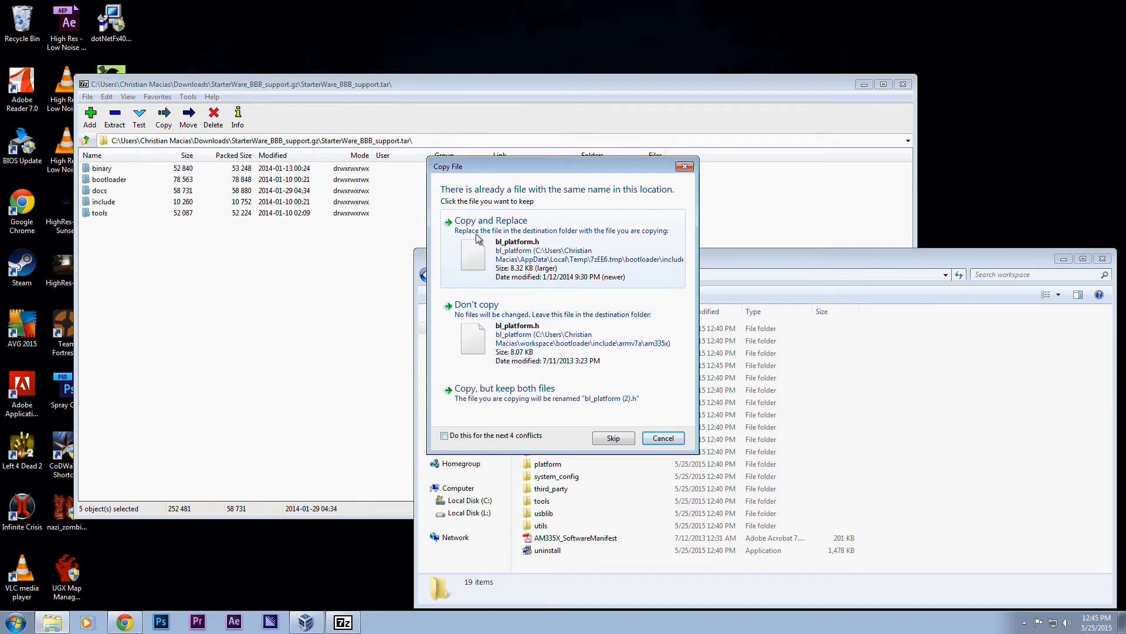
{"action": "mouse_move", "coordinate": [508, 260]}
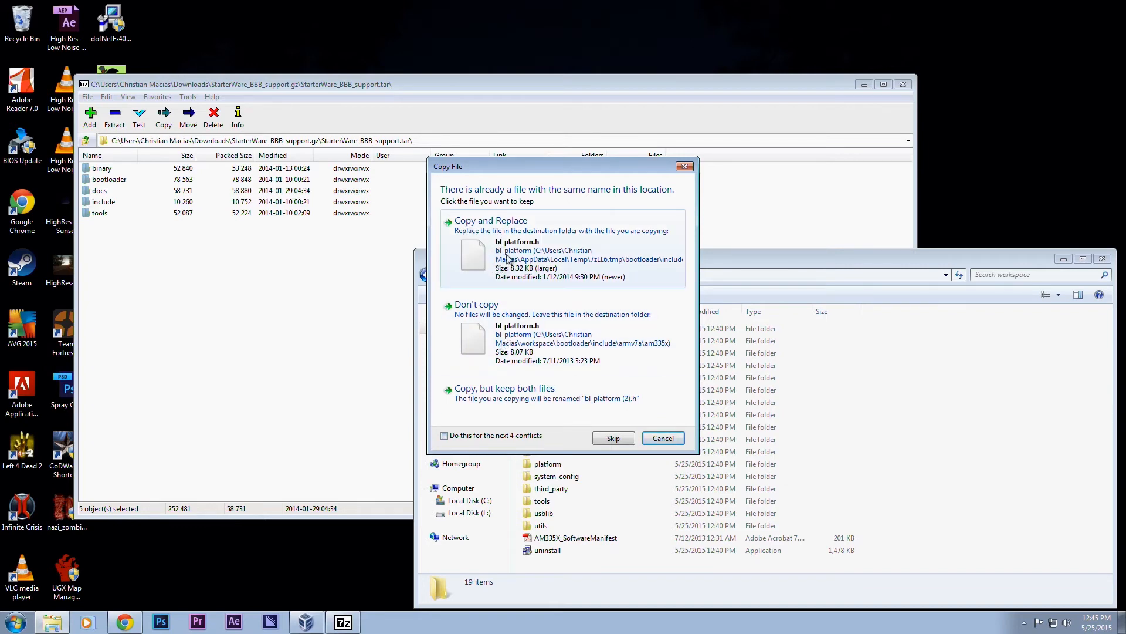
{"action": "mouse_move", "coordinate": [535, 250]}
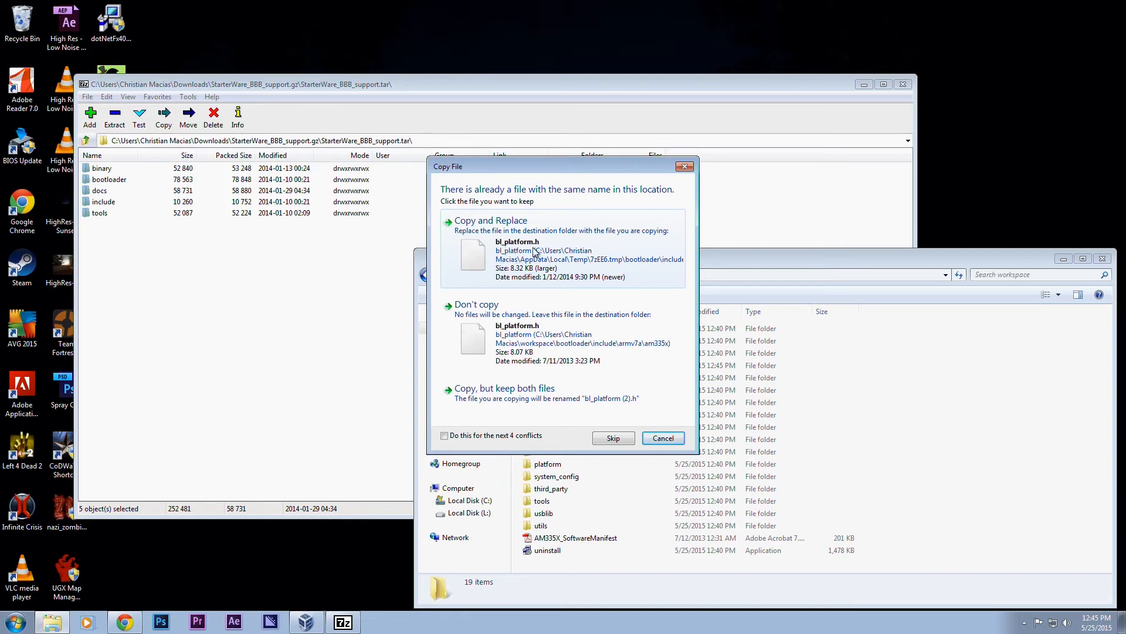
{"action": "left_click", "coordinate": [612, 438]}
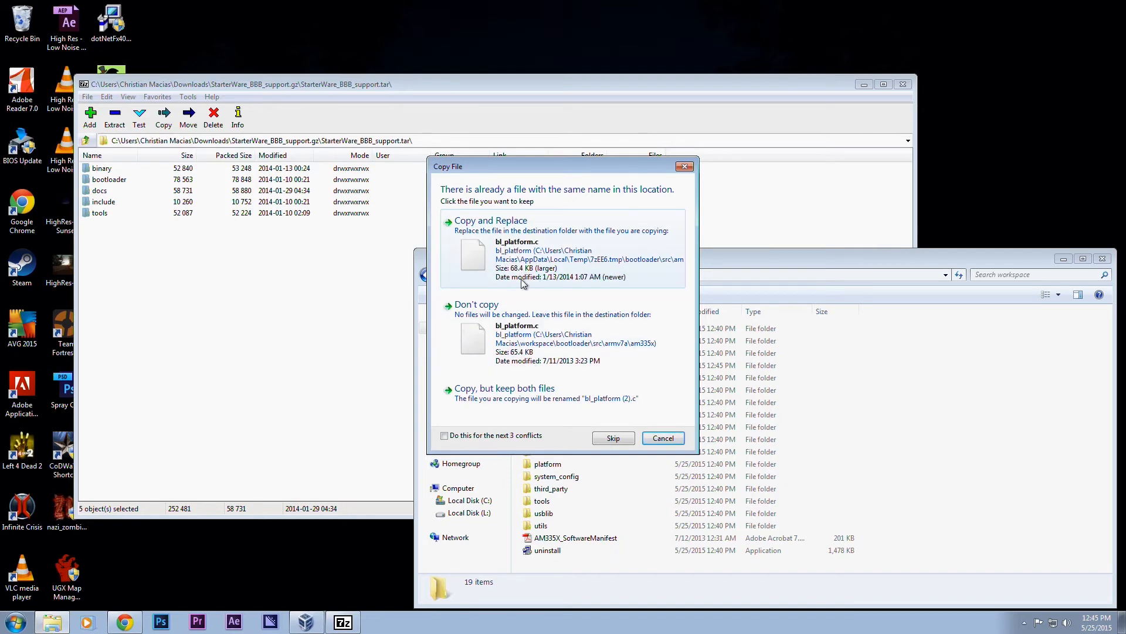
{"action": "left_click", "coordinate": [612, 438]}
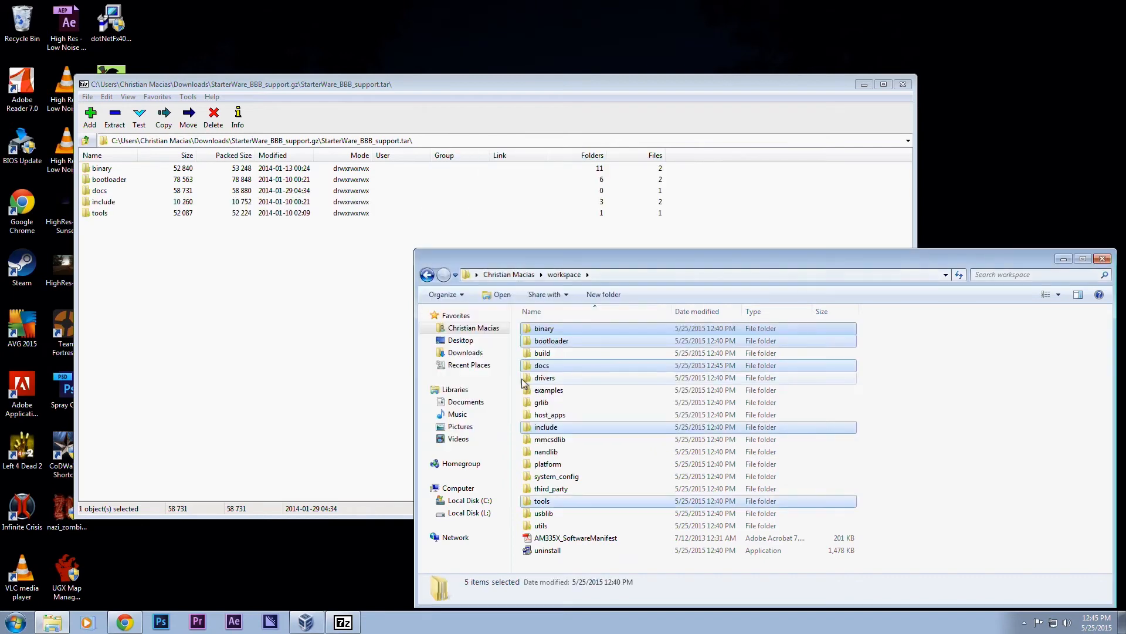
{"action": "left_click", "coordinate": [541, 365]}
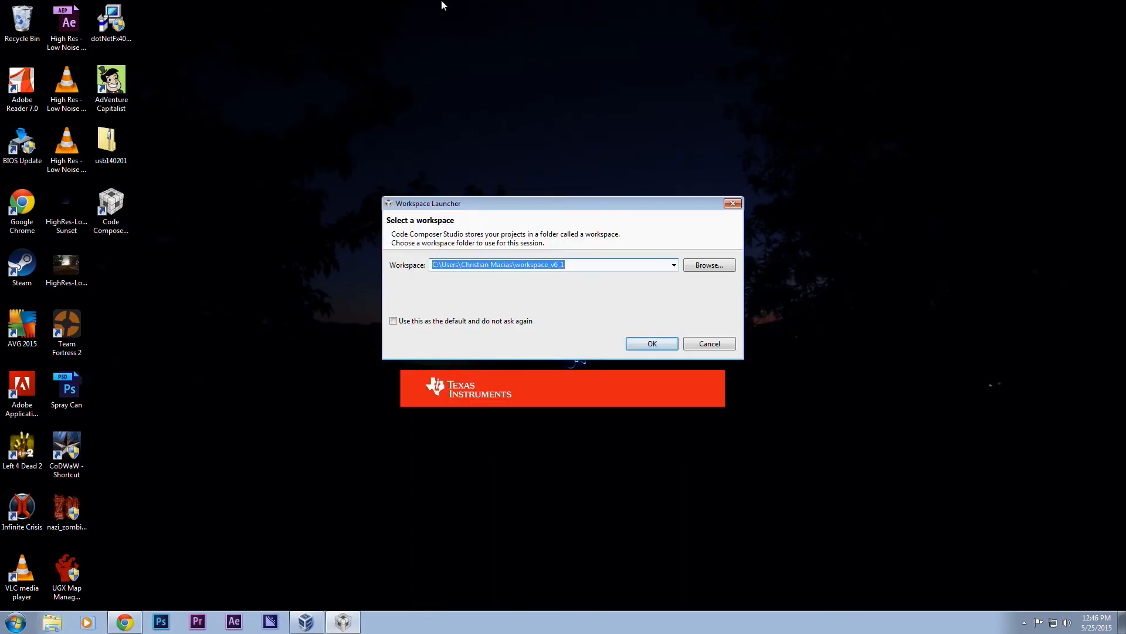
Create an arm_workspace folder in the home folder and choose it as workspace.
{"action": "left_click", "coordinate": [708, 264]}
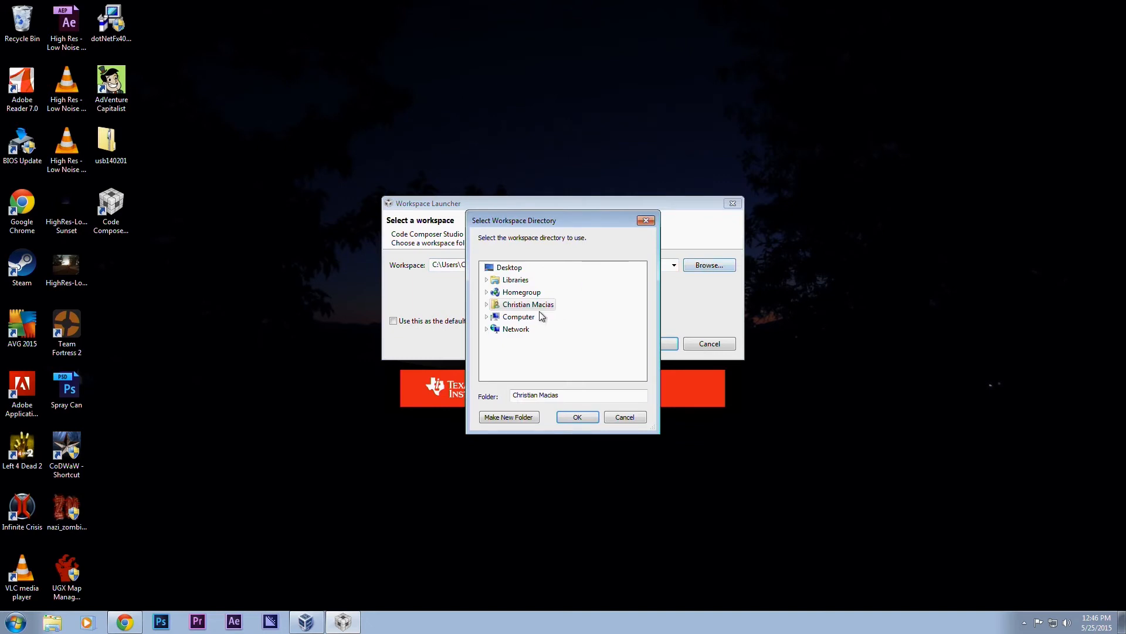
{"action": "left_click", "coordinate": [487, 304]}
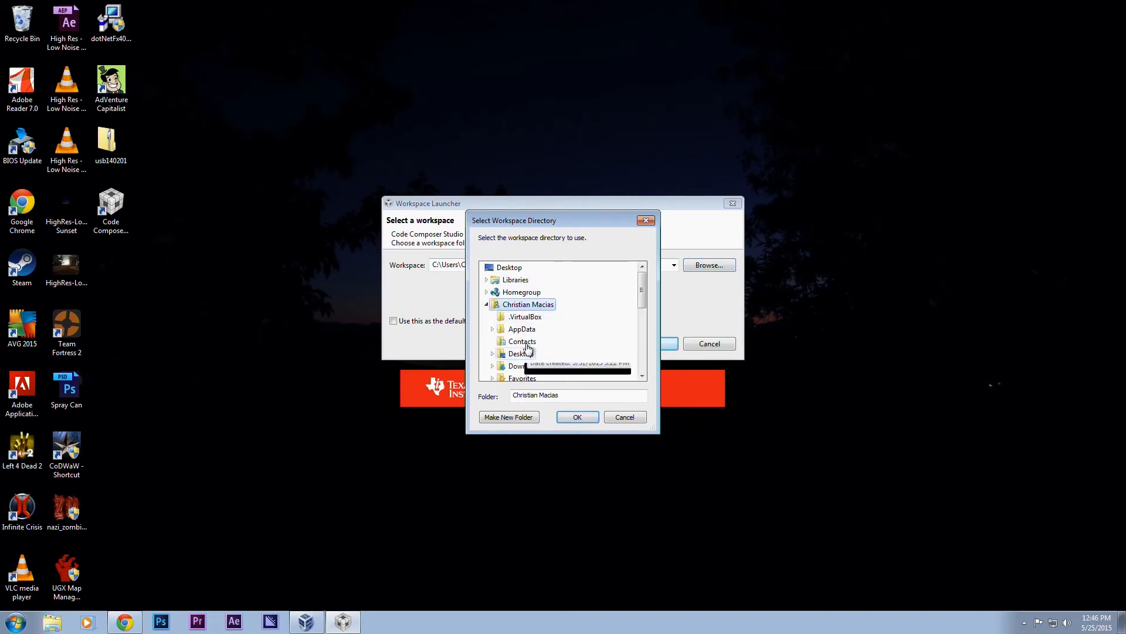
{"action": "left_click", "coordinate": [508, 417]}
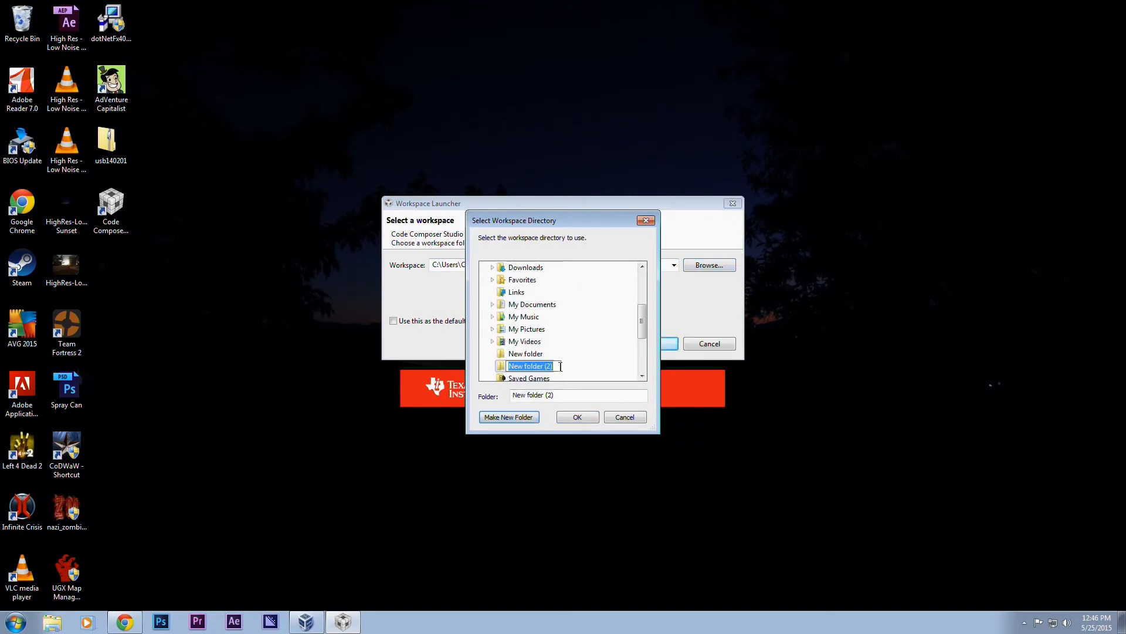
{"action": "type", "text": "A"}
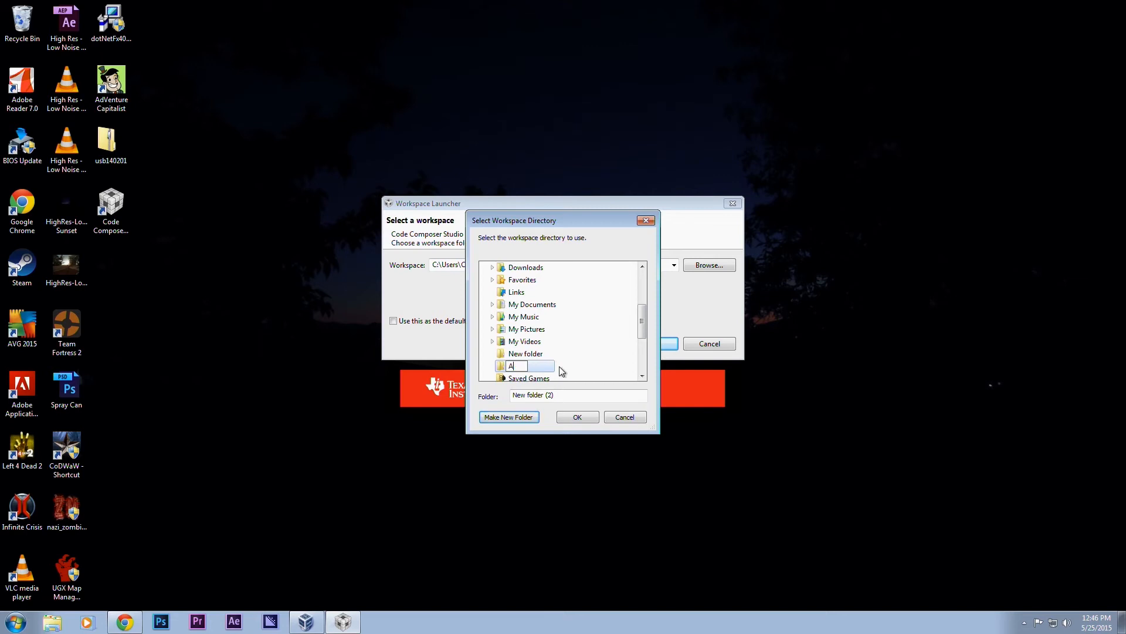
{"action": "type", "text": "rm_workspace"}
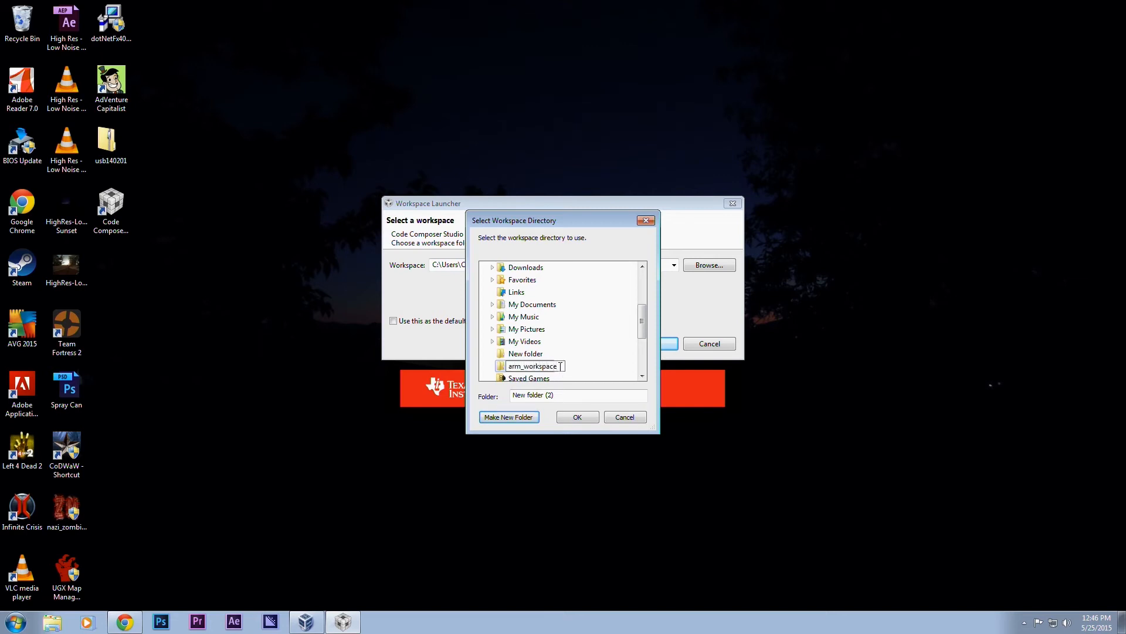
{"action": "left_click", "coordinate": [576, 417]}
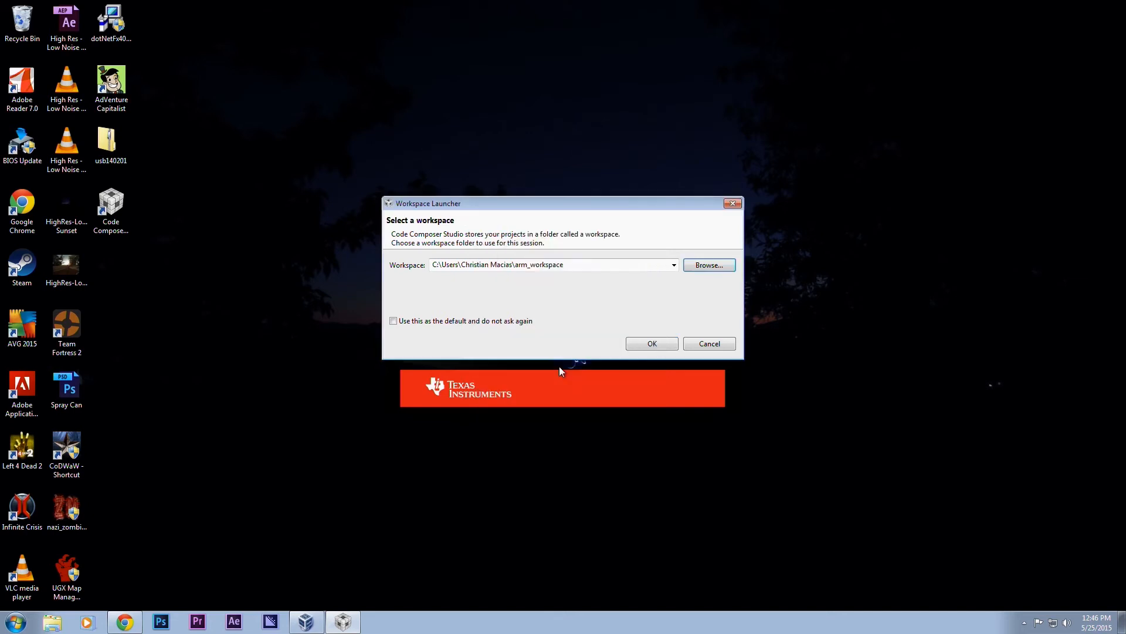
Launch CCS in arm_workspace, accept installing pending add-ons, and agree to restart.
{"action": "left_click", "coordinate": [650, 344]}
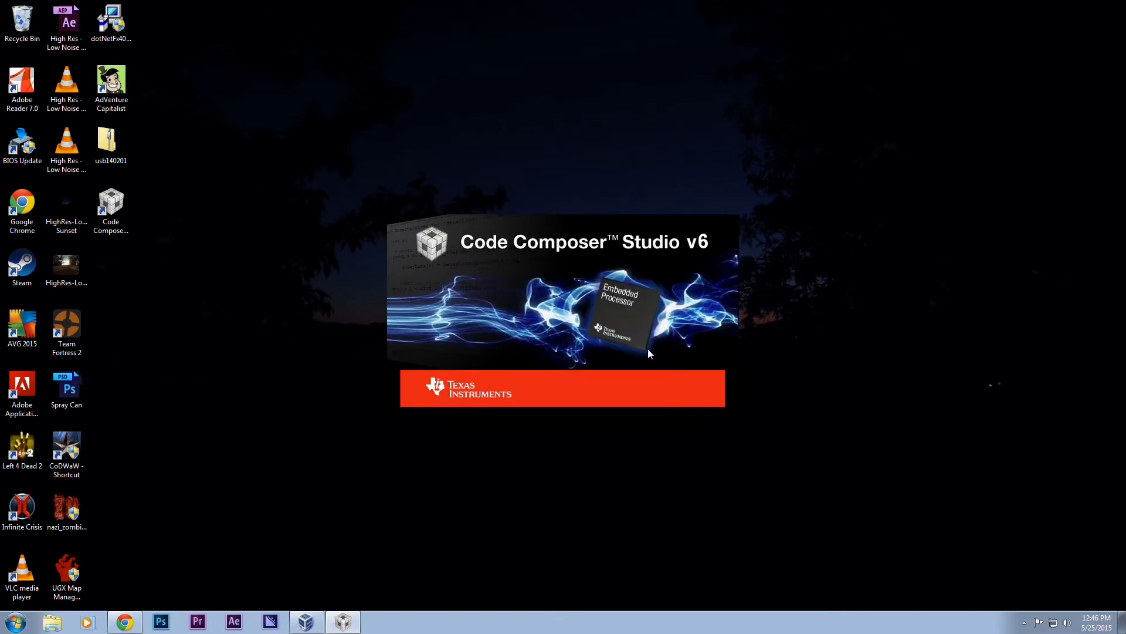
{"action": "mouse_move", "coordinate": [567, 364]}
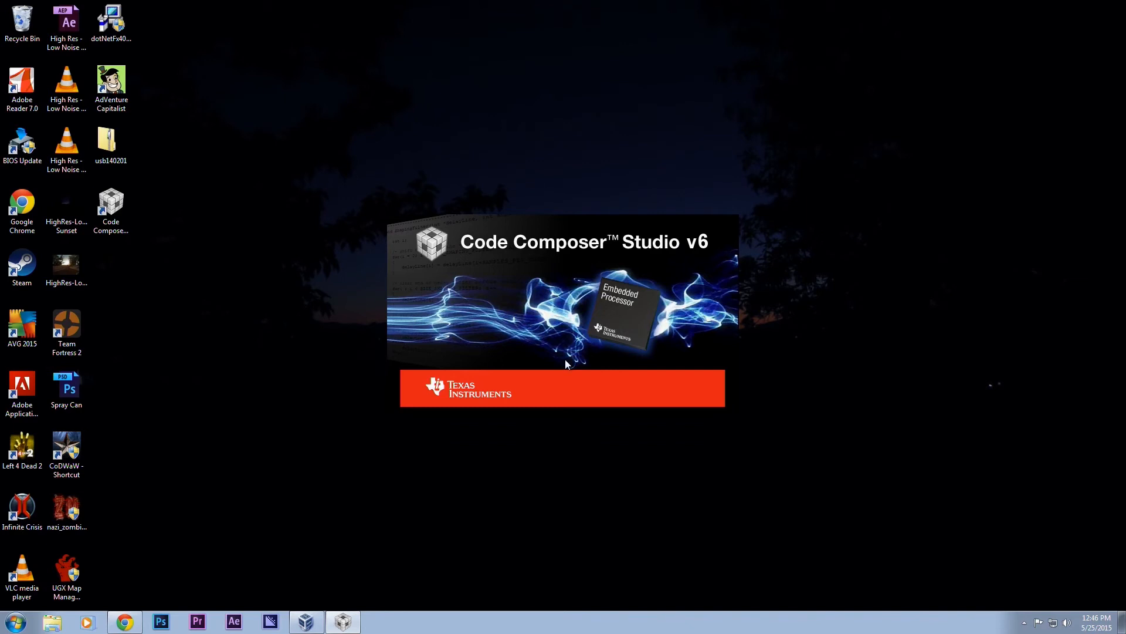
{"action": "mouse_move", "coordinate": [564, 357]}
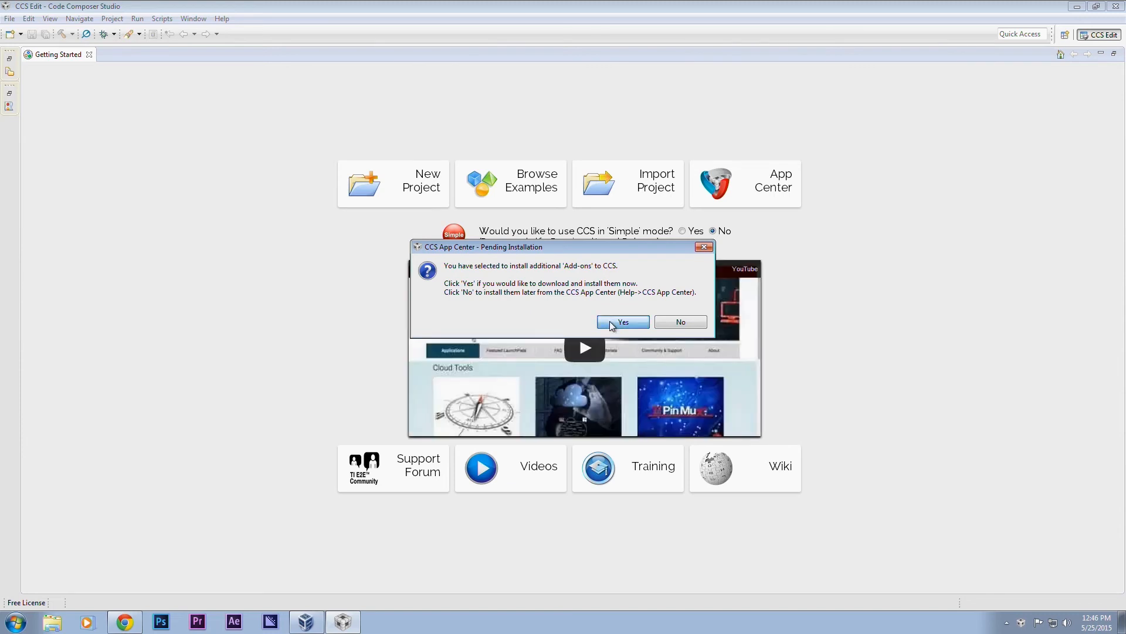
{"action": "left_click", "coordinate": [622, 320]}
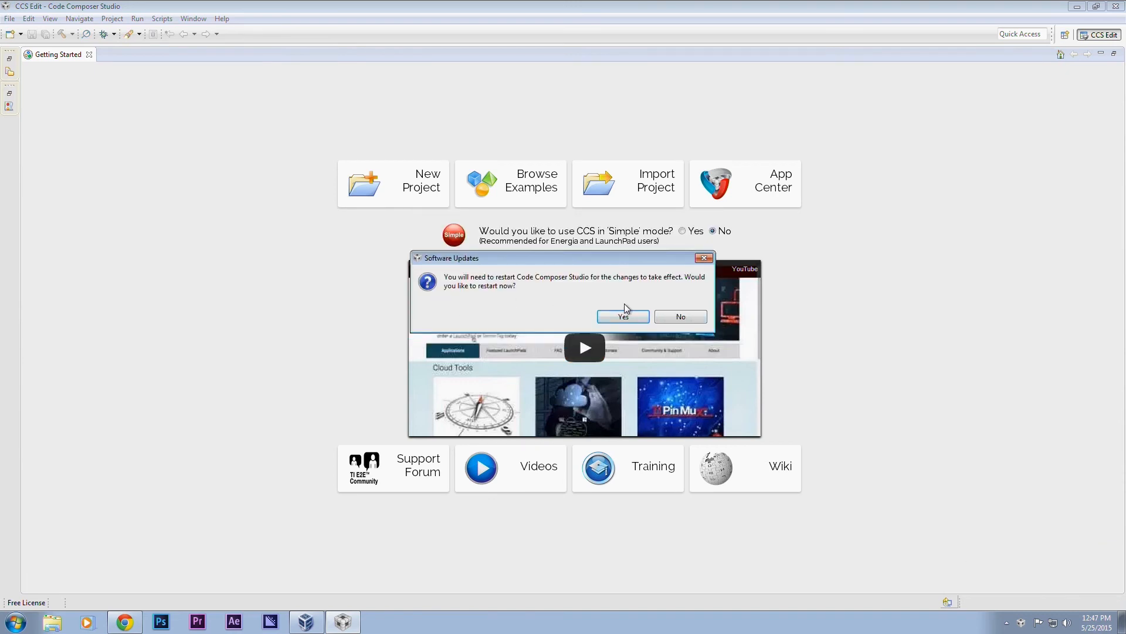
{"action": "left_click", "coordinate": [679, 316]}
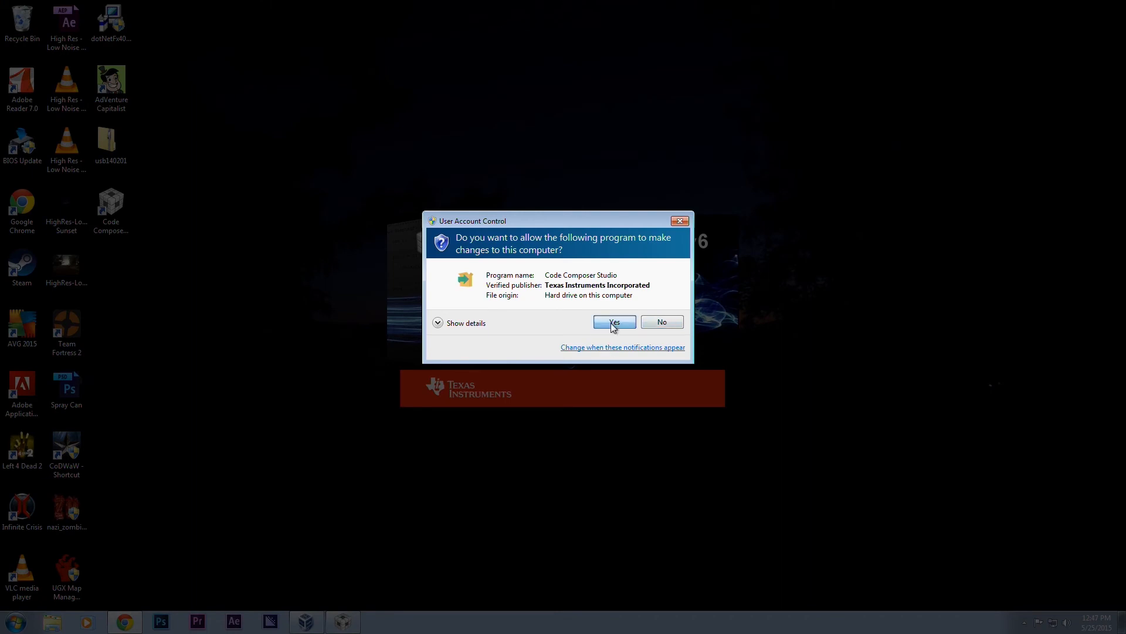
Approve UAC, disable AVG until restart, and allow Tclsh Application through the firewall, including public networks.
{"action": "left_click", "coordinate": [614, 321]}
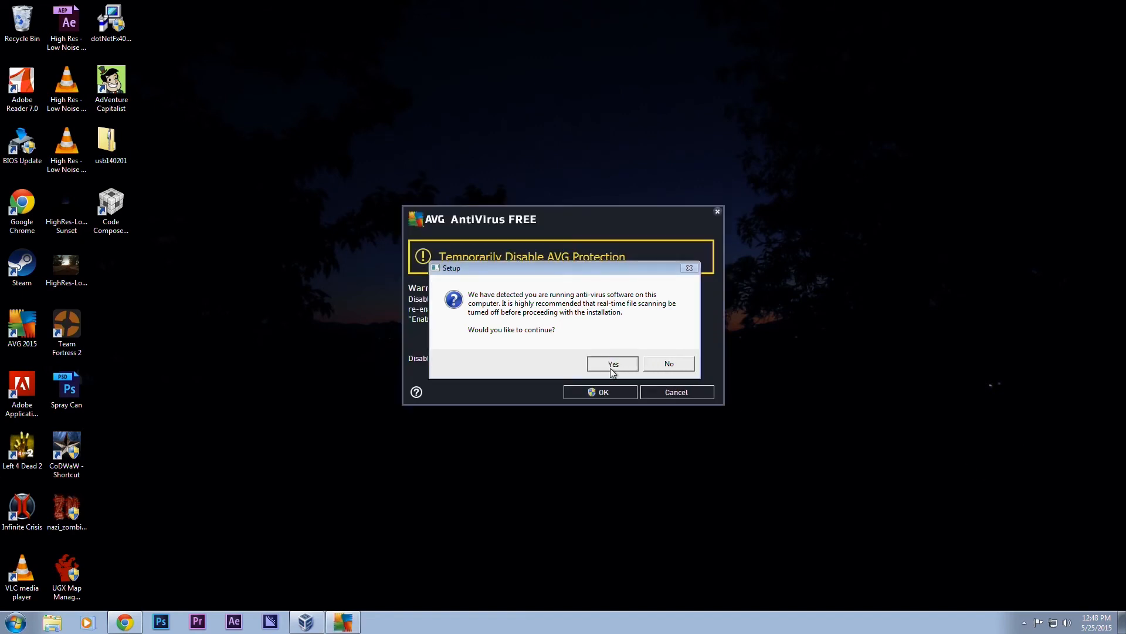
{"action": "left_click", "coordinate": [612, 364]}
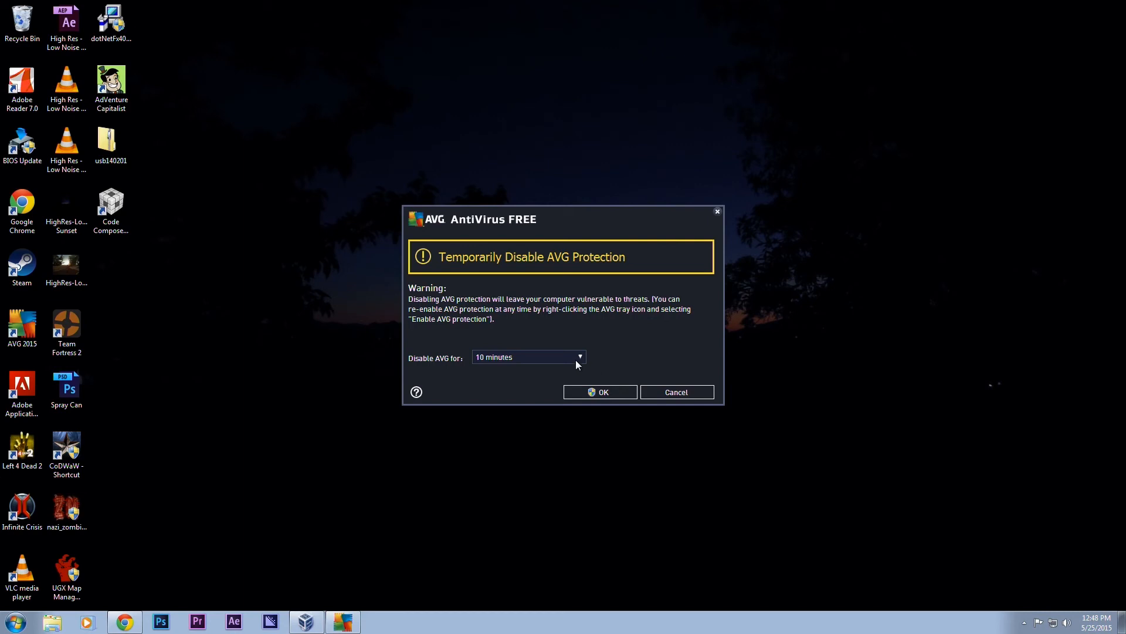
{"action": "left_click", "coordinate": [599, 391]}
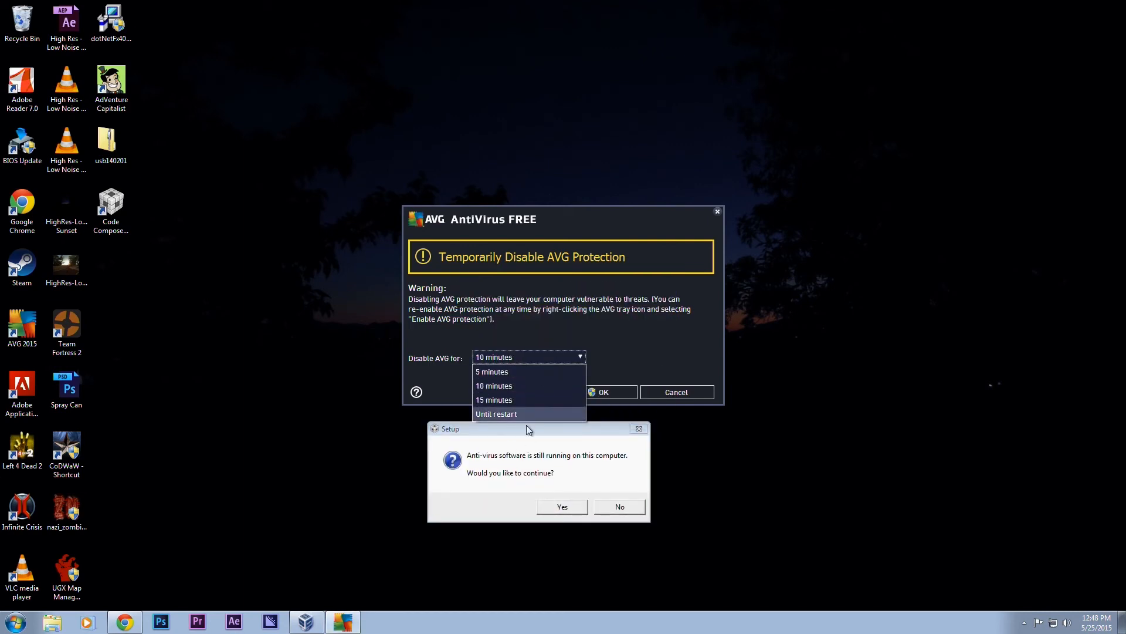
{"action": "left_click", "coordinate": [494, 400]}
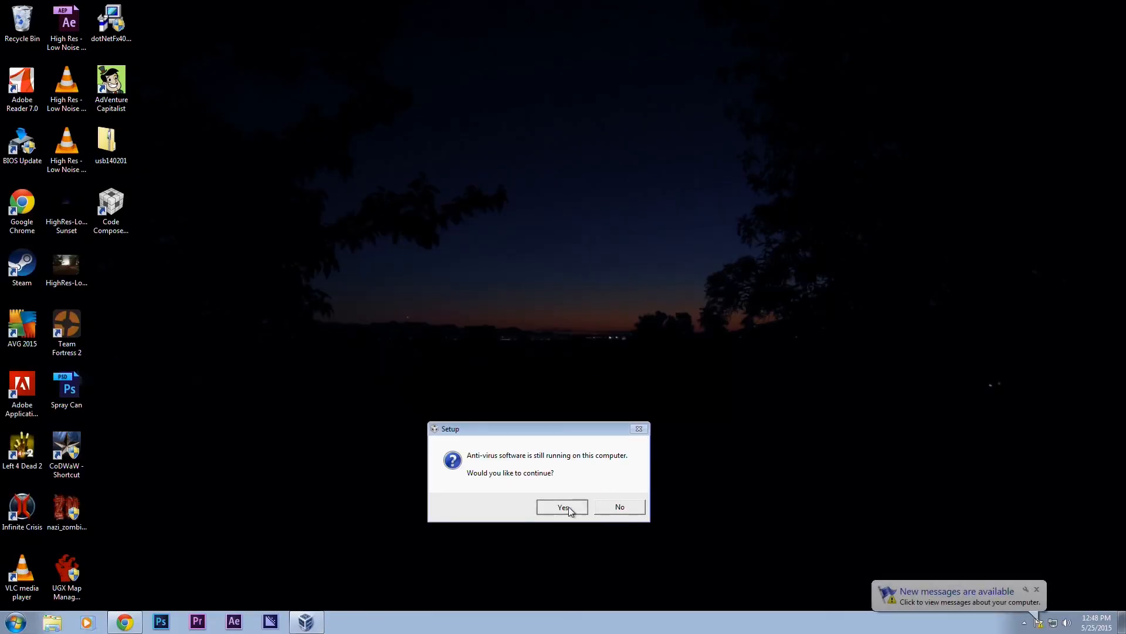
{"action": "left_click", "coordinate": [562, 507]}
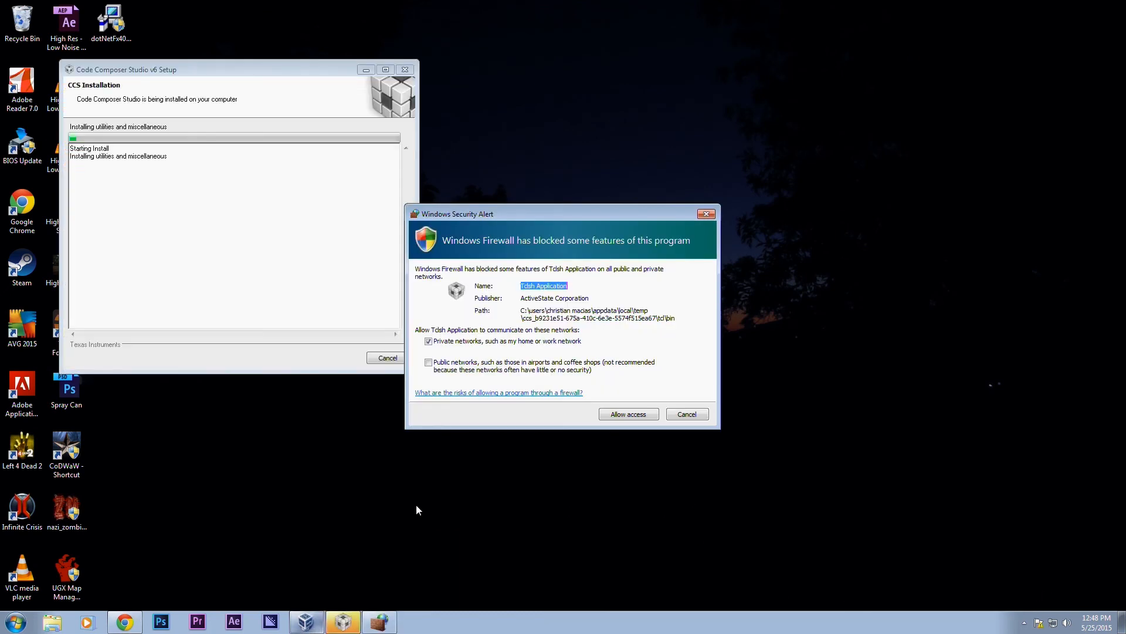
{"action": "left_click", "coordinate": [428, 362]}
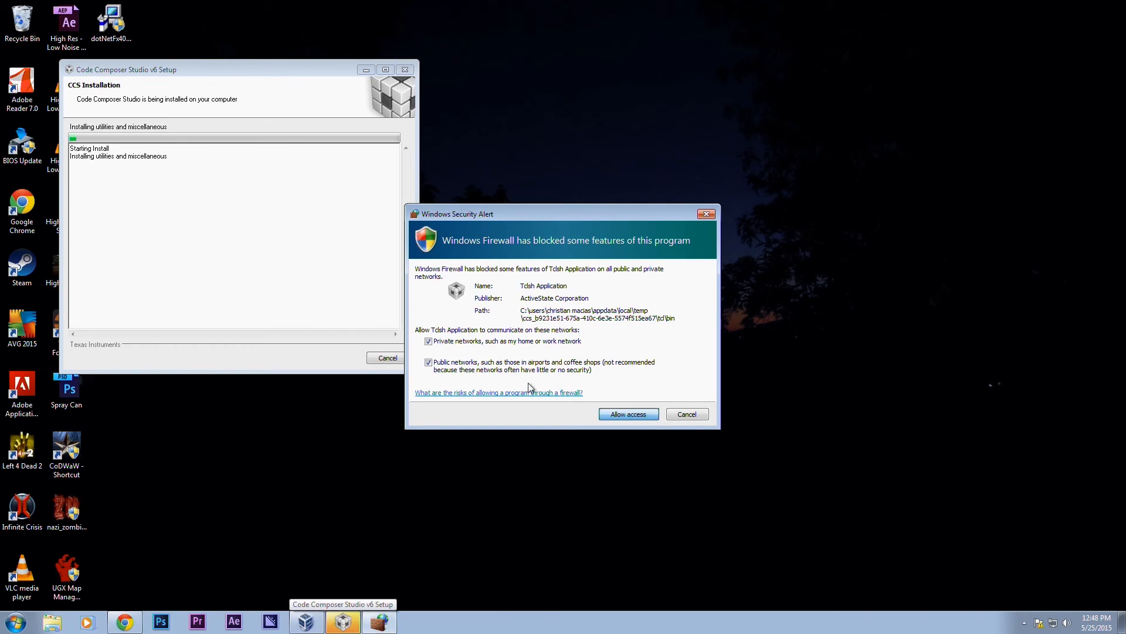
{"action": "left_click", "coordinate": [627, 414]}
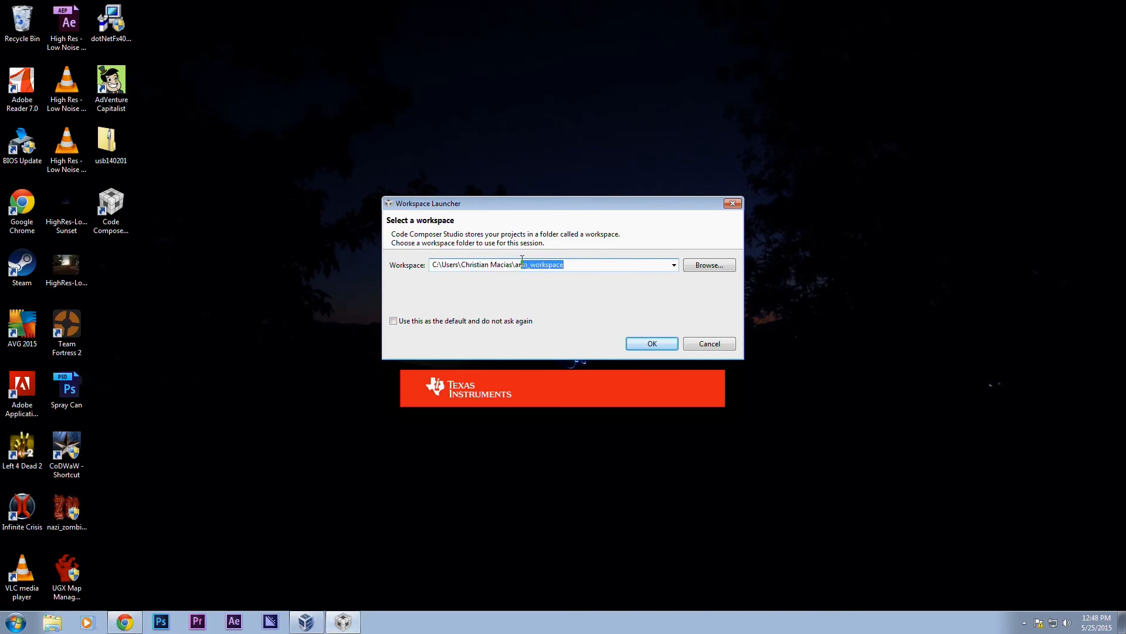
Launch Code Composer Studio with the arm_workspace path into TI Resource Explorer.
{"action": "left_click", "coordinate": [651, 343]}
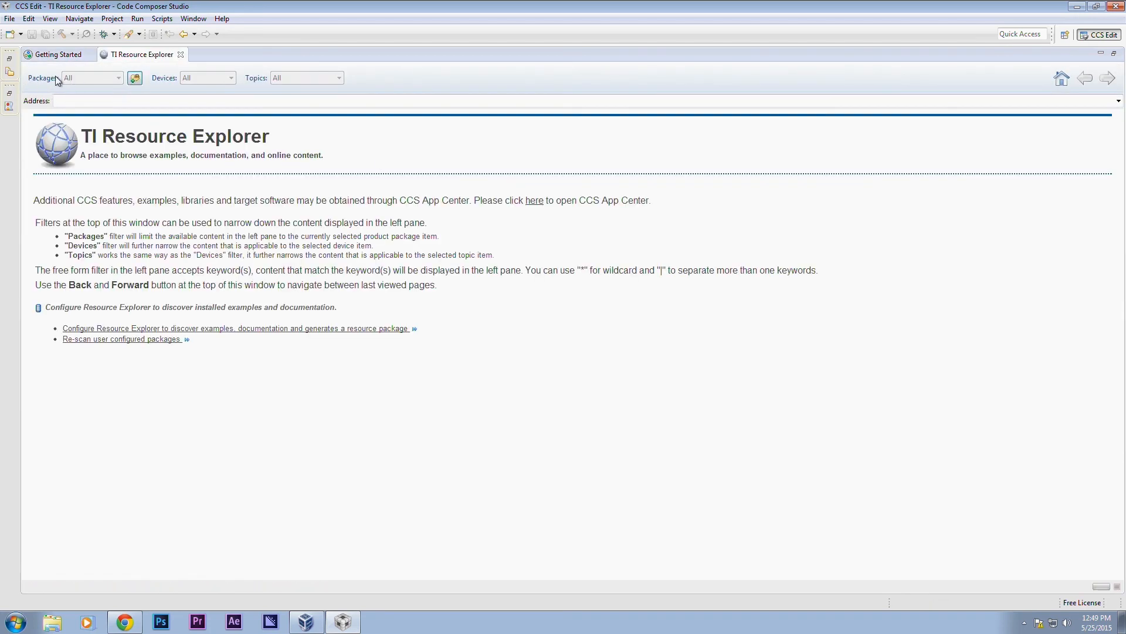
{"action": "mouse_move", "coordinate": [136, 78]}
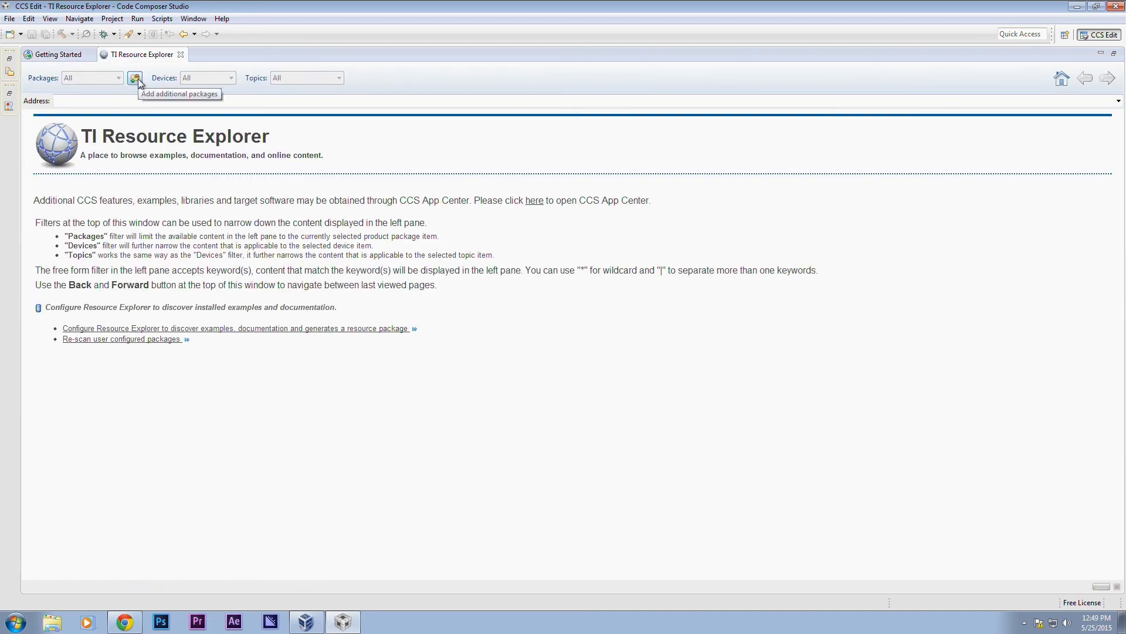
Add the user's workspace folder as an additional package discovery location.
{"action": "left_click", "coordinate": [135, 78]}
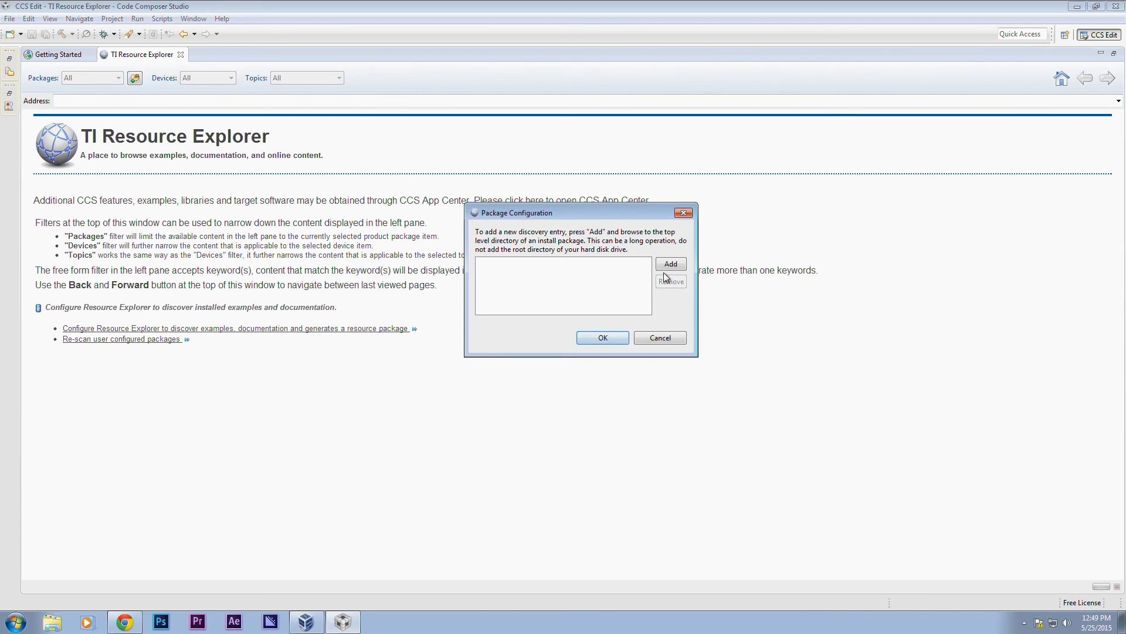
{"action": "left_click", "coordinate": [669, 264]}
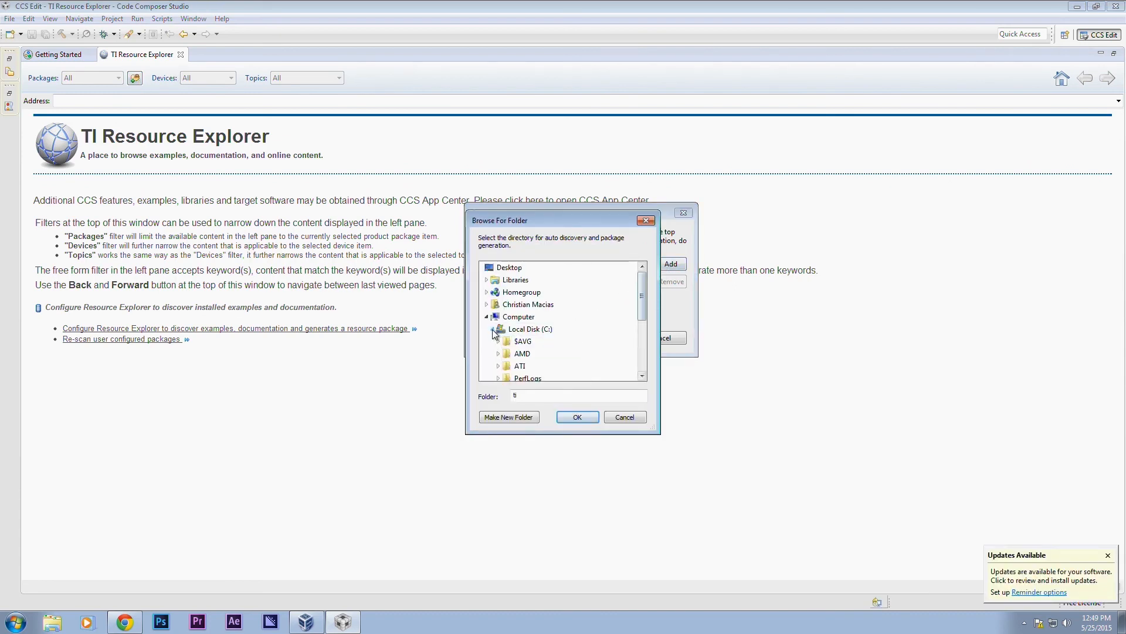
{"action": "left_click", "coordinate": [518, 317]}
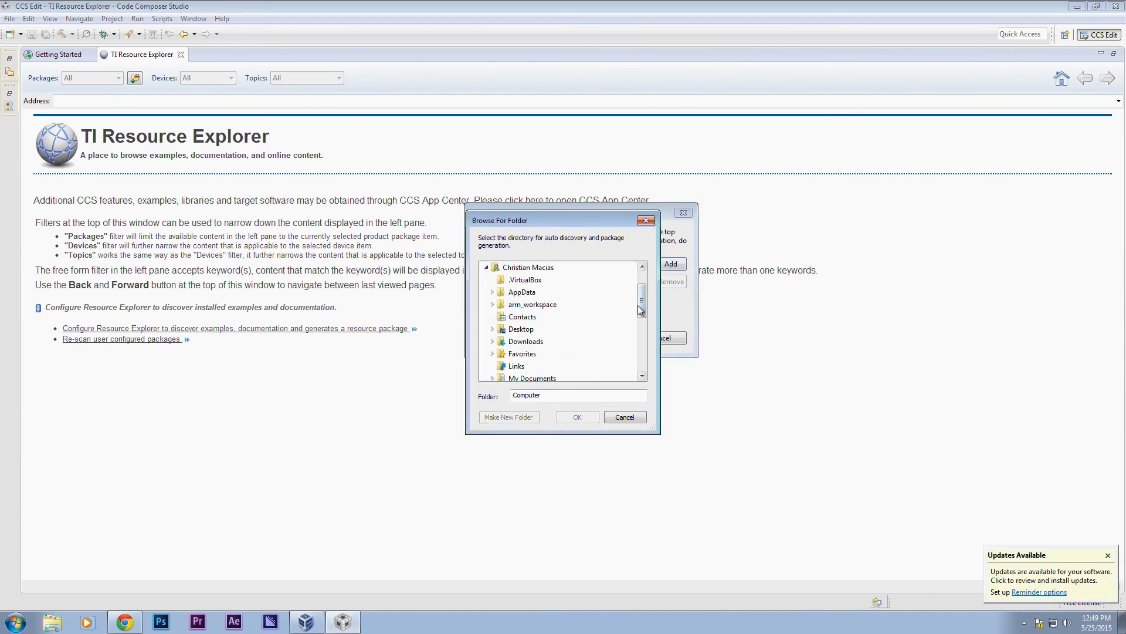
{"action": "left_click", "coordinate": [525, 365]}
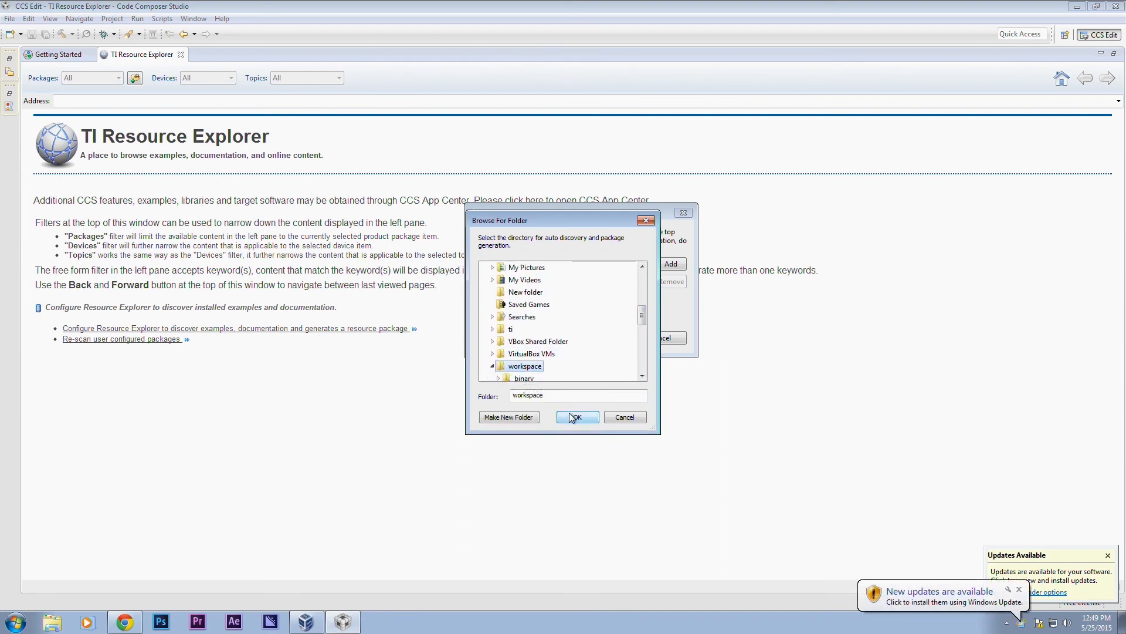
{"action": "left_click", "coordinate": [576, 416]}
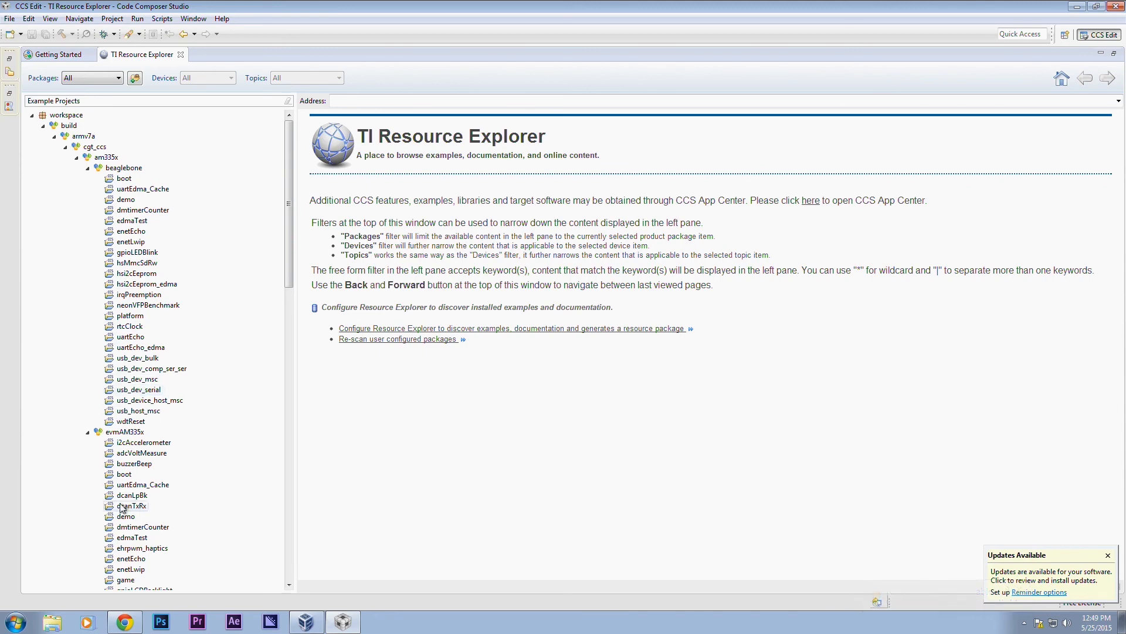
Import the am335x beaglebone gpioLEDBlink example project into CCS.
{"action": "scroll", "scroll_direction": "down", "scroll_amount": 3}
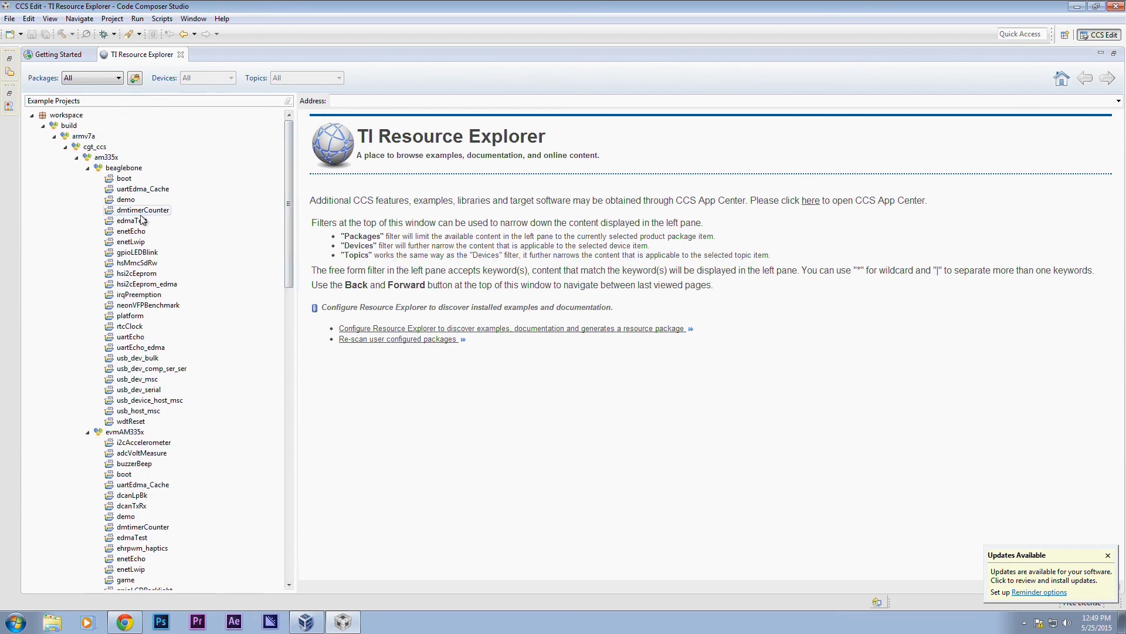
{"action": "scroll", "scroll_direction": "down", "scroll_amount": 3}
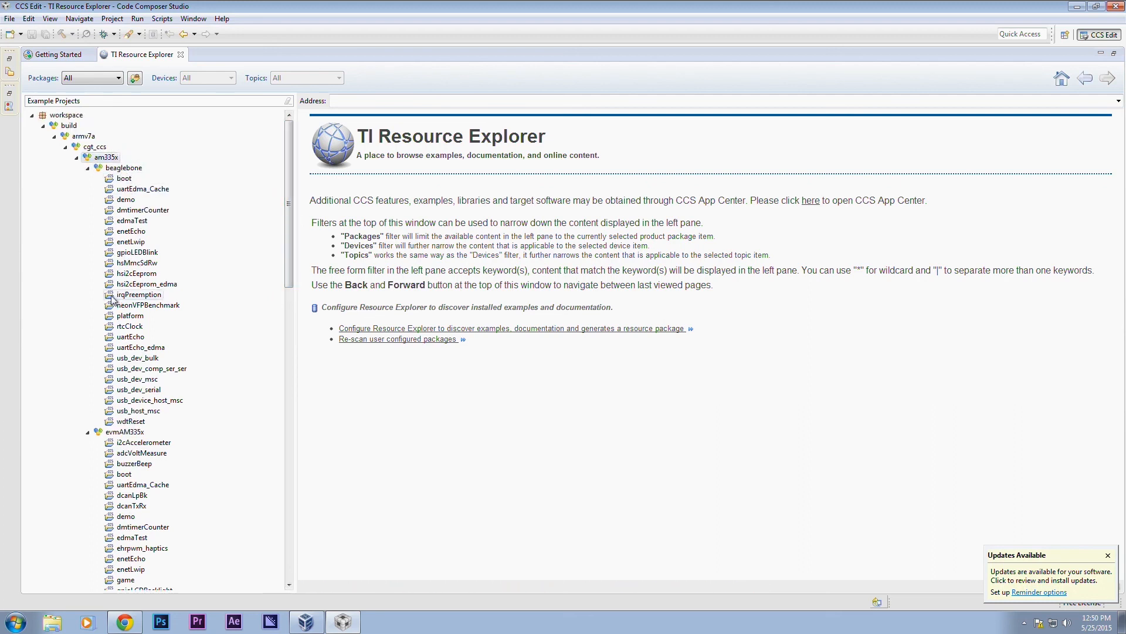
{"action": "left_click", "coordinate": [124, 167]}
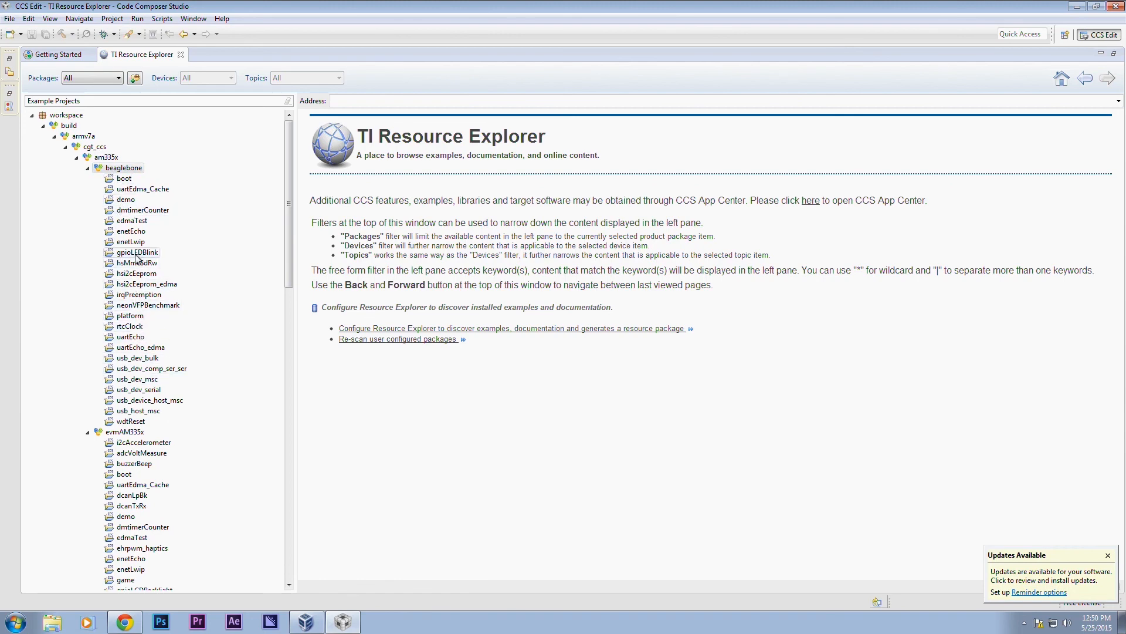
{"action": "left_click", "coordinate": [136, 252]}
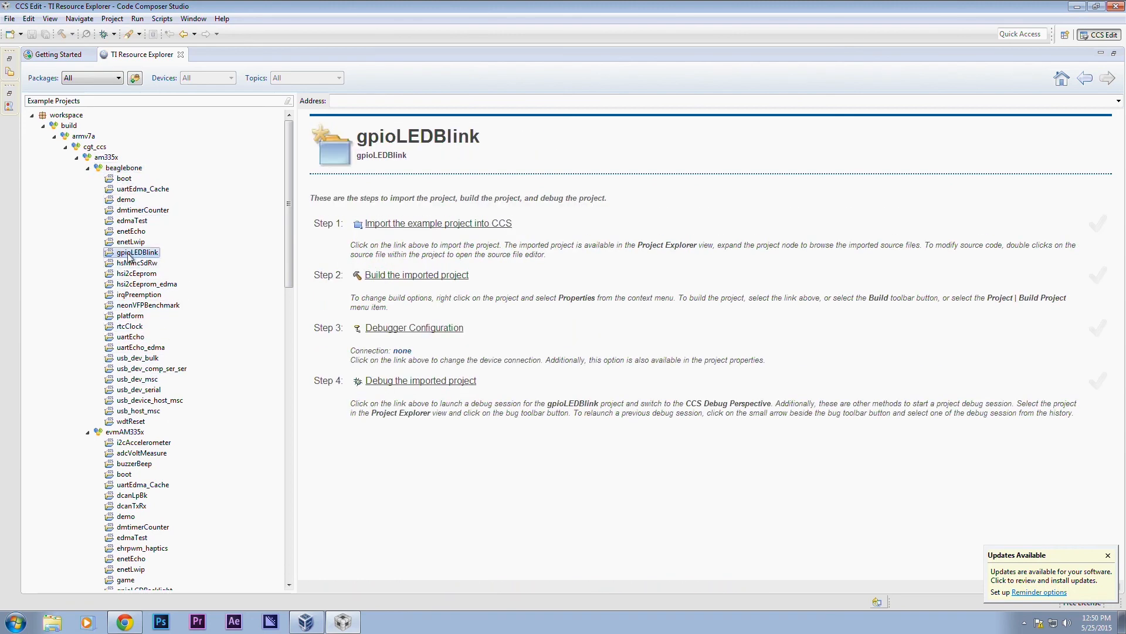
{"action": "left_click", "coordinate": [438, 223]}
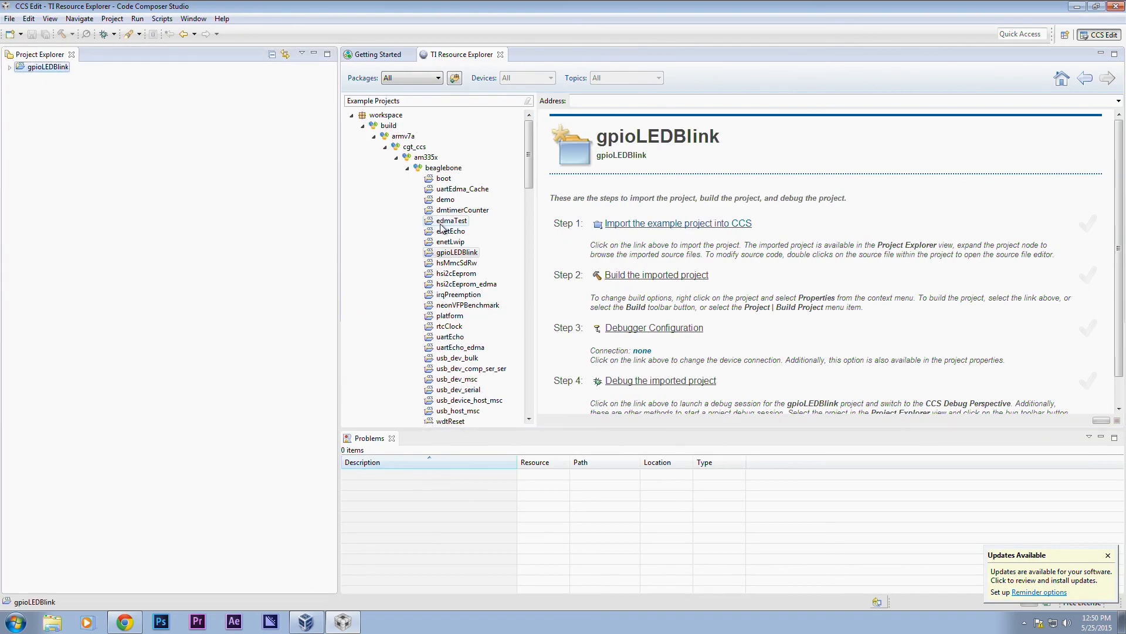
Expand the gpioLEDBlink project, open gpioLEDBlink.c, browse through main(), then return to the example page.
{"action": "left_click", "coordinate": [678, 223]}
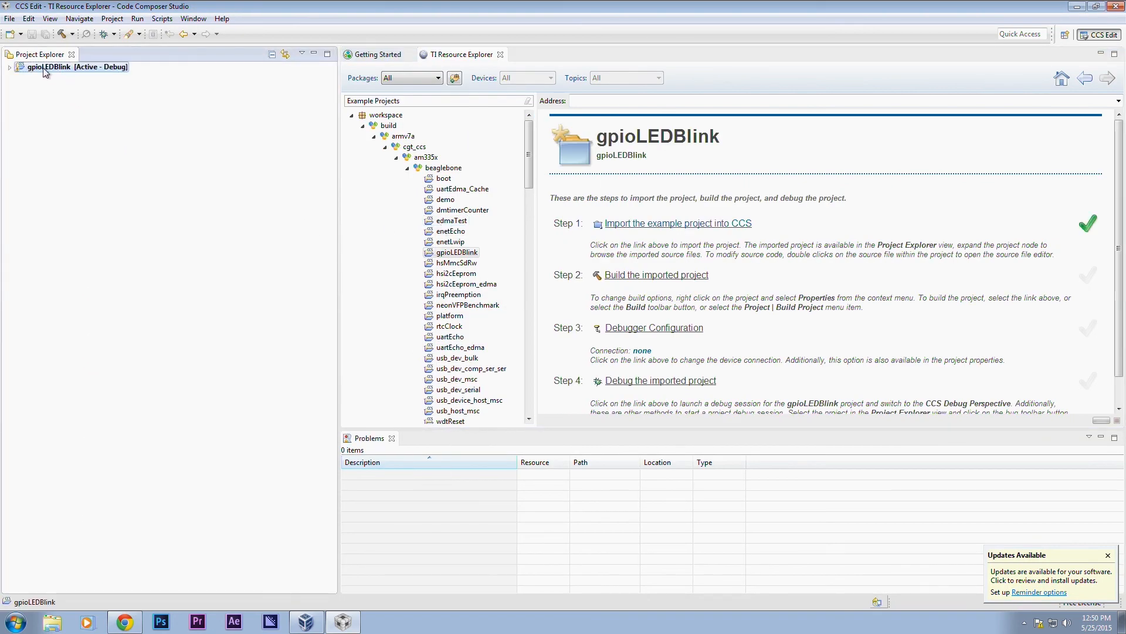
{"action": "left_click", "coordinate": [9, 67]}
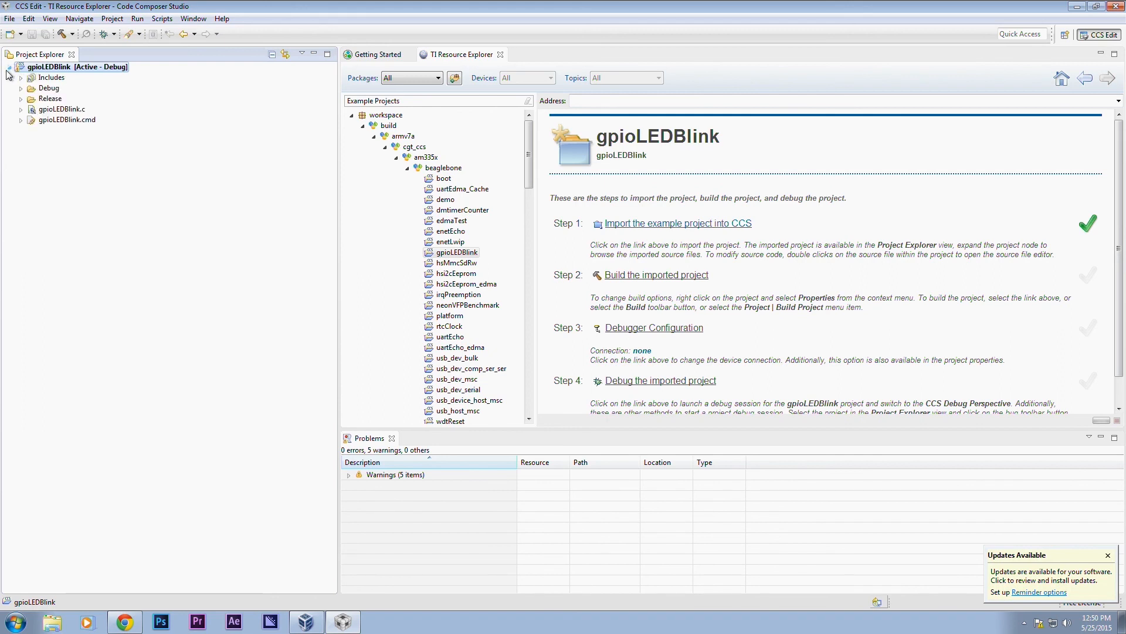
{"action": "left_click", "coordinate": [61, 109]}
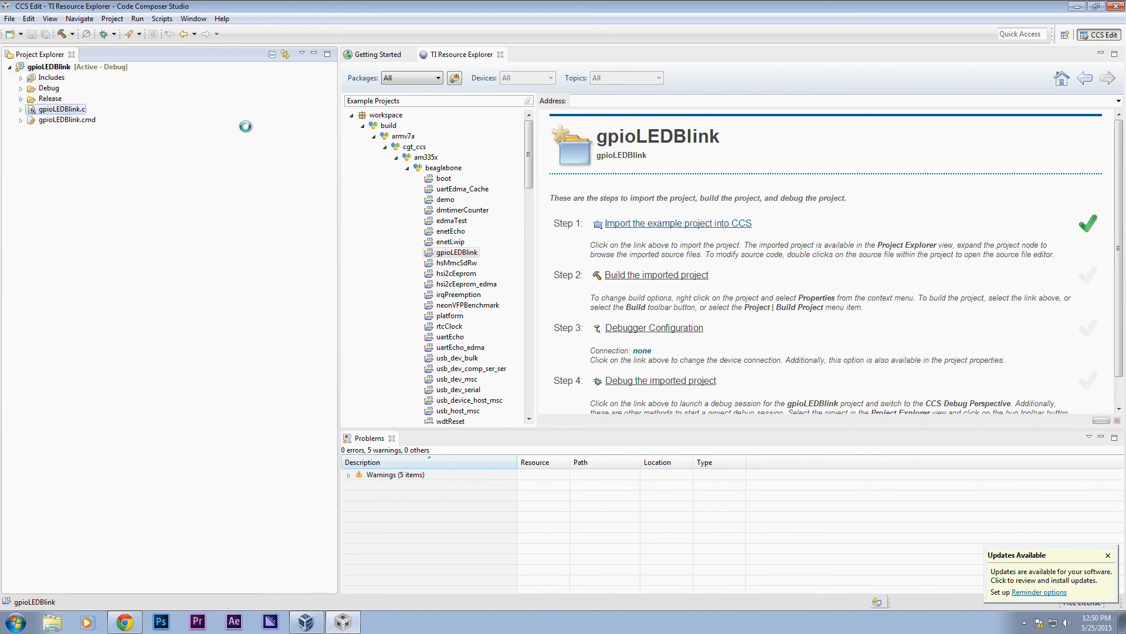
{"action": "double_click", "coordinate": [61, 108]}
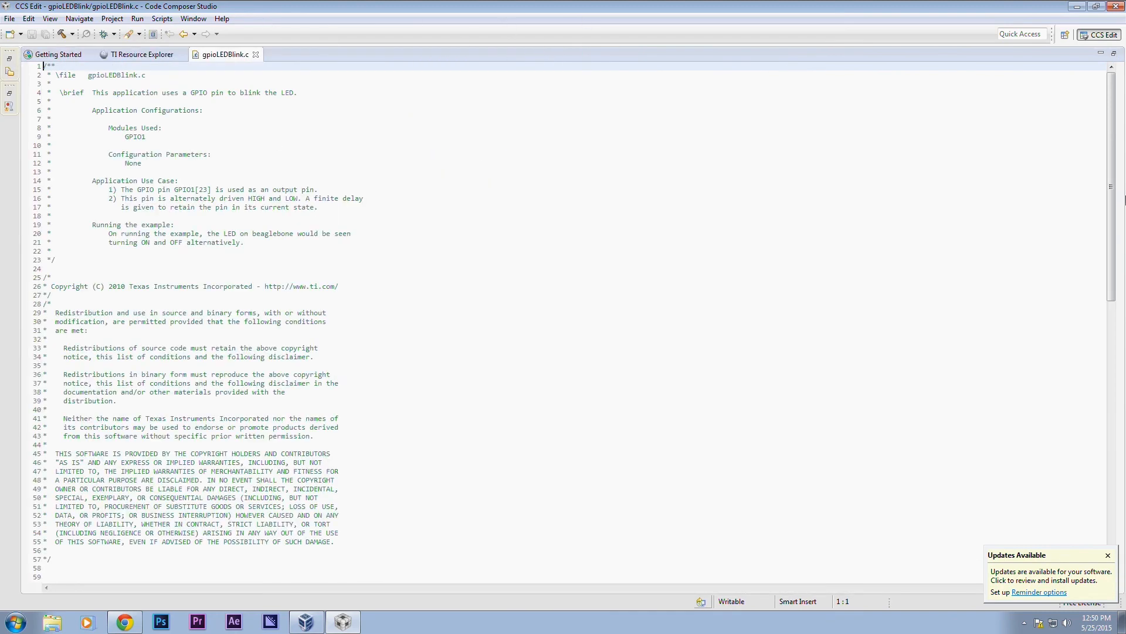
{"action": "scroll", "scroll_direction": "down", "scroll_amount": 3}
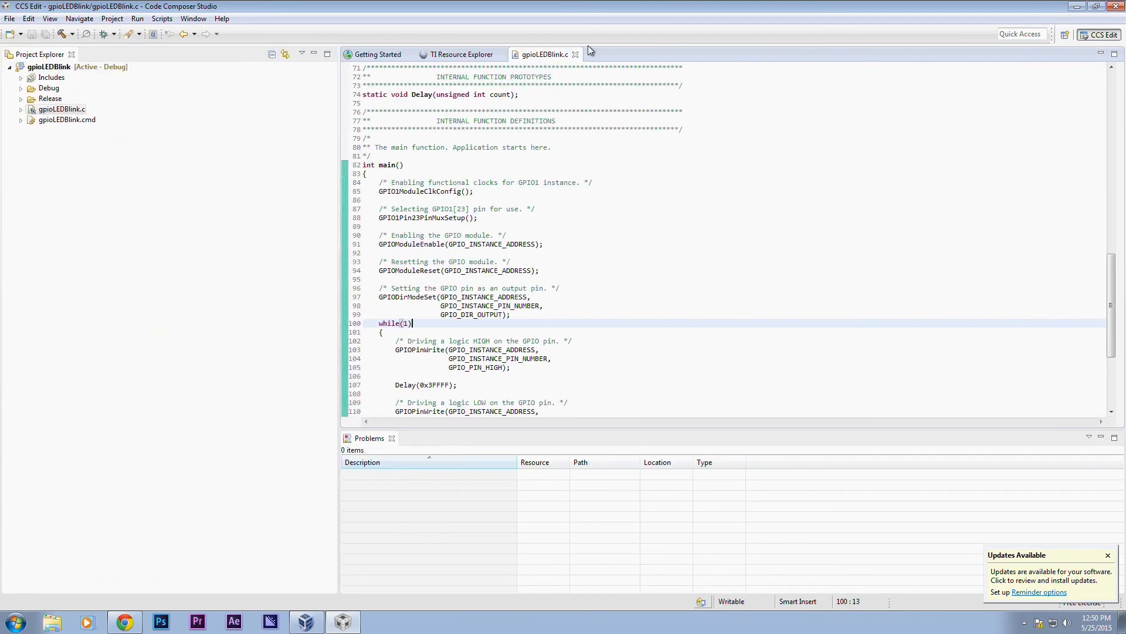
{"action": "left_click", "coordinate": [458, 54]}
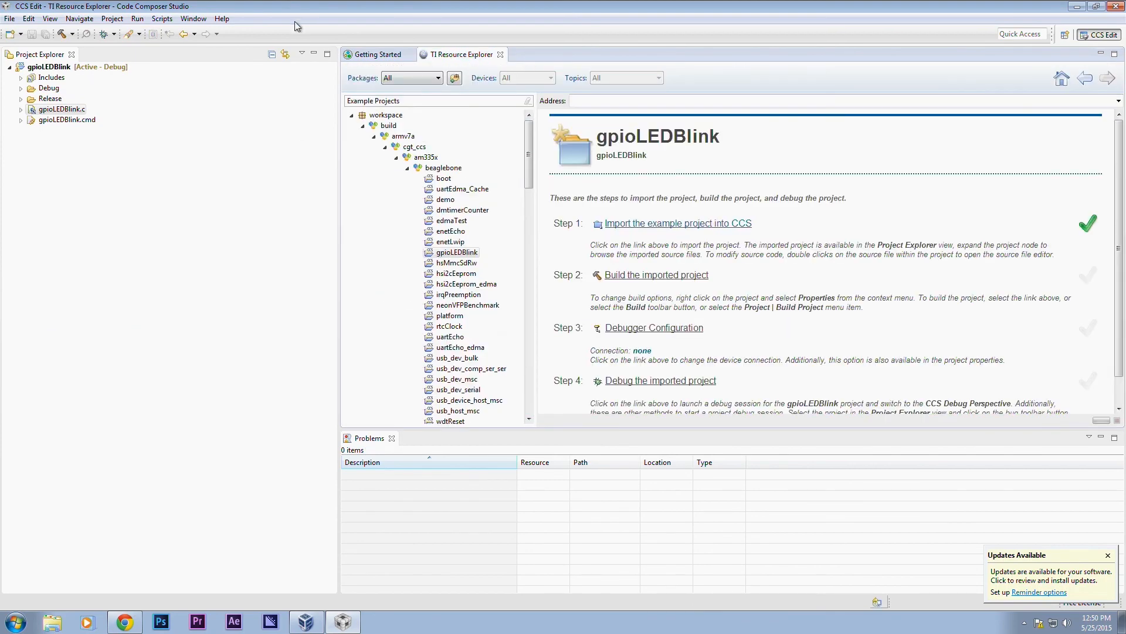